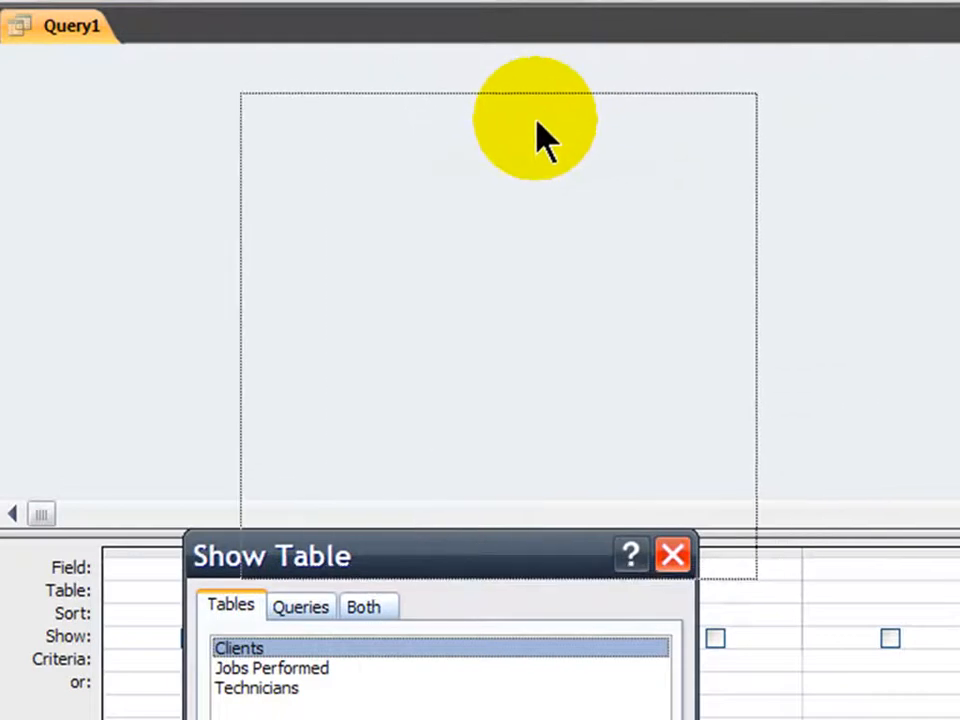
- Move the Show Table dialog and add the Technicians table to Query1
left_click_drag(430, 556, 490, 120)
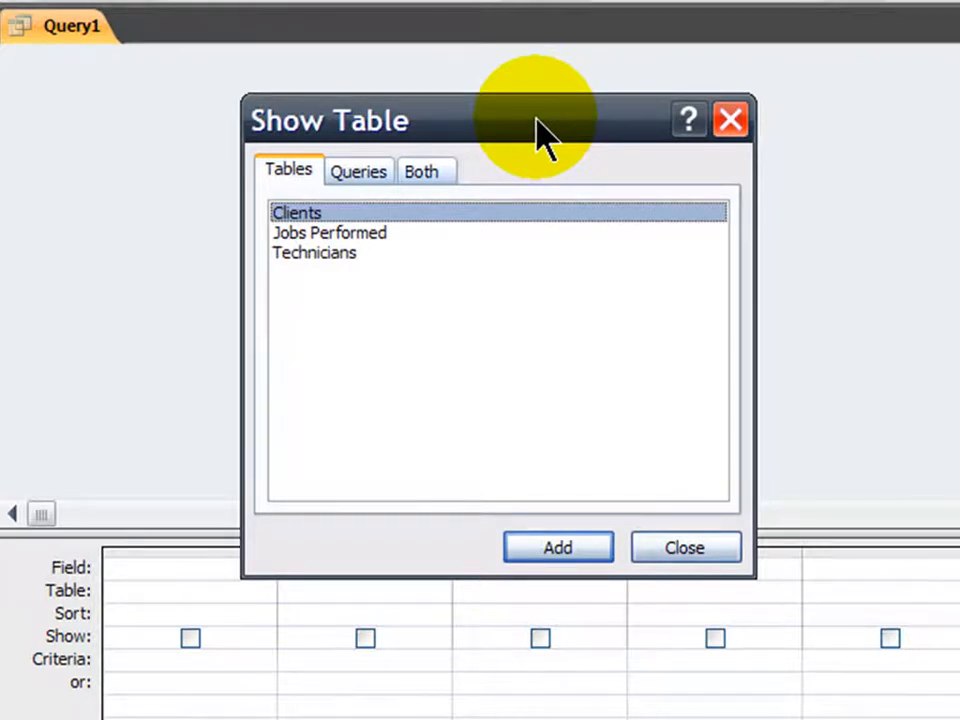
mouse_move(310, 270)
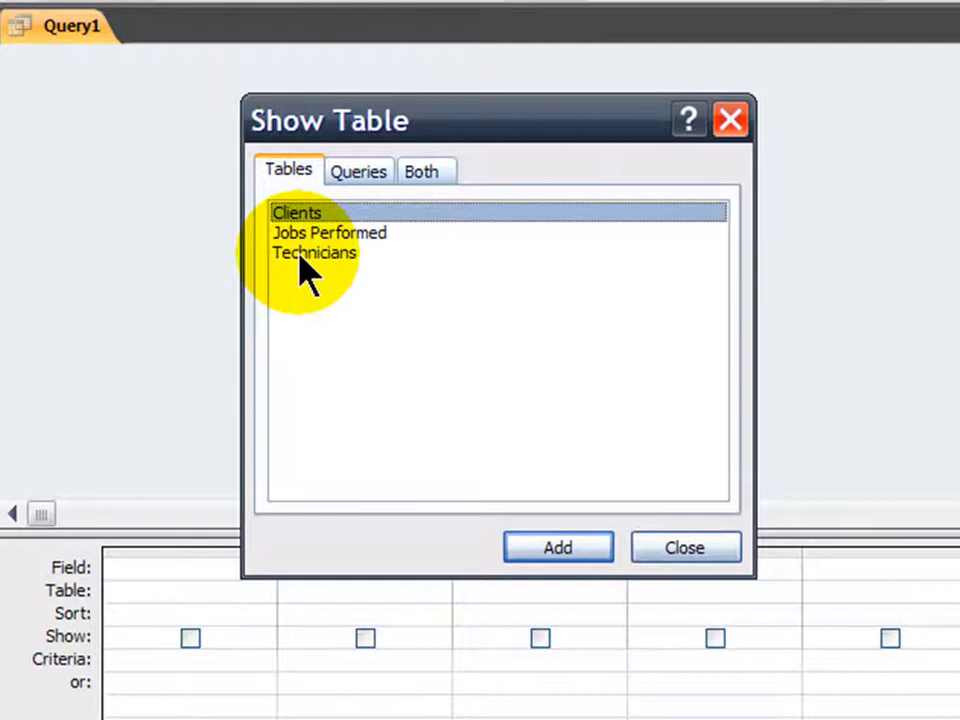
double_click(314, 252)
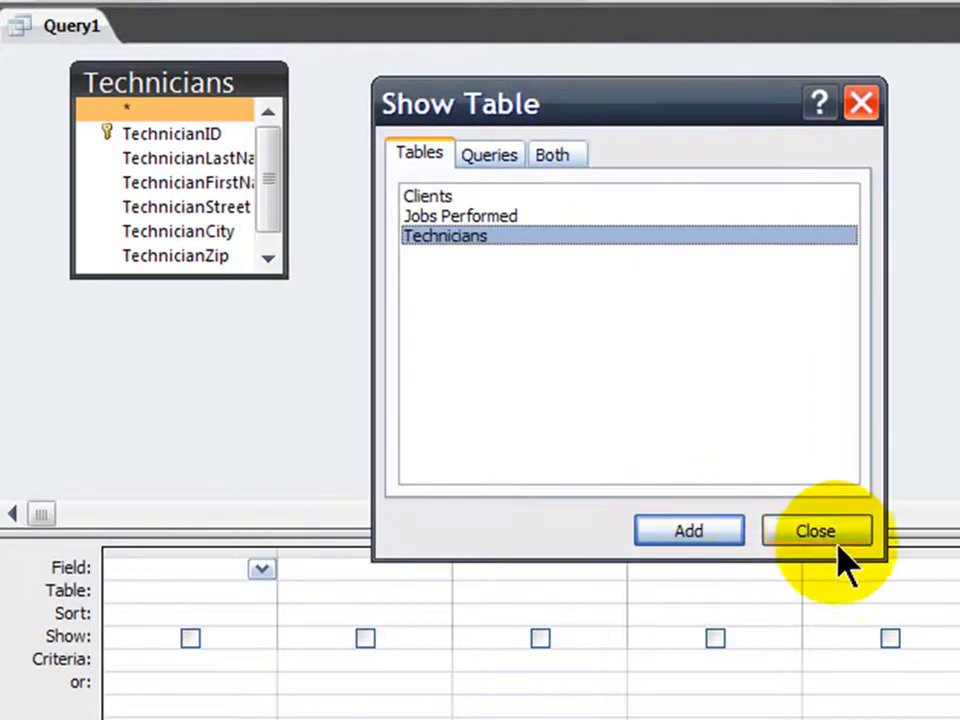
- Close Show Table and add TechnicianLastName and TechnicianRate to the query grid
left_click(814, 530)
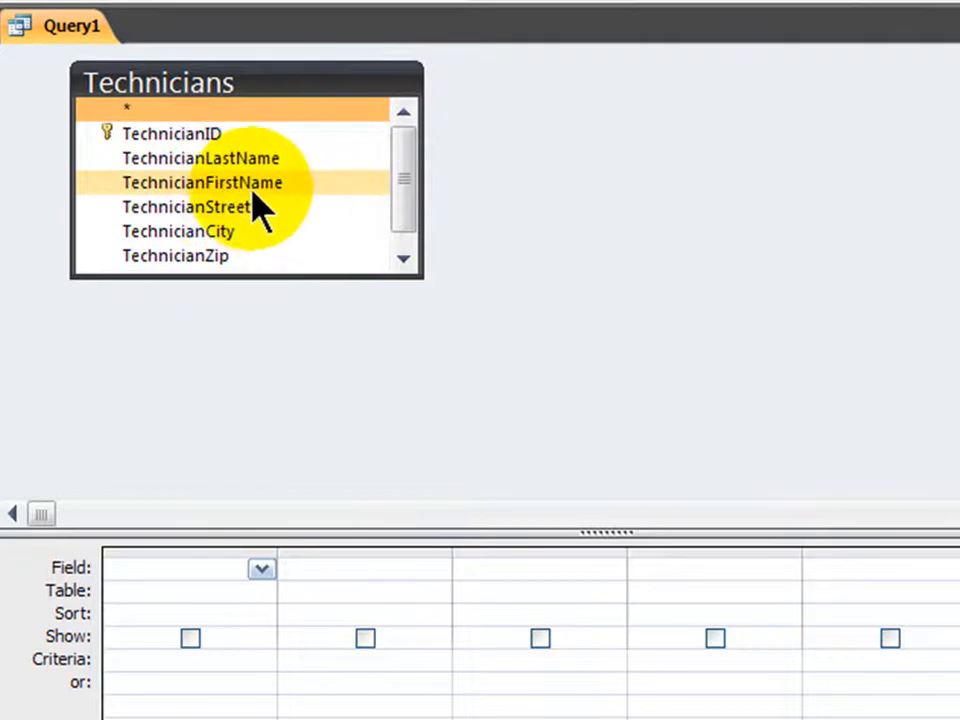
double_click(200, 158)
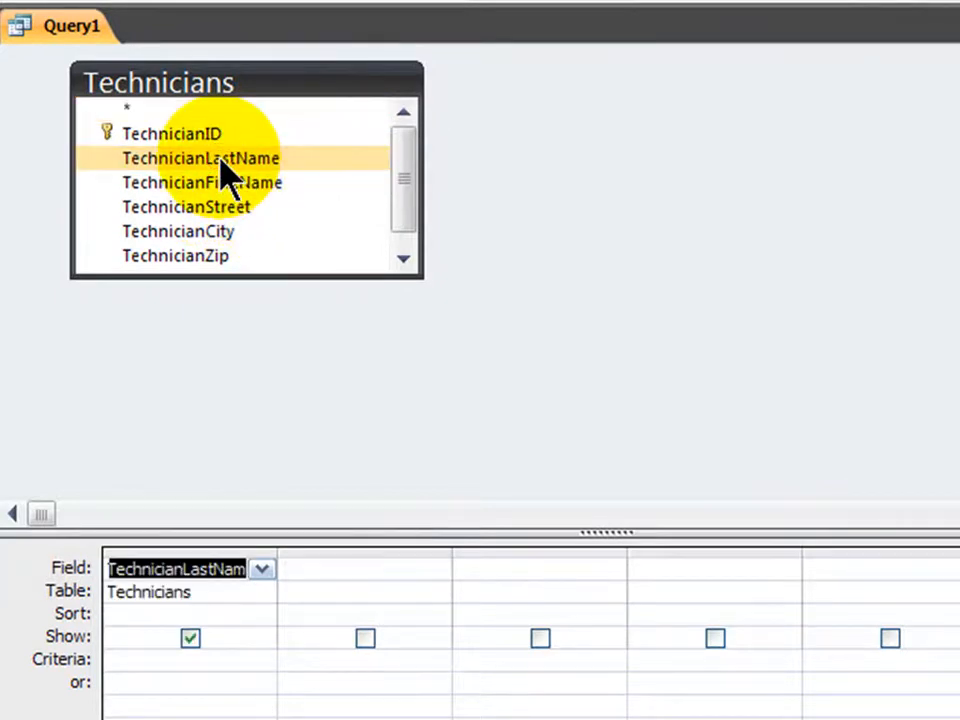
scroll("down", 3)
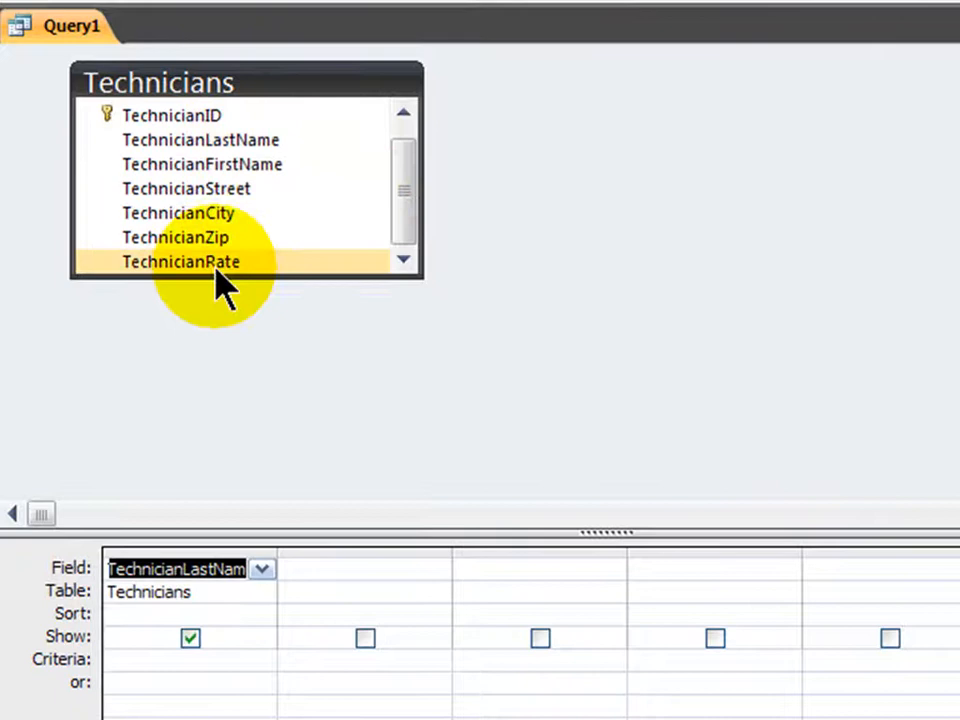
double_click(182, 261)
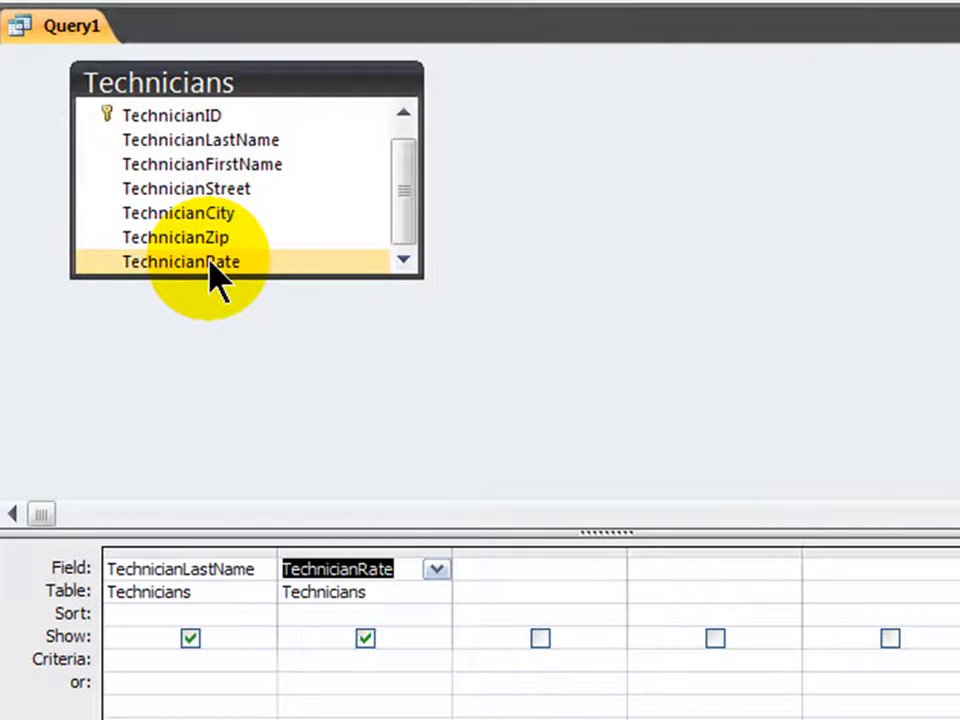
mouse_move(475, 185)
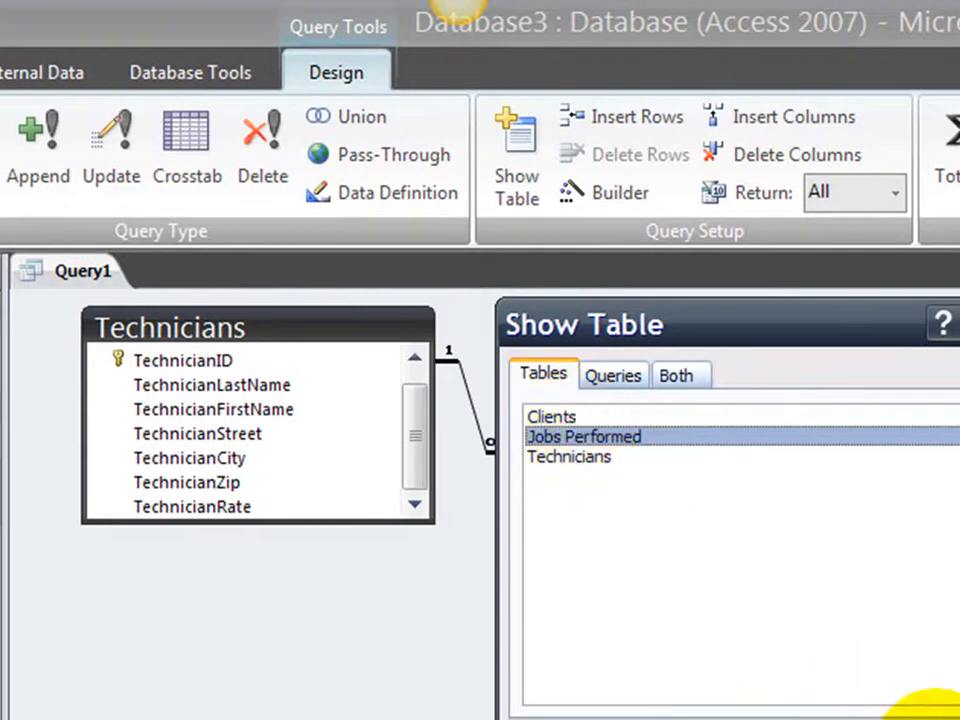
- Add the Jobs Performed table with JobID and JobHours, then select the next empty field column
double_click(583, 436)
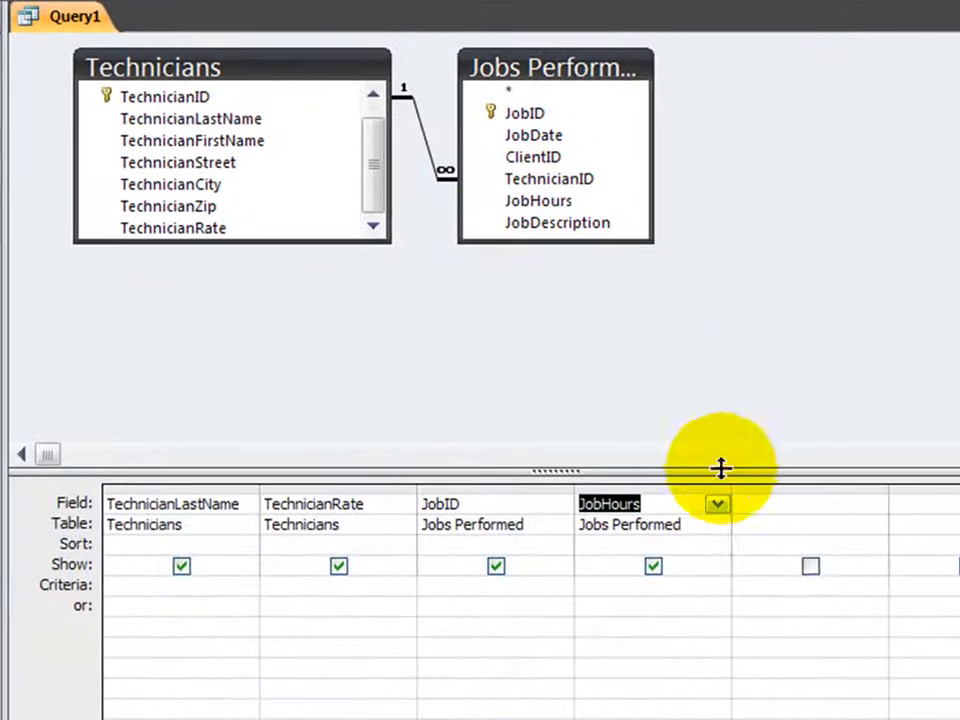
left_click(805, 503)
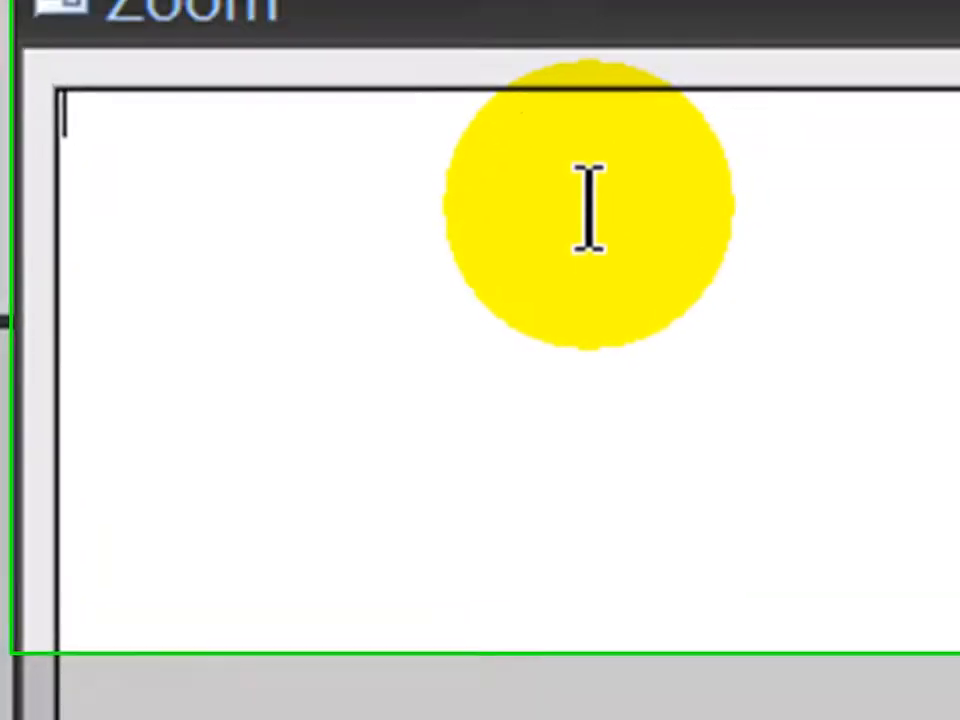
- Enter the calculated field 'Job Pay: [TechnicianRate] * [JobHours]' in the empty column
type("Job")
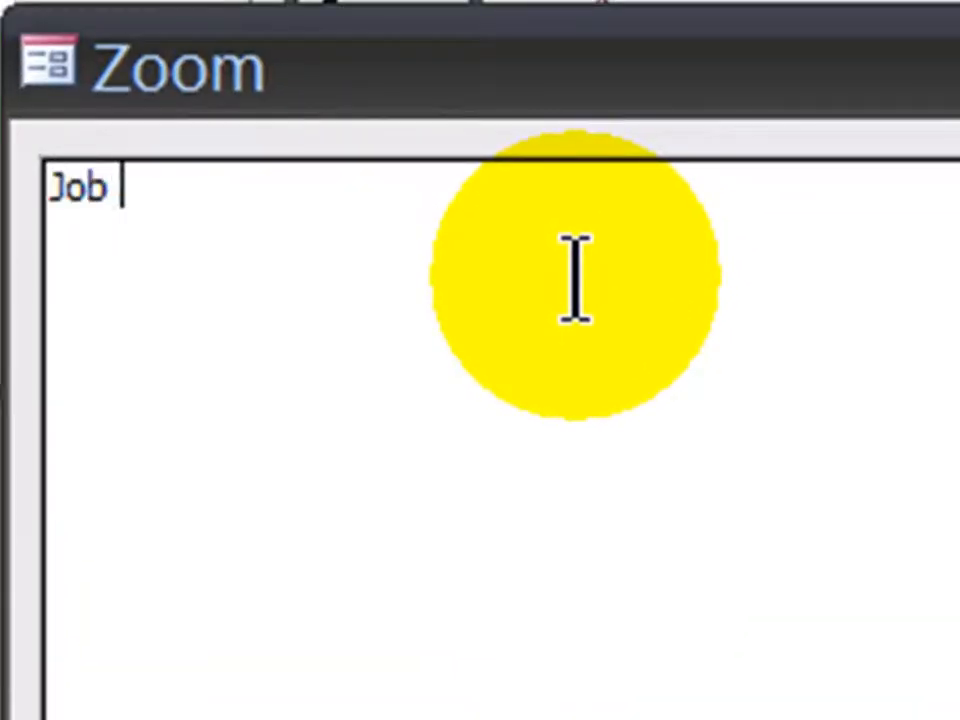
type("Pay:")
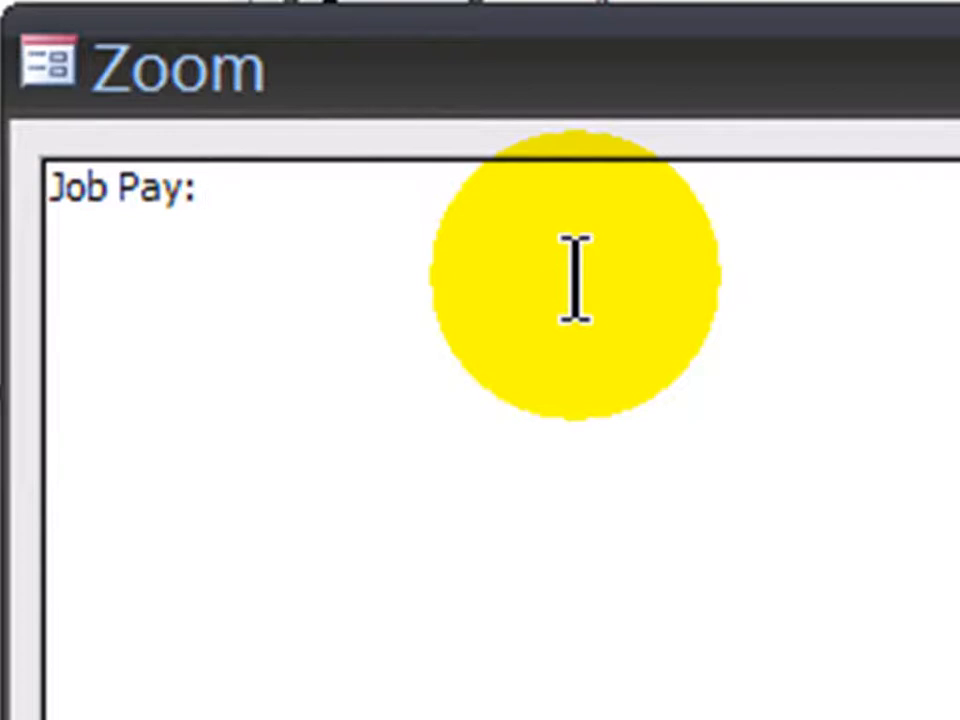
type("[Techn")
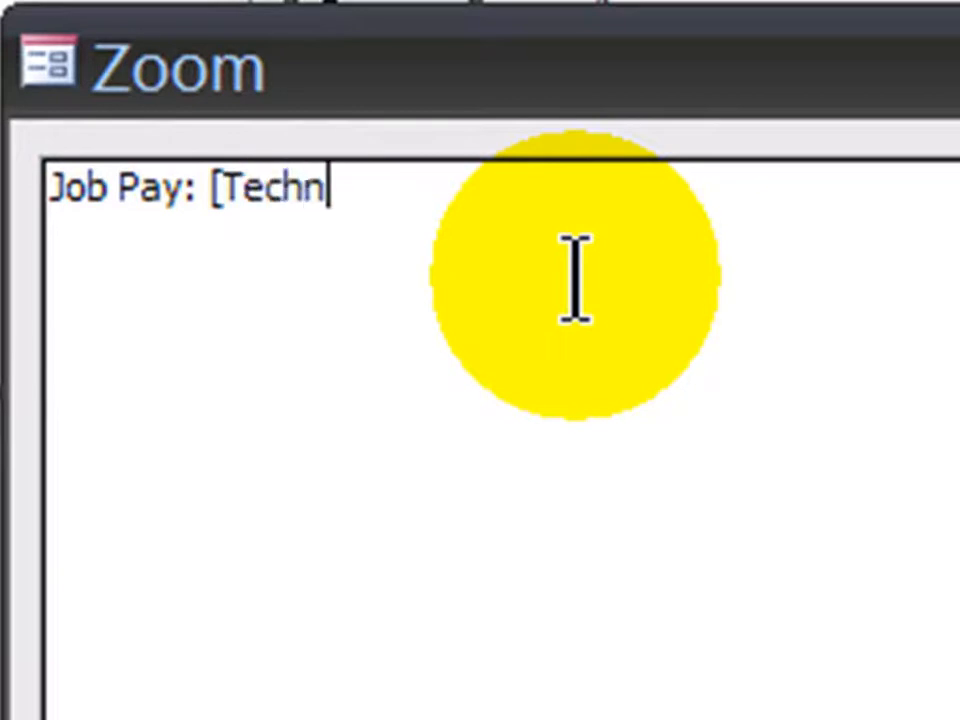
type("icia")
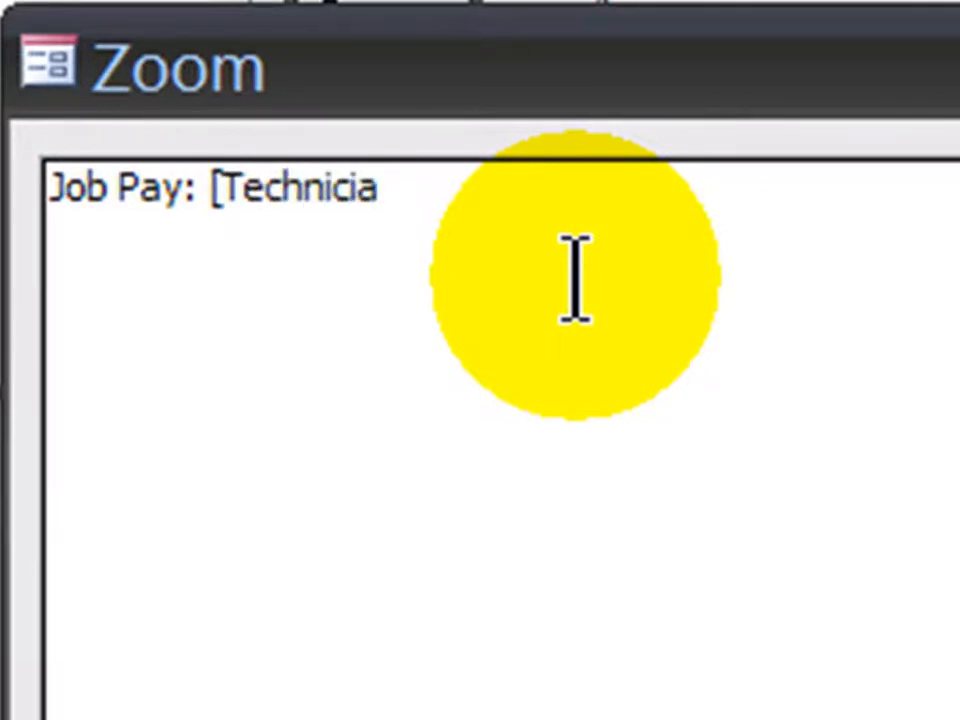
type("nRate]")
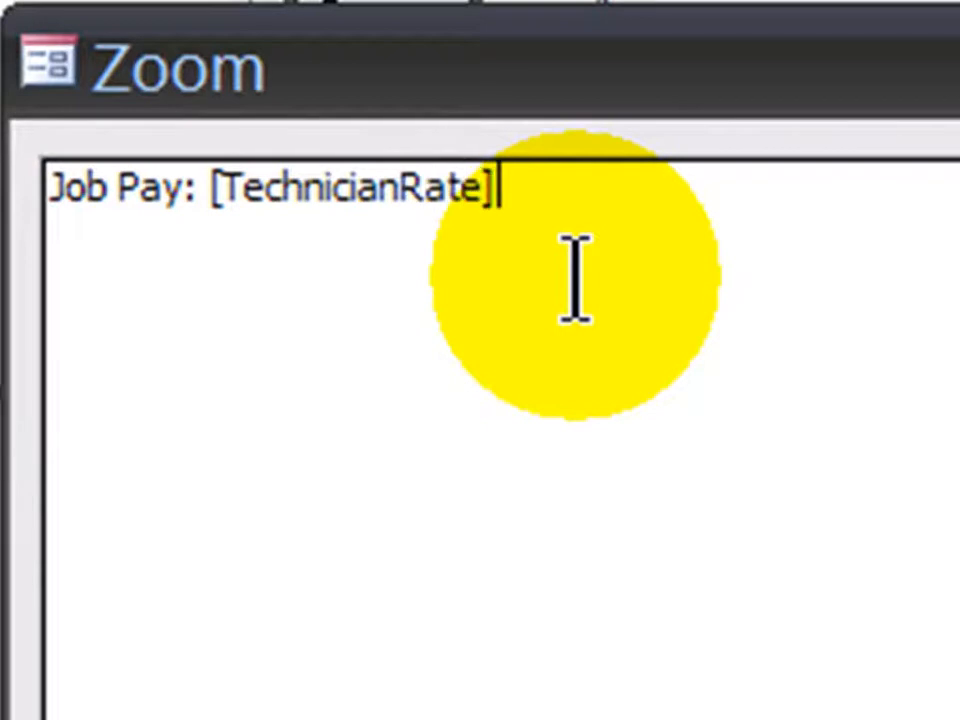
type("*")
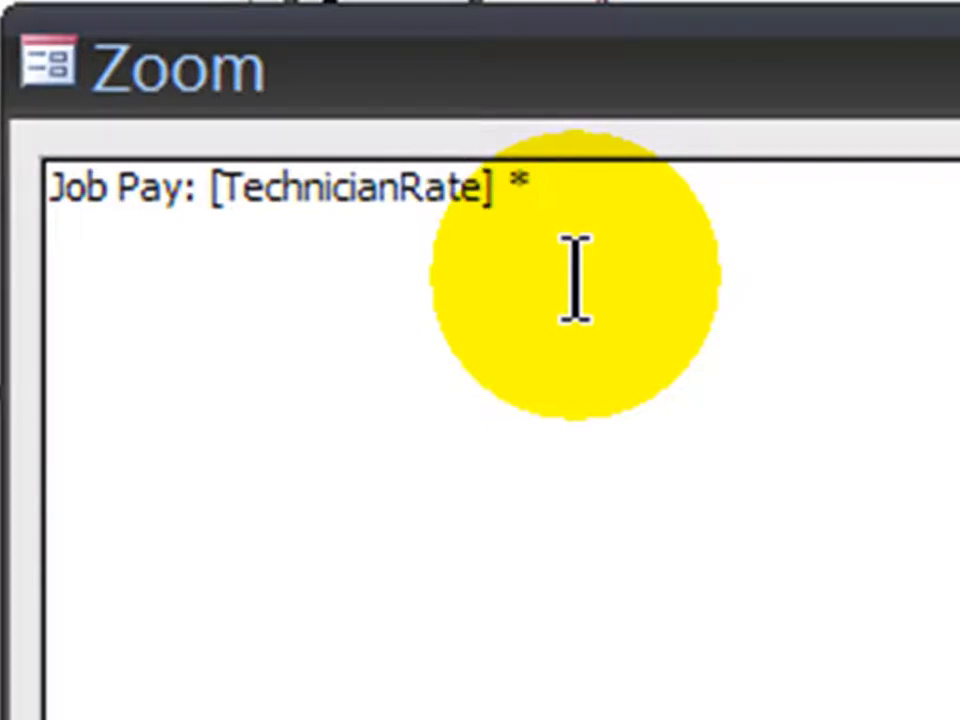
type("[")
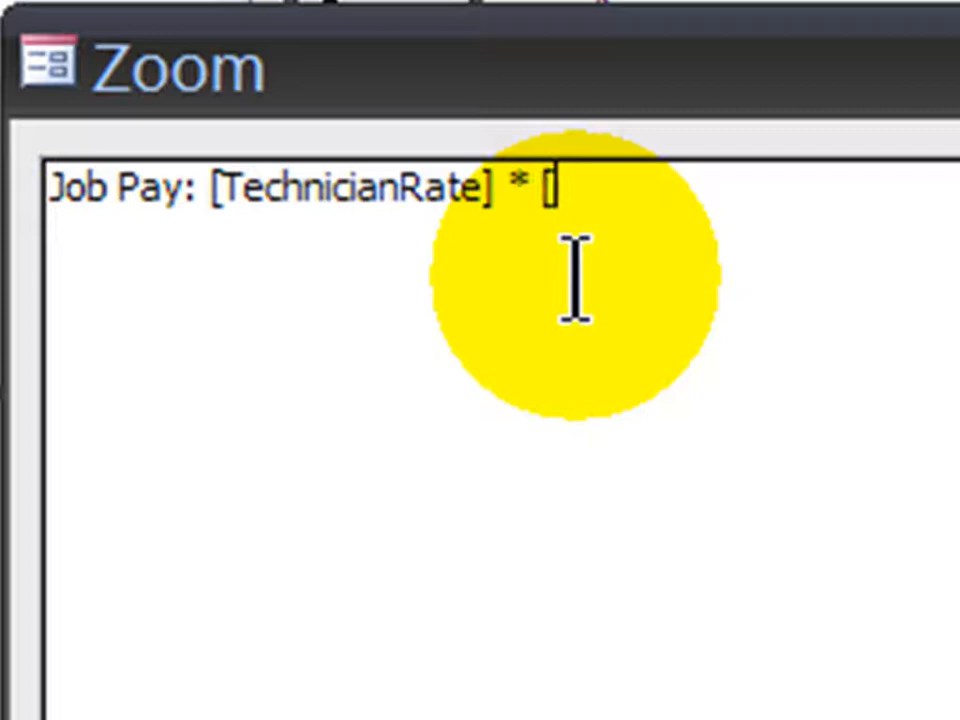
type("Job")
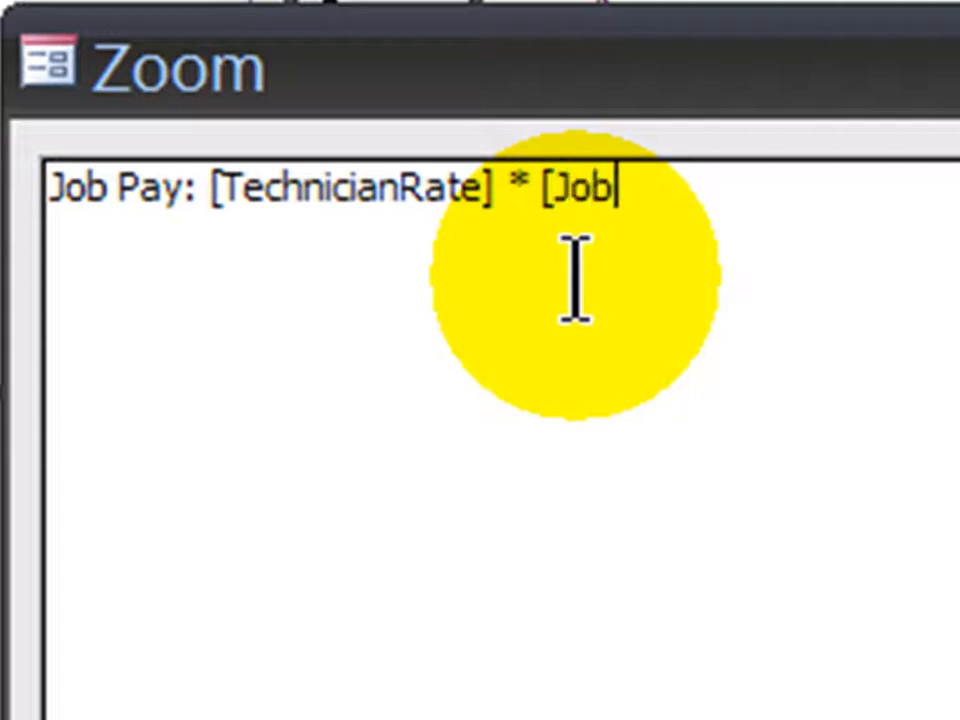
type("Hours]")
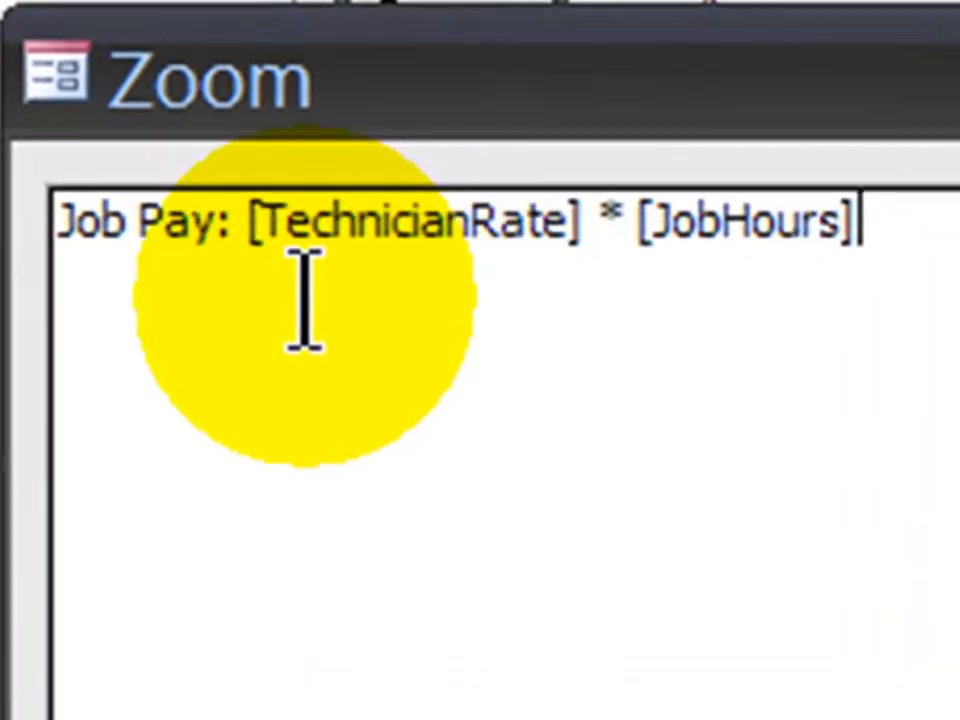
mouse_move(370, 305)
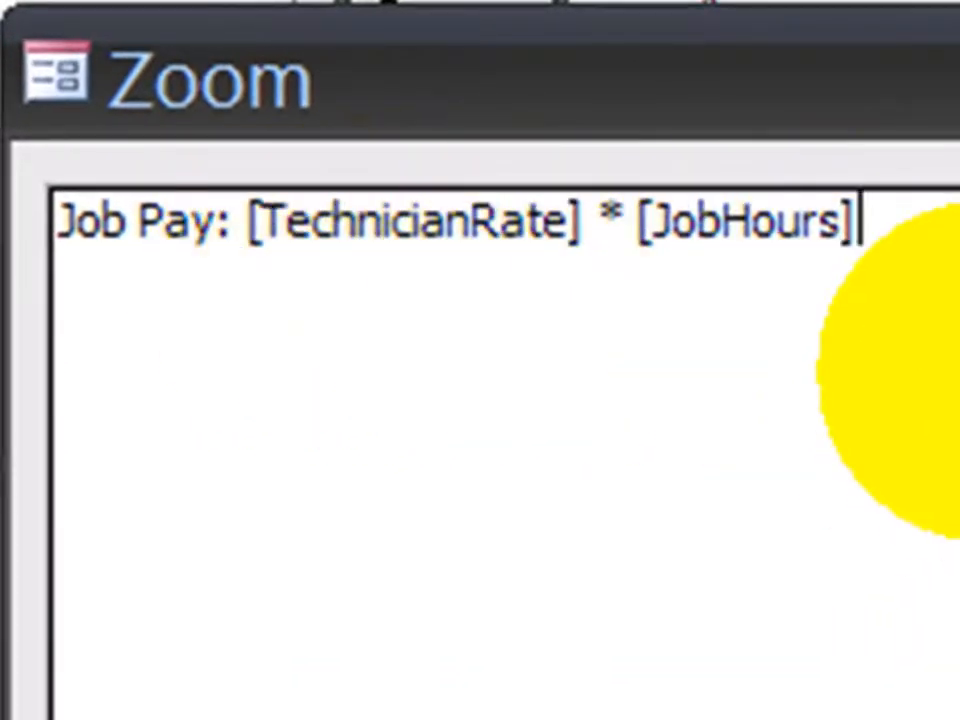
mouse_move(270, 330)
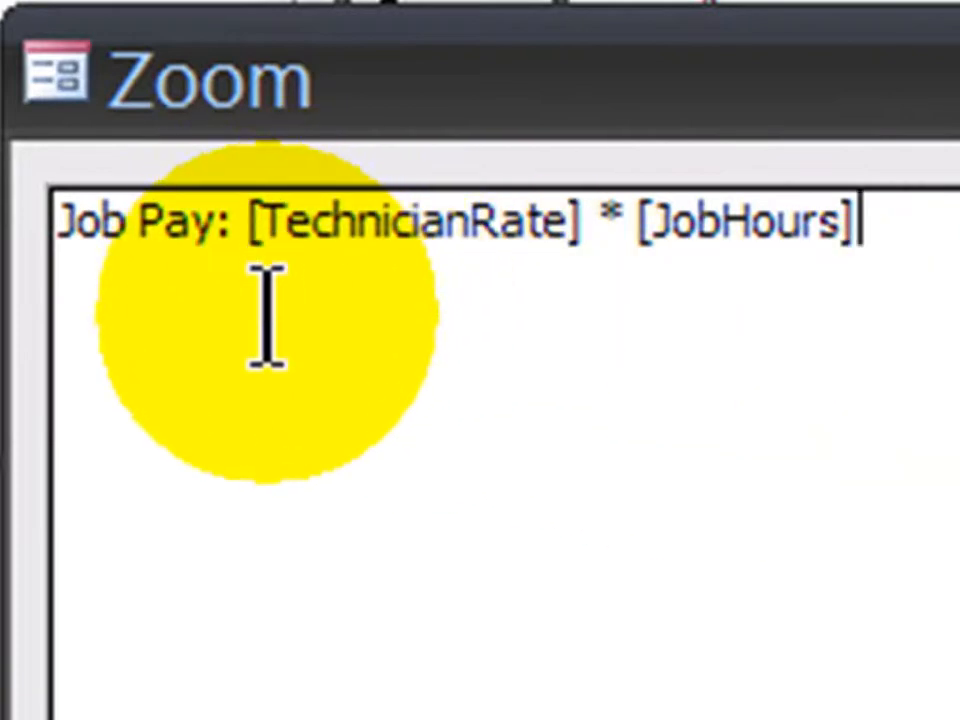
mouse_move(530, 330)
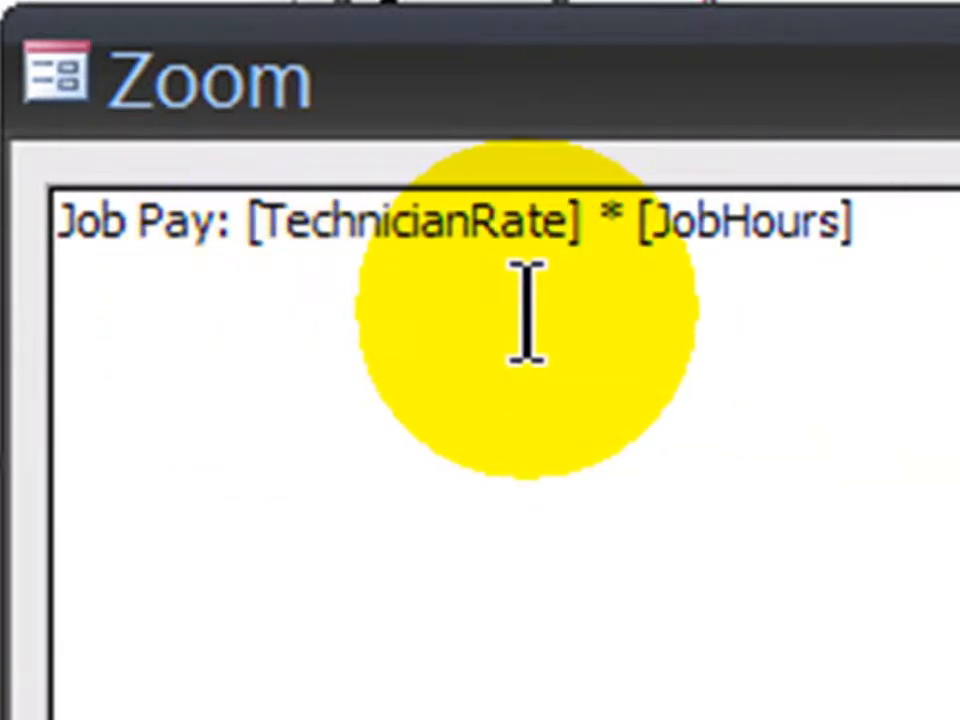
mouse_move(595, 310)
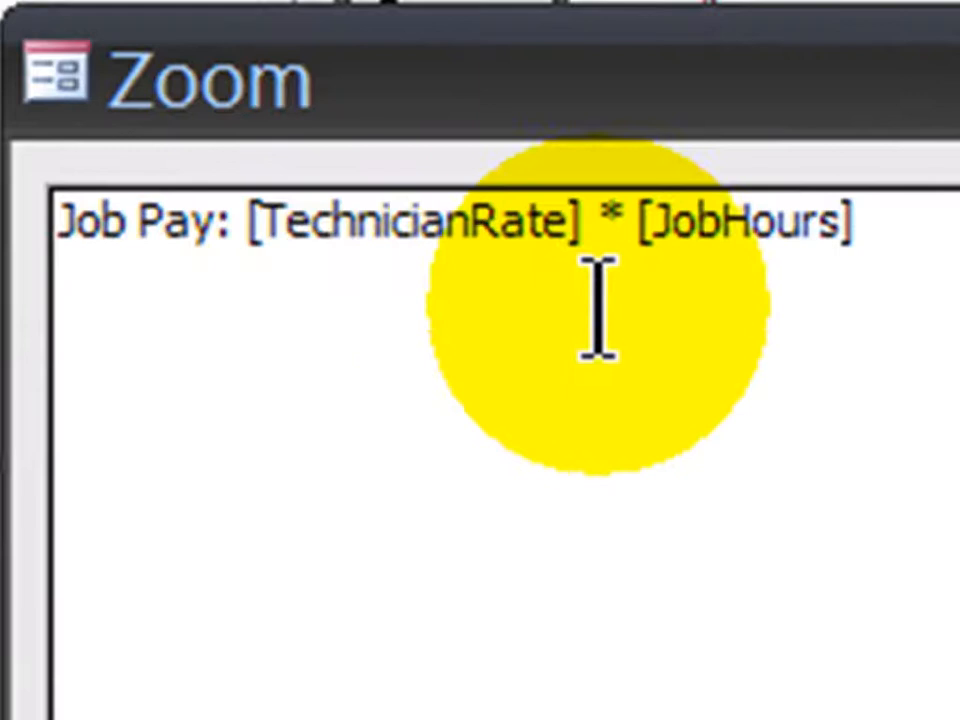
mouse_move(765, 305)
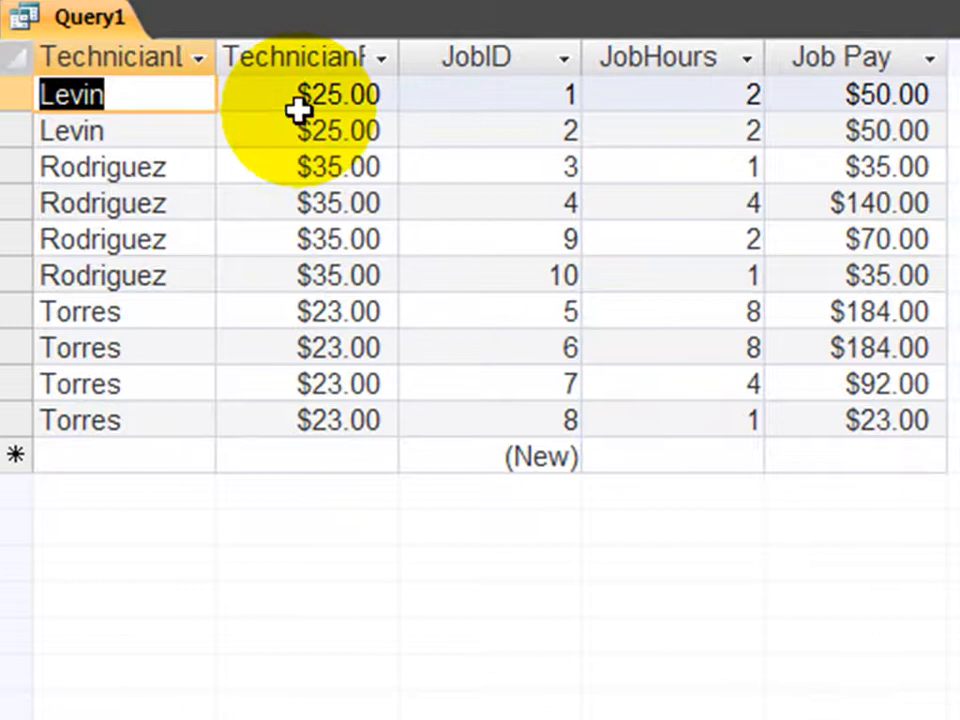
mouse_move(338, 107)
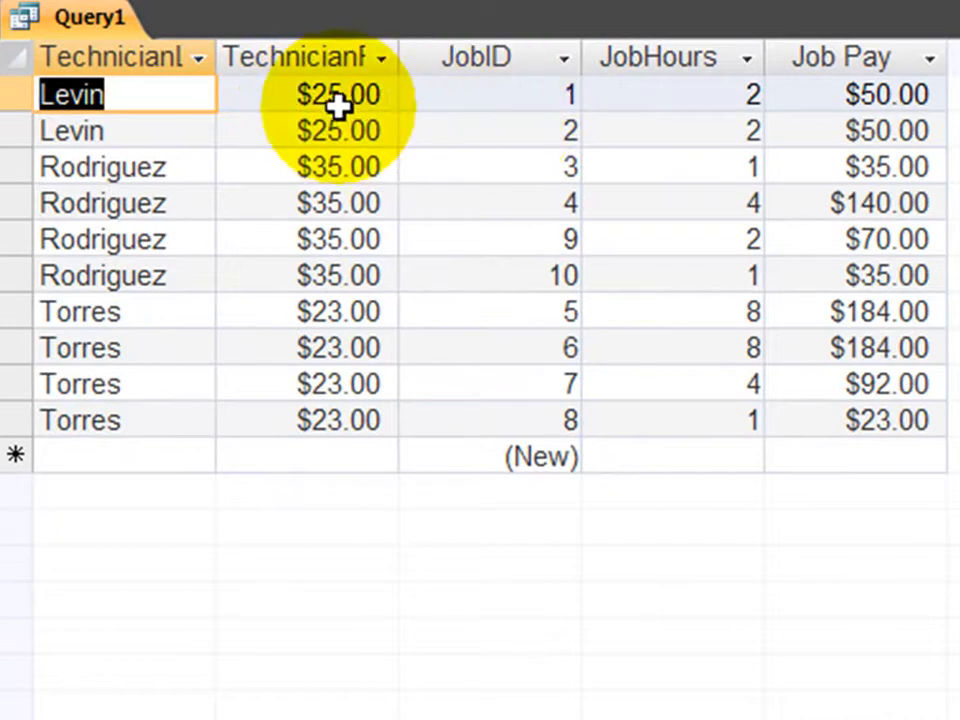
mouse_move(740, 110)
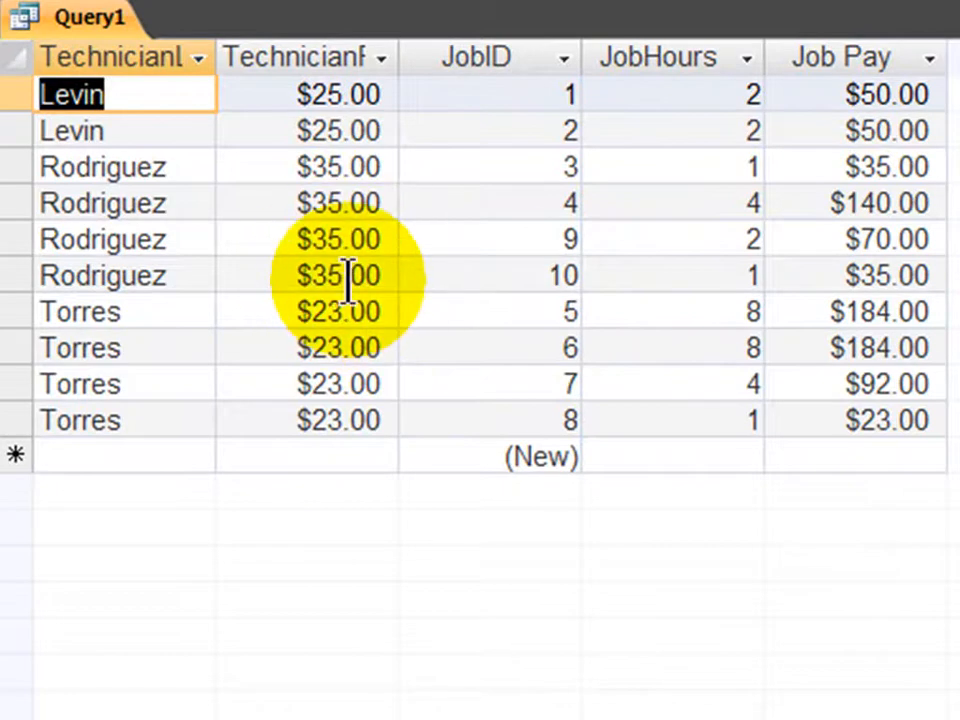
mouse_move(760, 295)
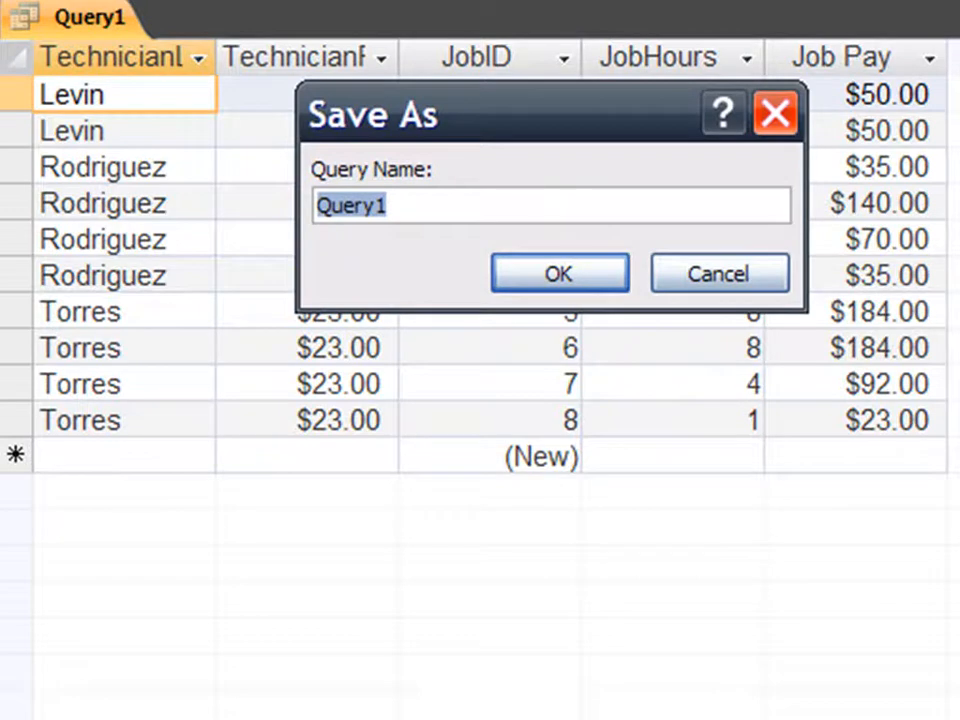
- Name the query 'Job Pay' in the Save As dialog and confirm
type("Job Pay")
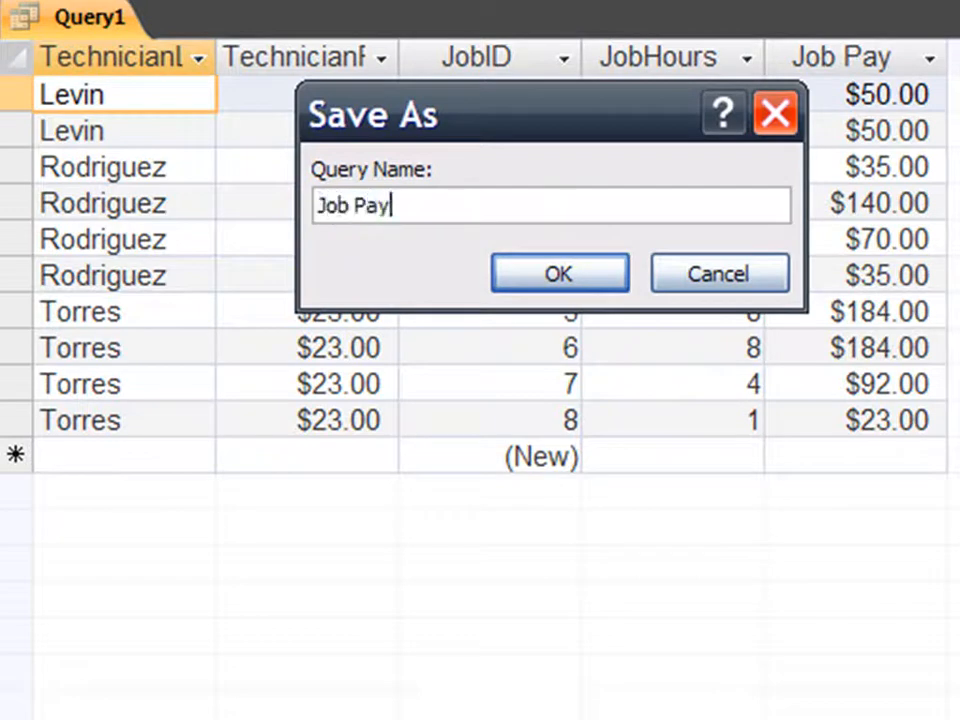
left_click(558, 272)
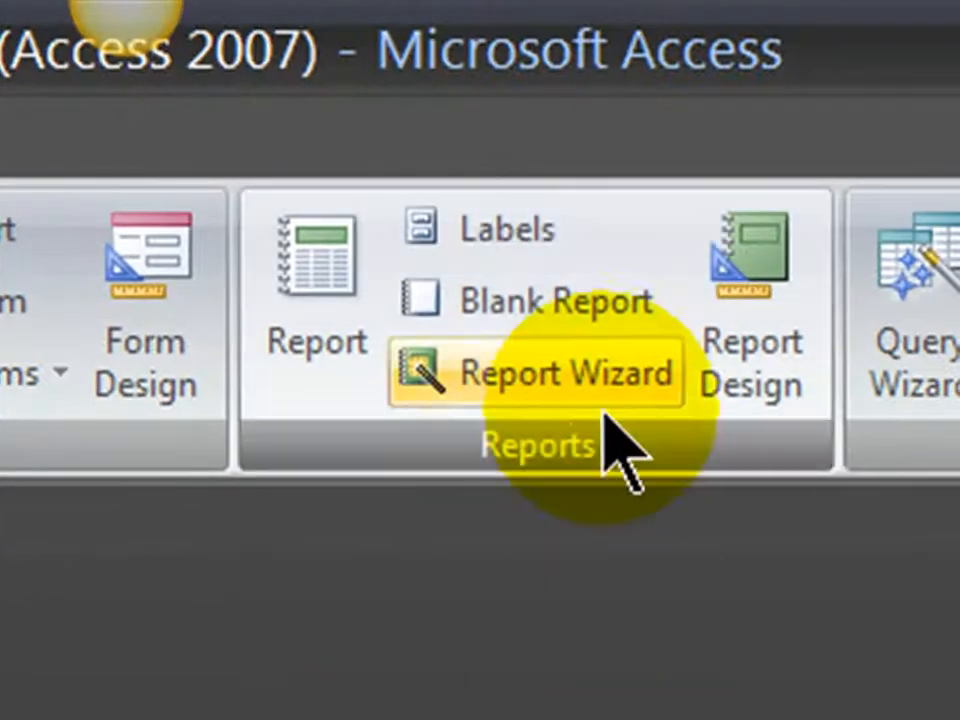
- In the Report Wizard, choose the Job Pay query and add all its fields
left_click(535, 372)
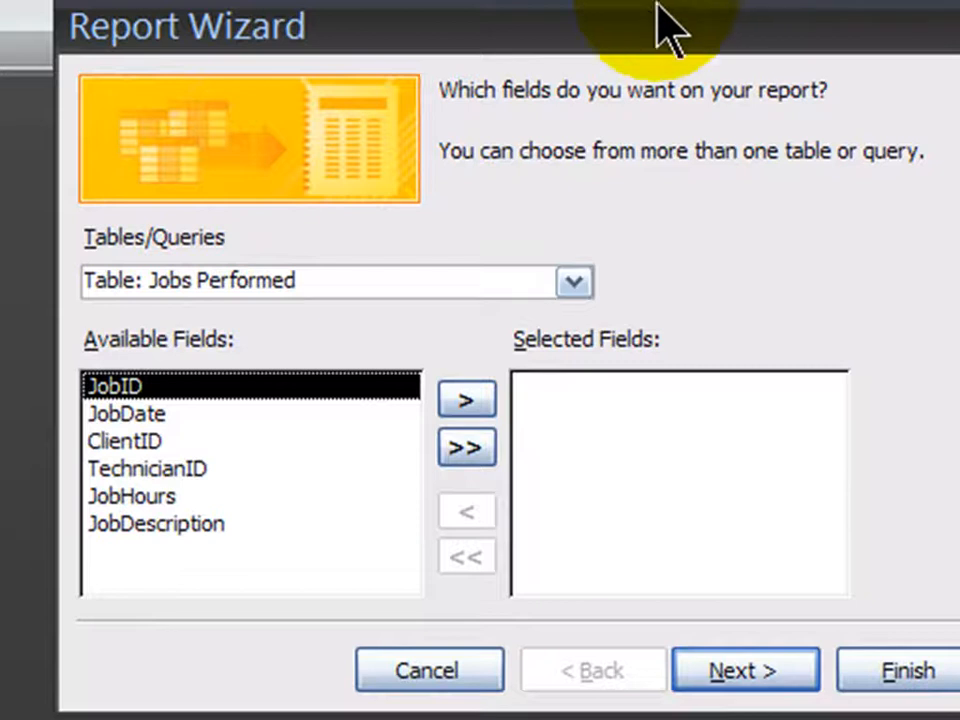
left_click(573, 281)
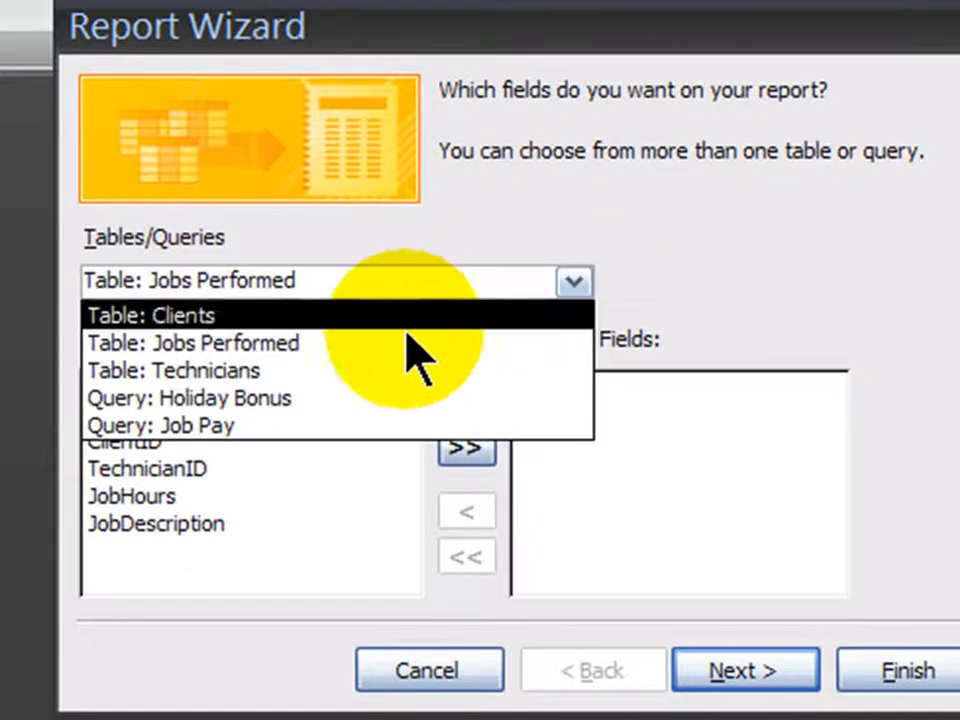
left_click(160, 425)
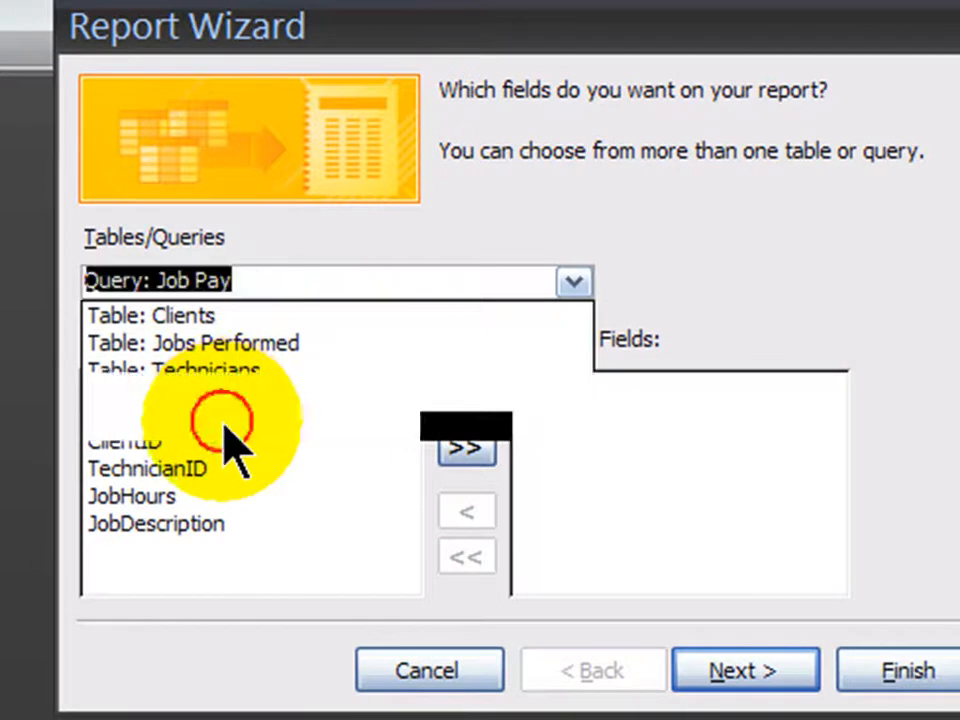
left_click(467, 446)
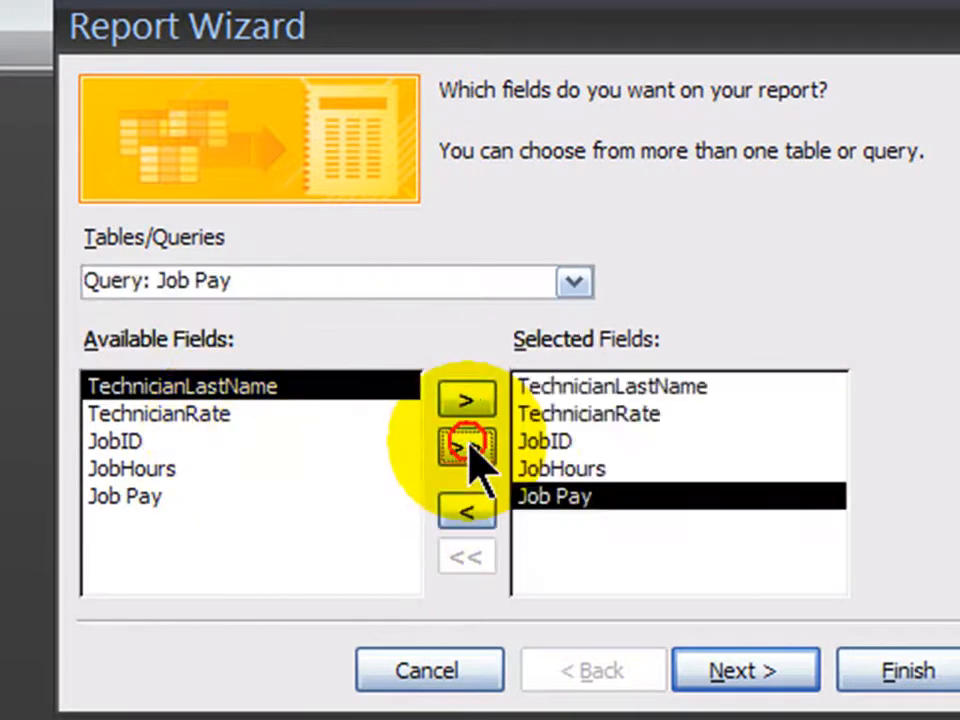
left_click(467, 447)
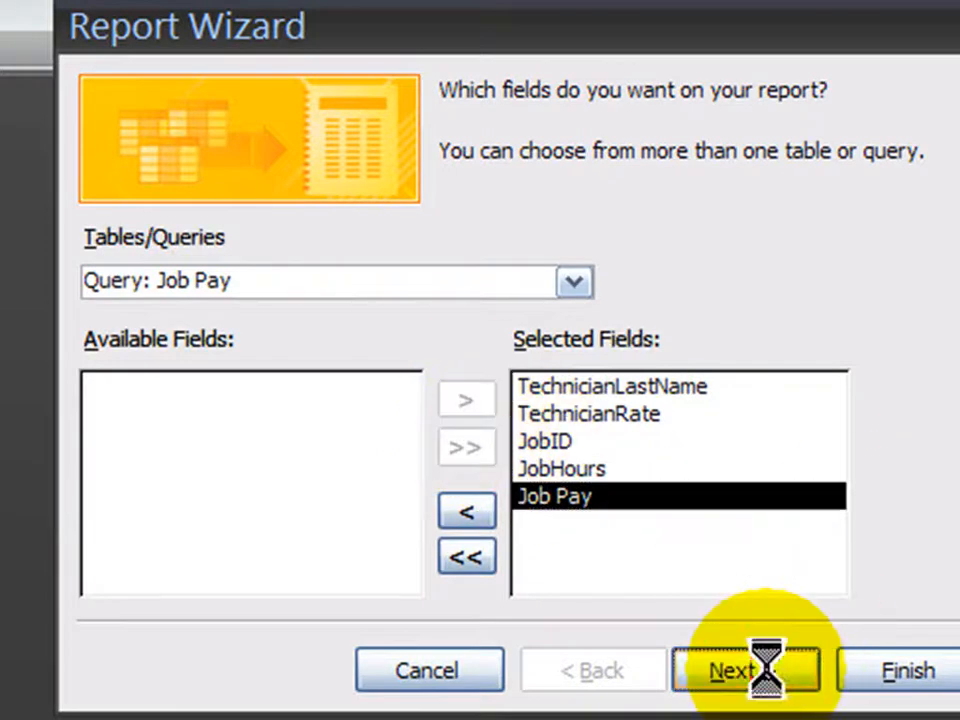
- Add TechnicianLastName as the grouping level and finish the wizard
left_click(744, 670)
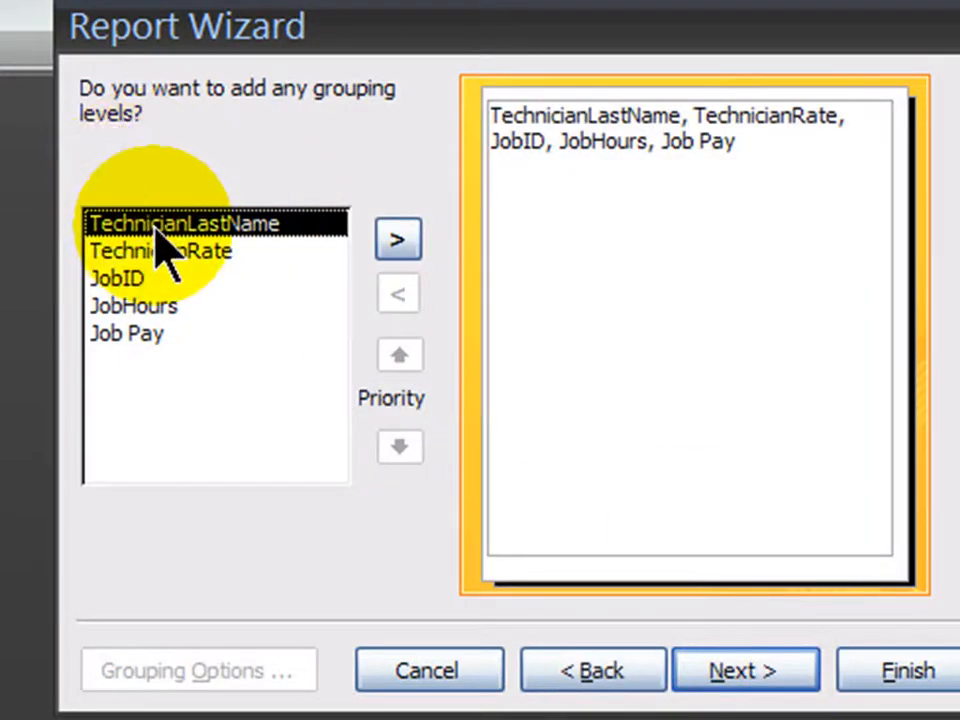
left_click(398, 239)
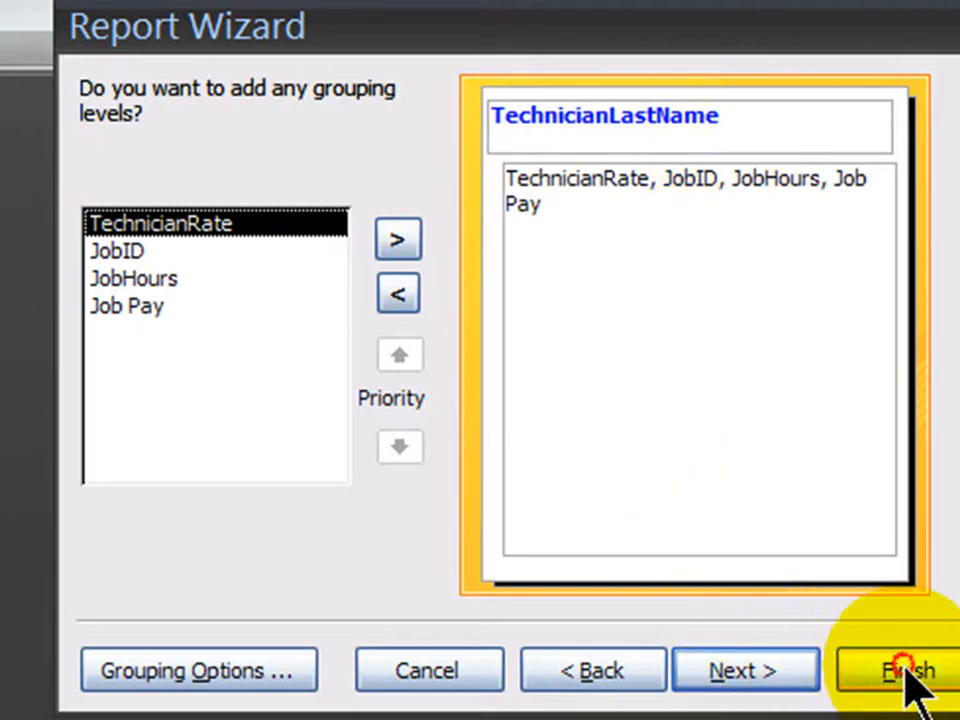
left_click(905, 670)
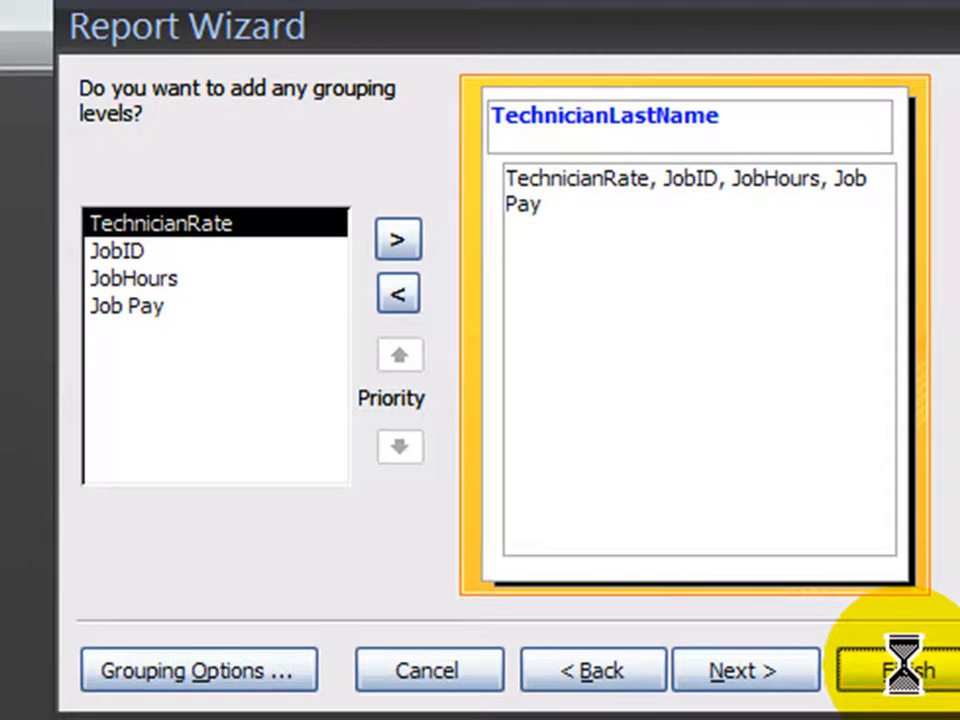
left_click(895, 670)
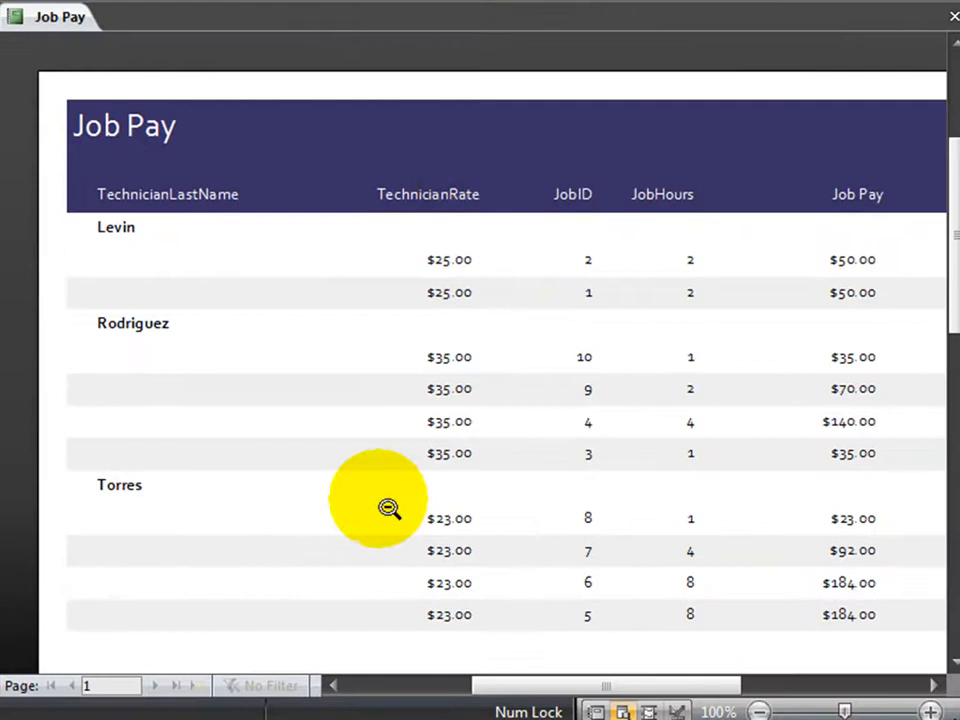
mouse_move(163, 582)
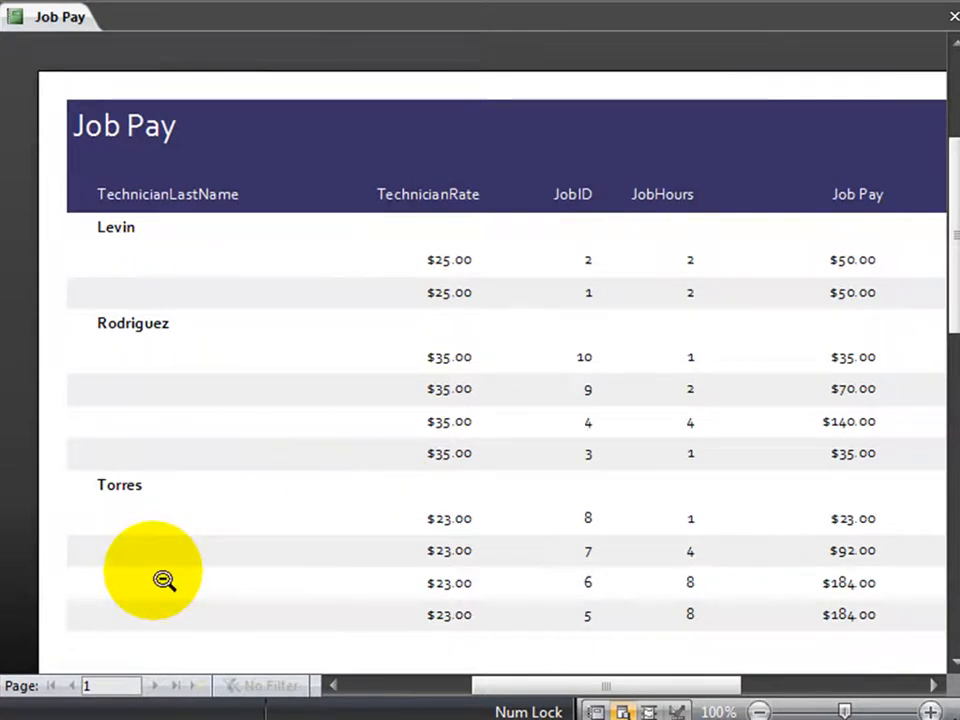
mouse_move(112, 258)
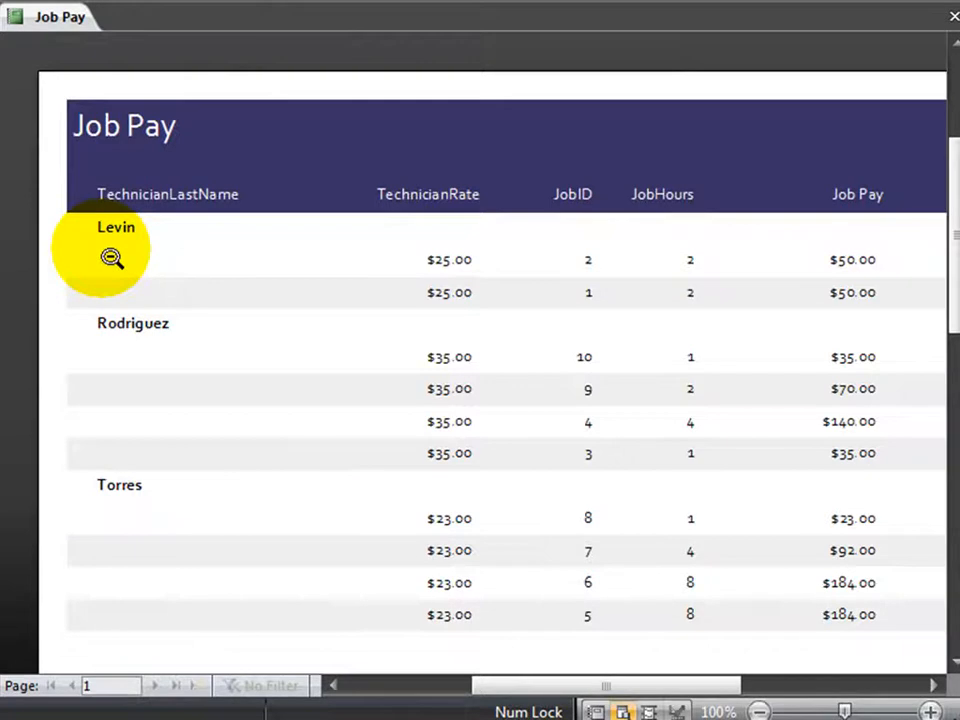
mouse_move(460, 275)
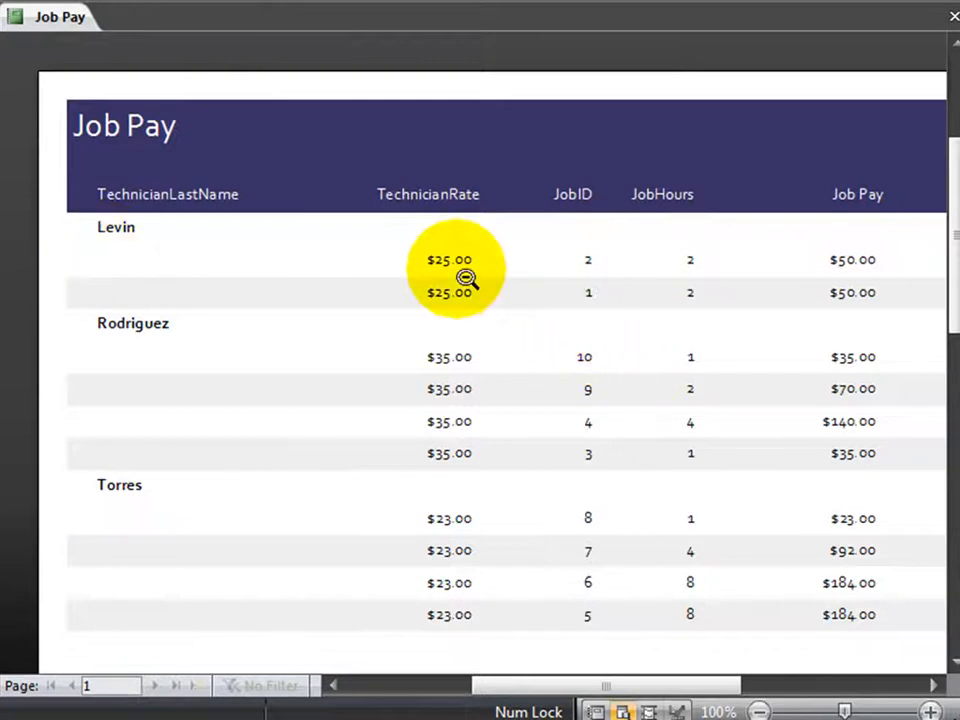
mouse_move(580, 258)
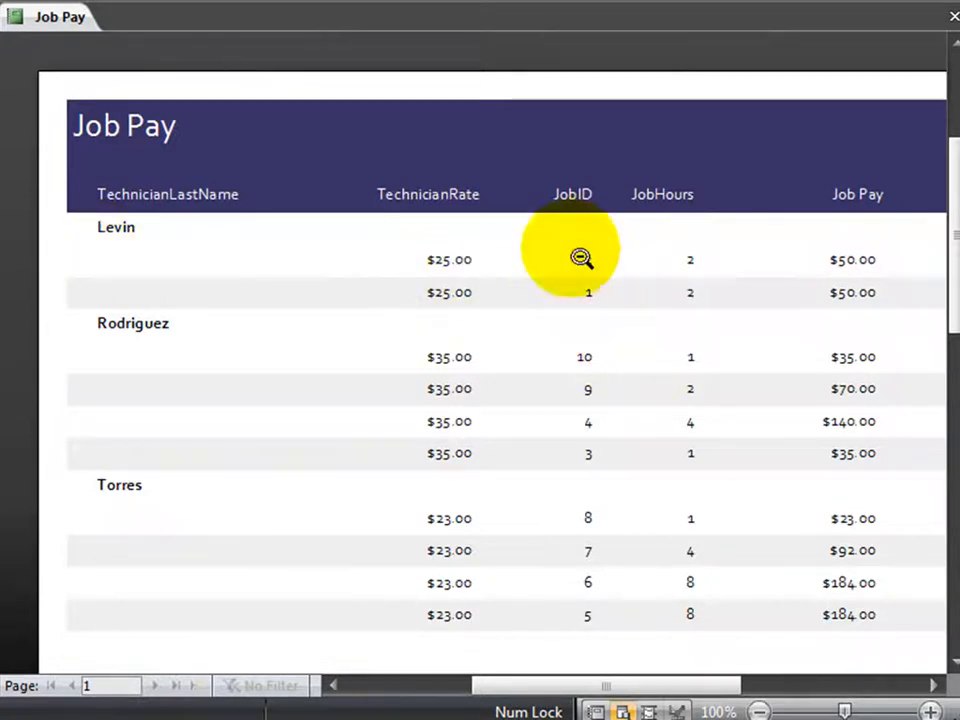
mouse_move(715, 328)
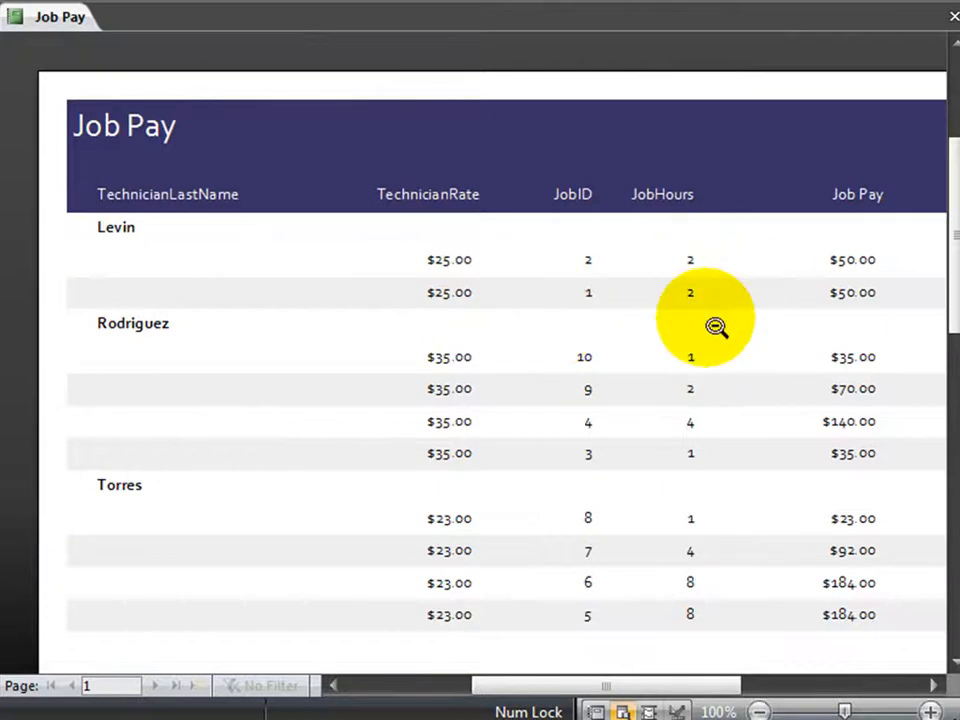
mouse_move(940, 300)
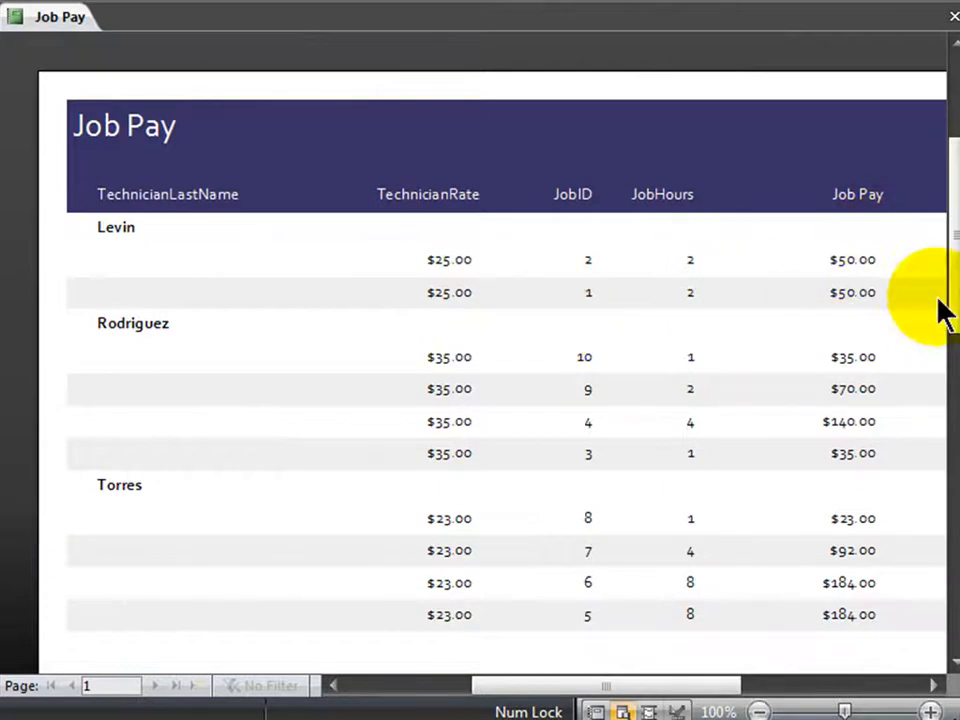
- Scroll through the Job Pay report preview to review all three technician groups
scroll("up", 3)
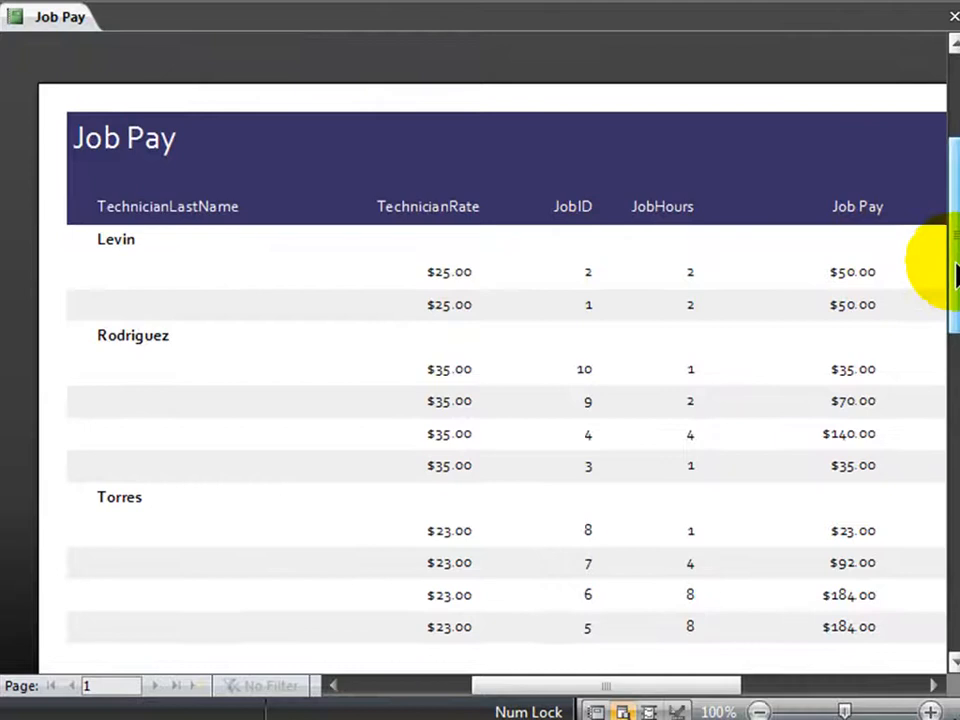
scroll("up", 3)
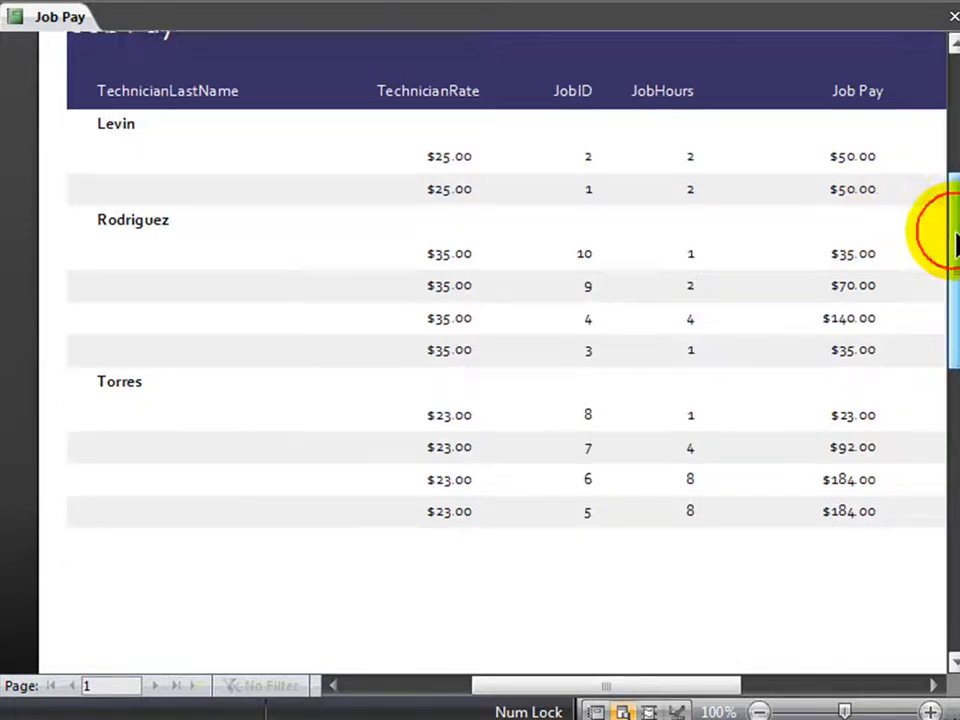
scroll("up", 3)
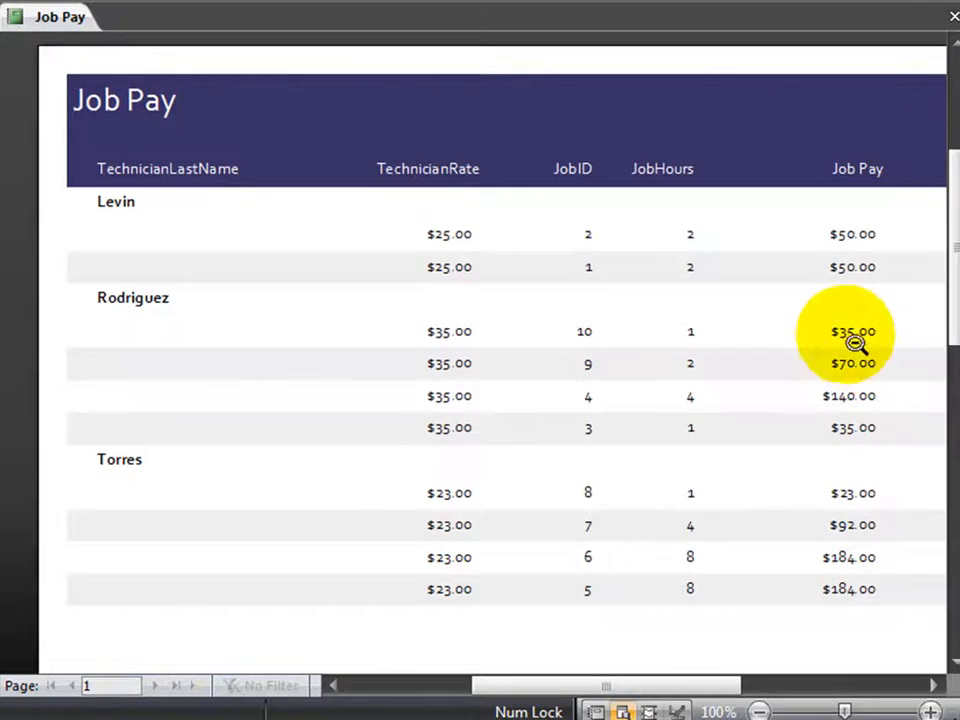
mouse_move(850, 322)
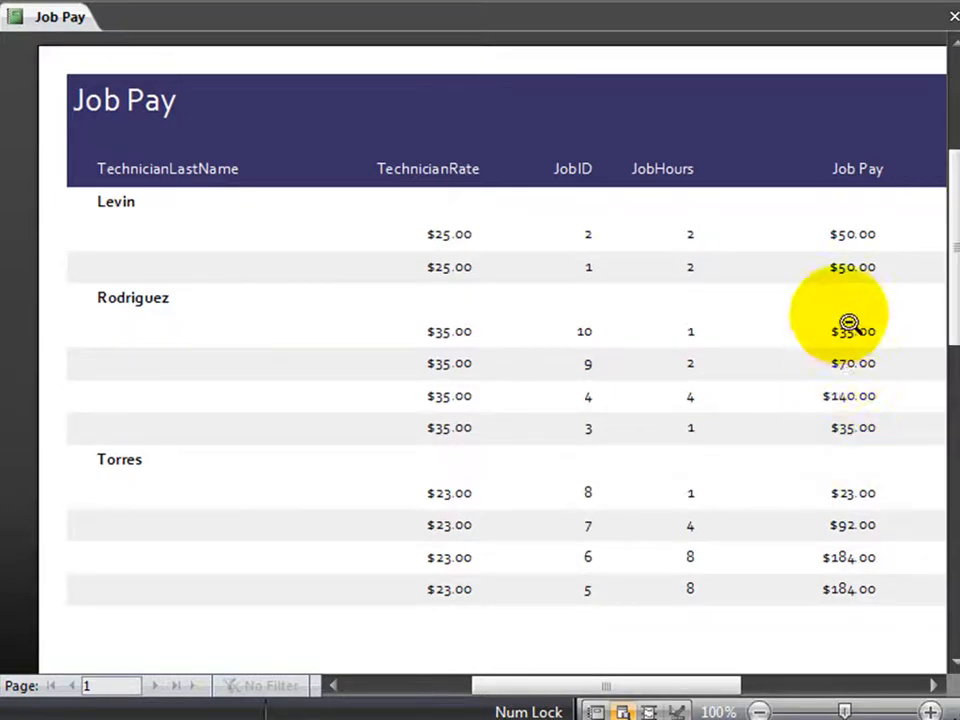
mouse_move(850, 590)
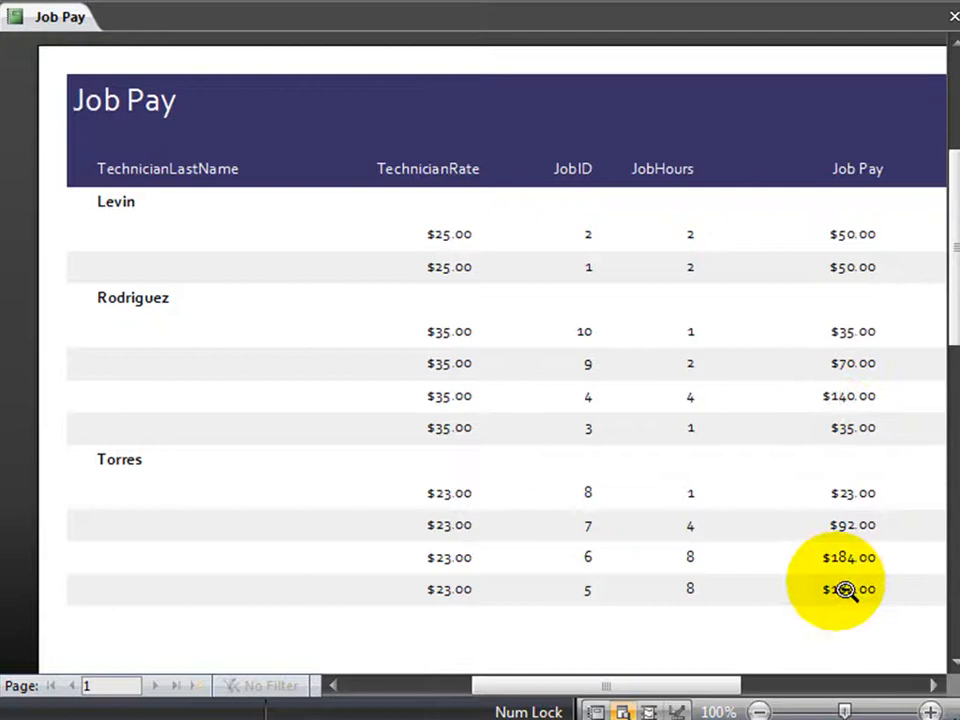
mouse_move(950, 235)
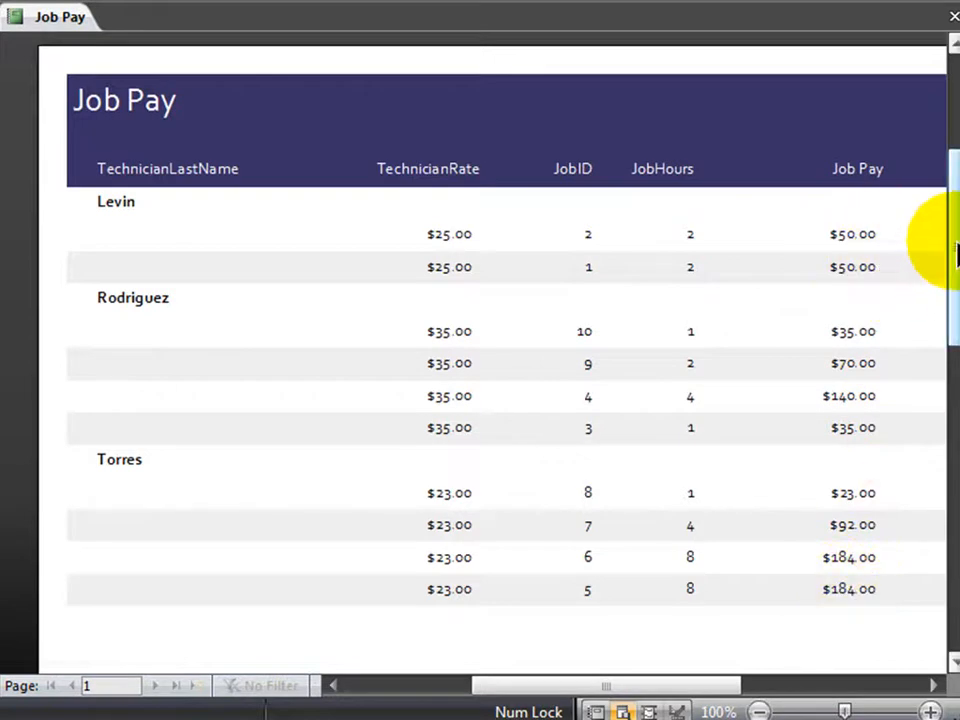
scroll("down", 3)
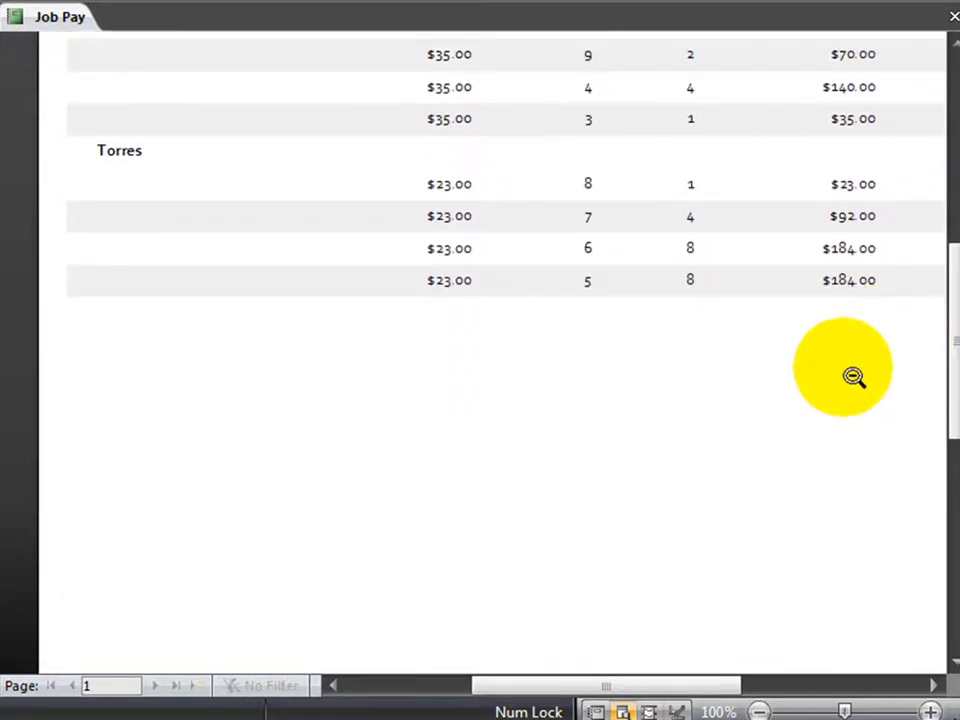
mouse_move(850, 388)
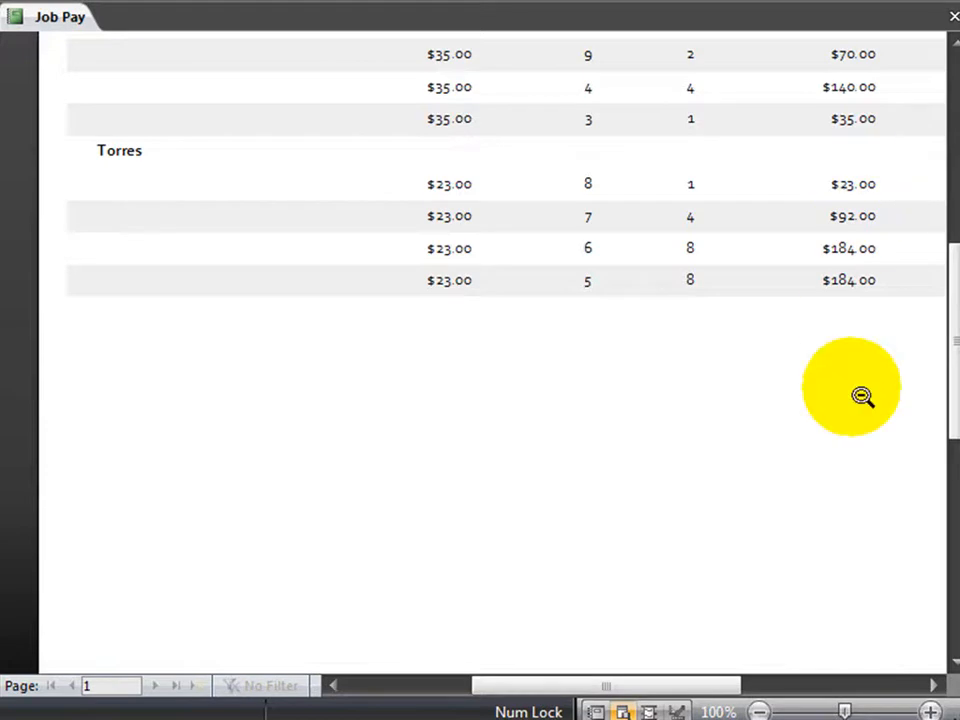
scroll("up", 3)
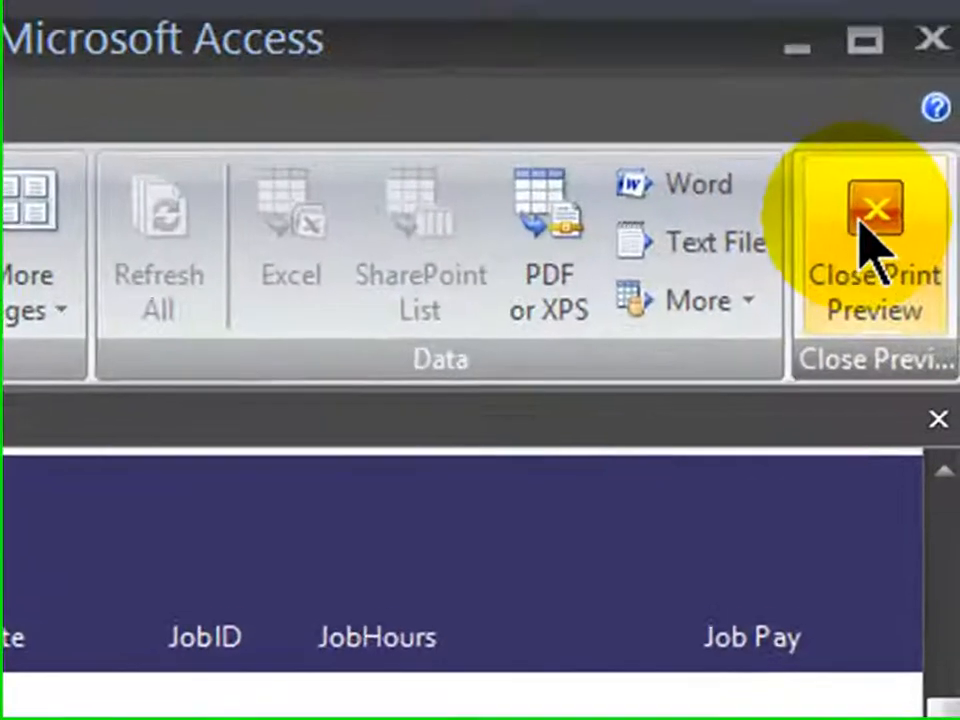
- Close Print Preview and switch the Job Pay report to Design View
left_click(872, 240)
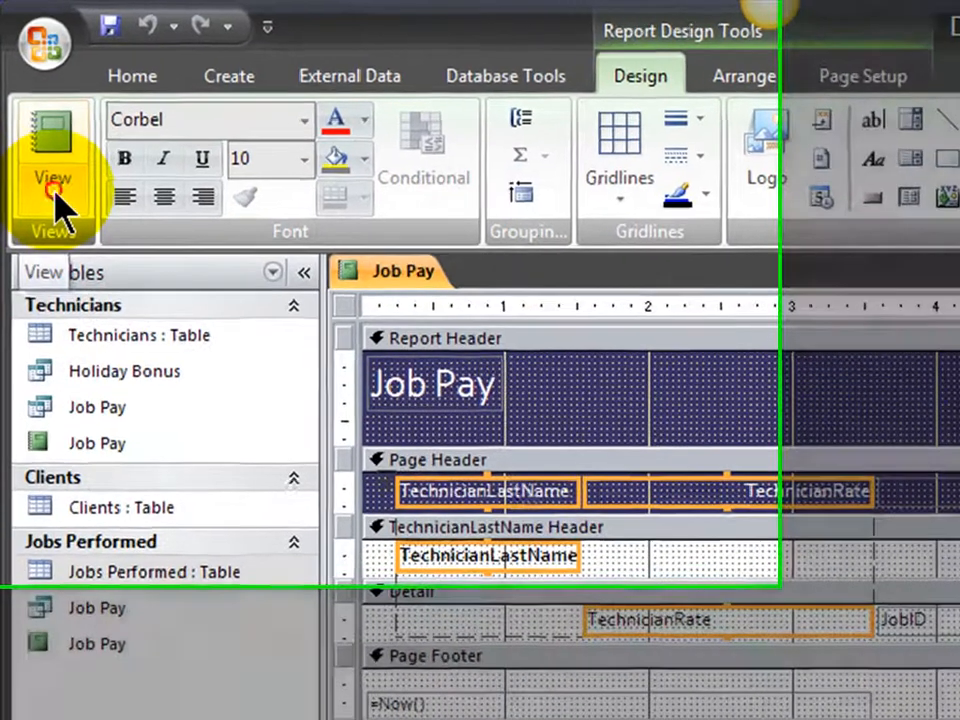
left_click(52, 178)
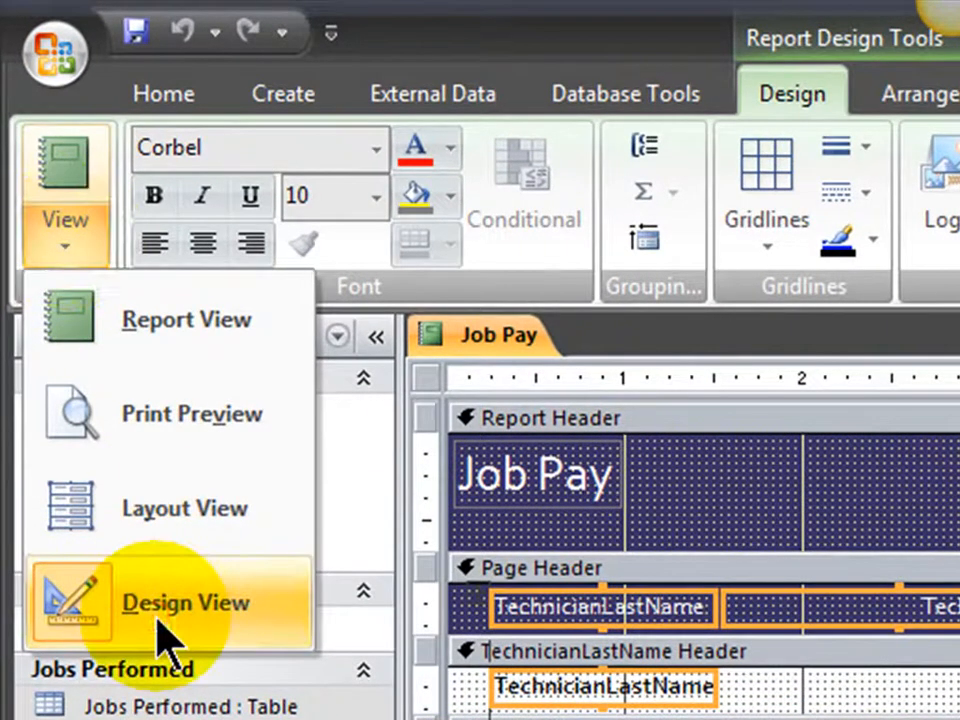
left_click(185, 601)
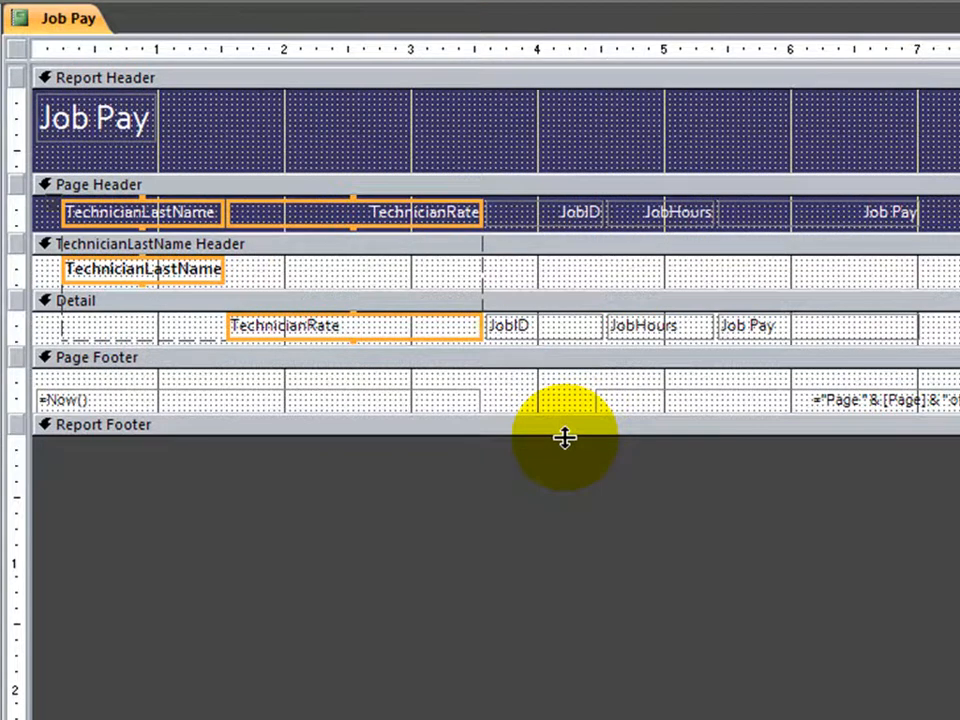
mouse_move(565, 438)
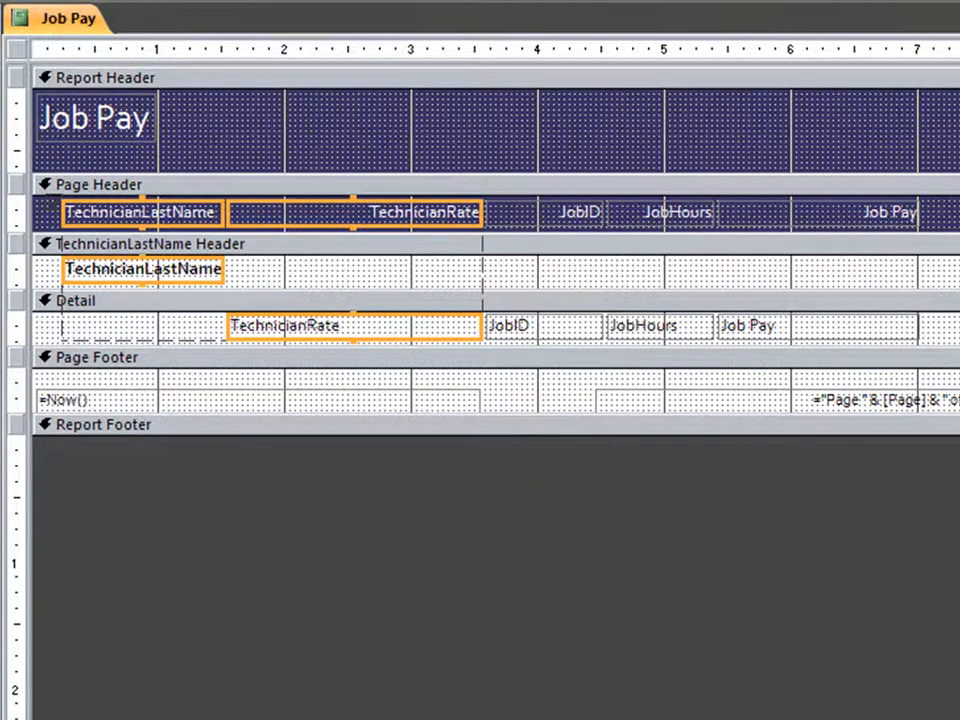
mouse_move(248, 585)
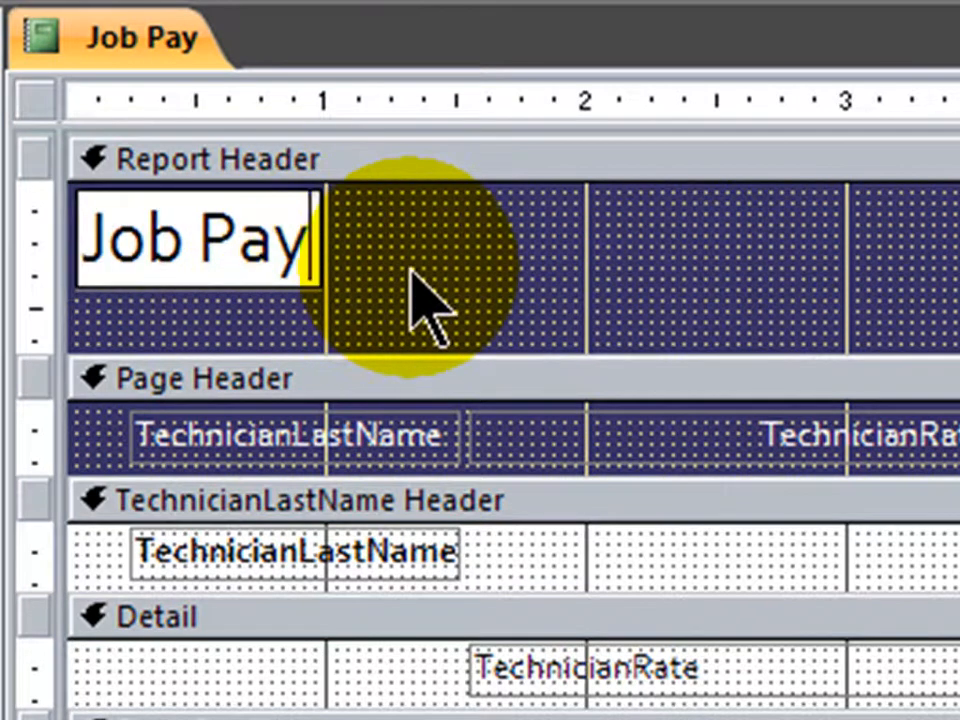
- Append ' Summary for JMS TechWizards' to the Job Pay title label
type("Su")
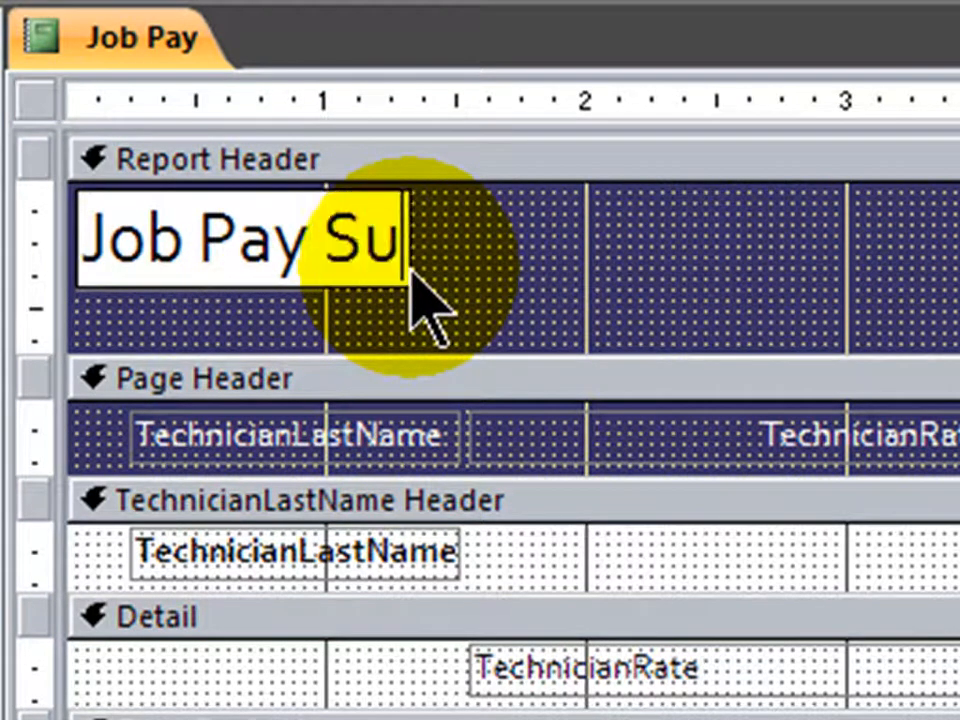
type("mmary for JMS TechWizards")
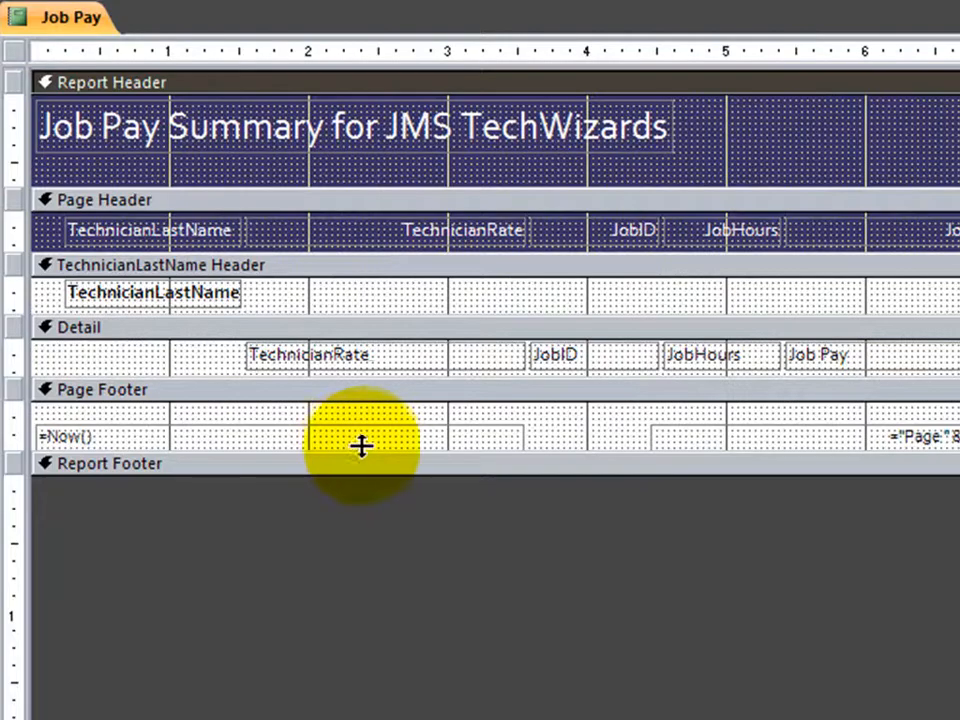
mouse_move(385, 410)
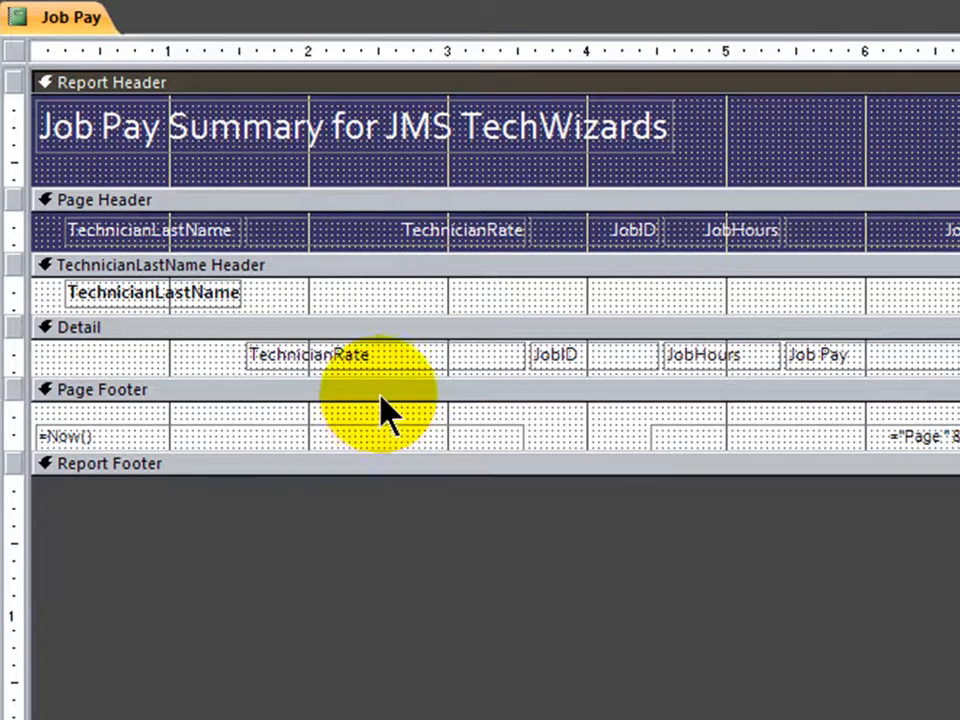
mouse_move(500, 375)
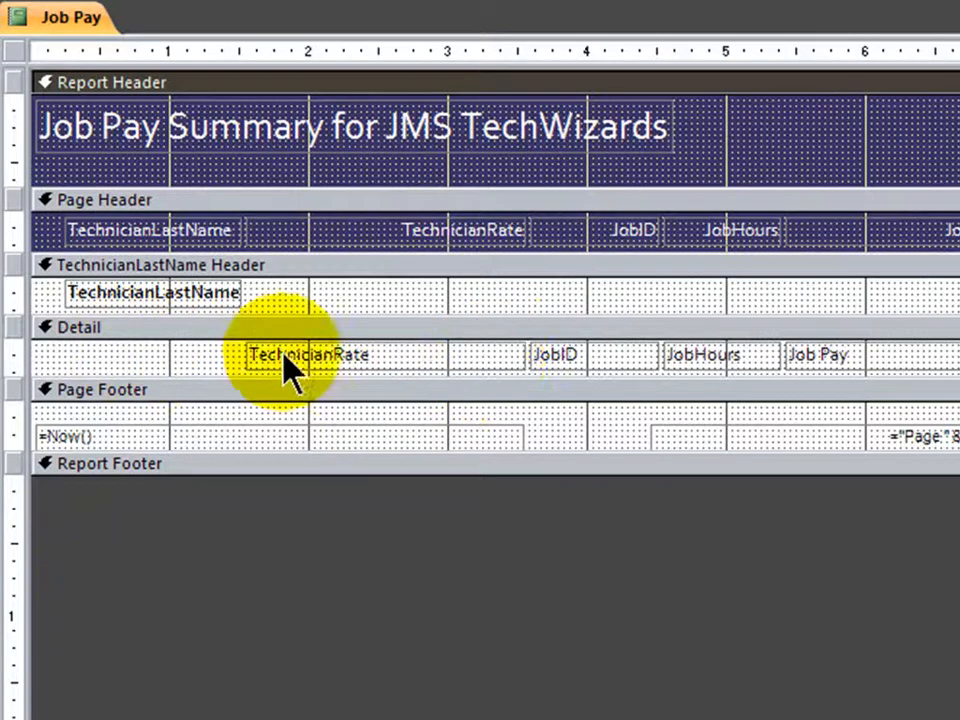
mouse_move(345, 385)
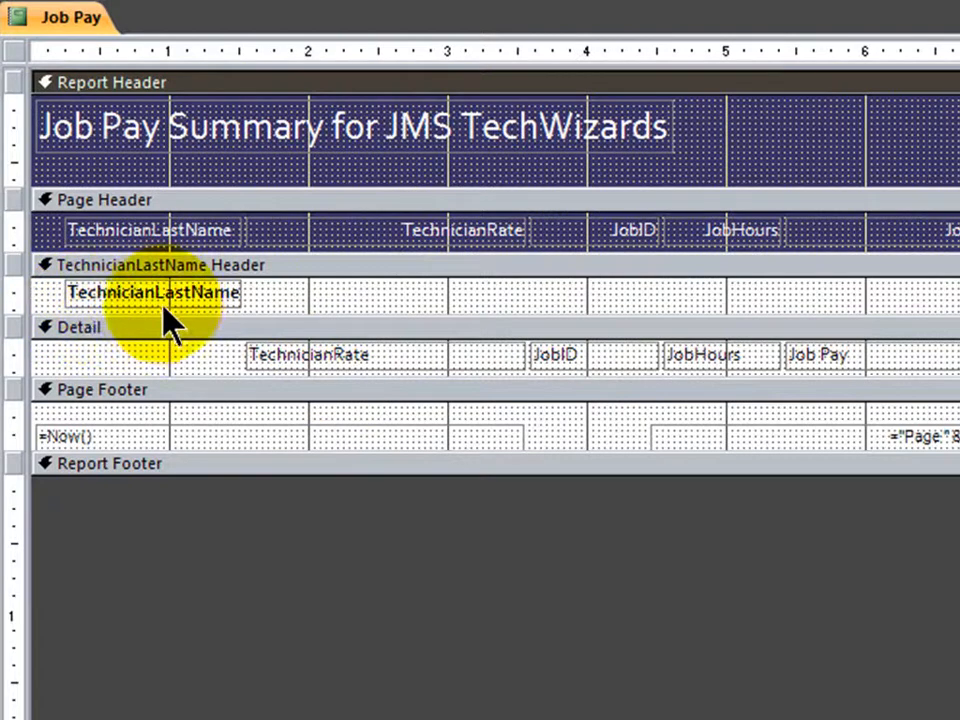
mouse_move(310, 375)
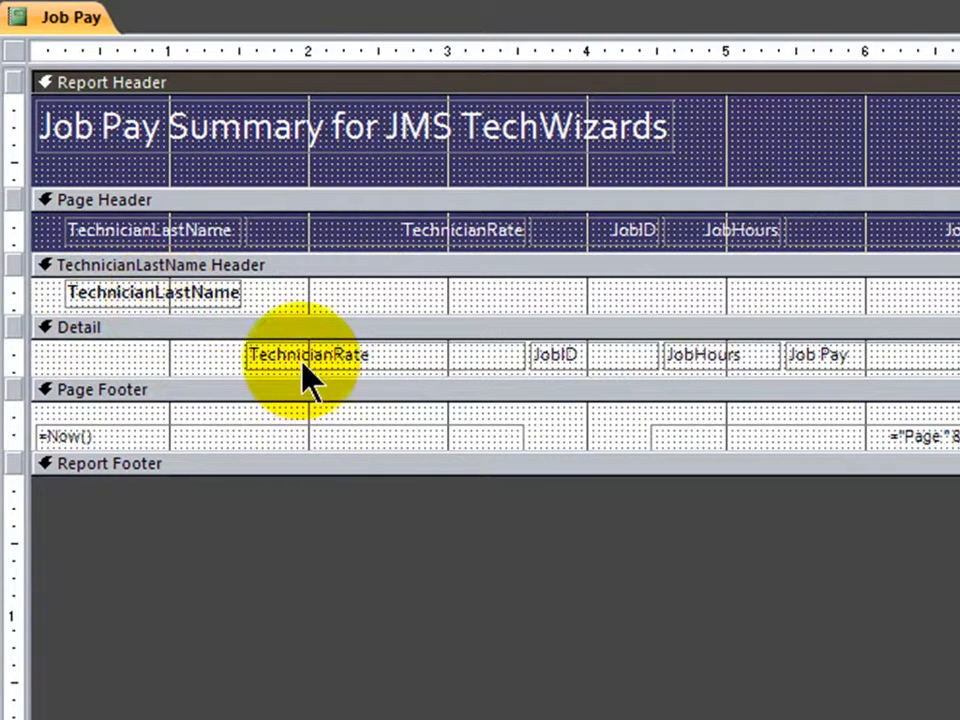
mouse_move(655, 375)
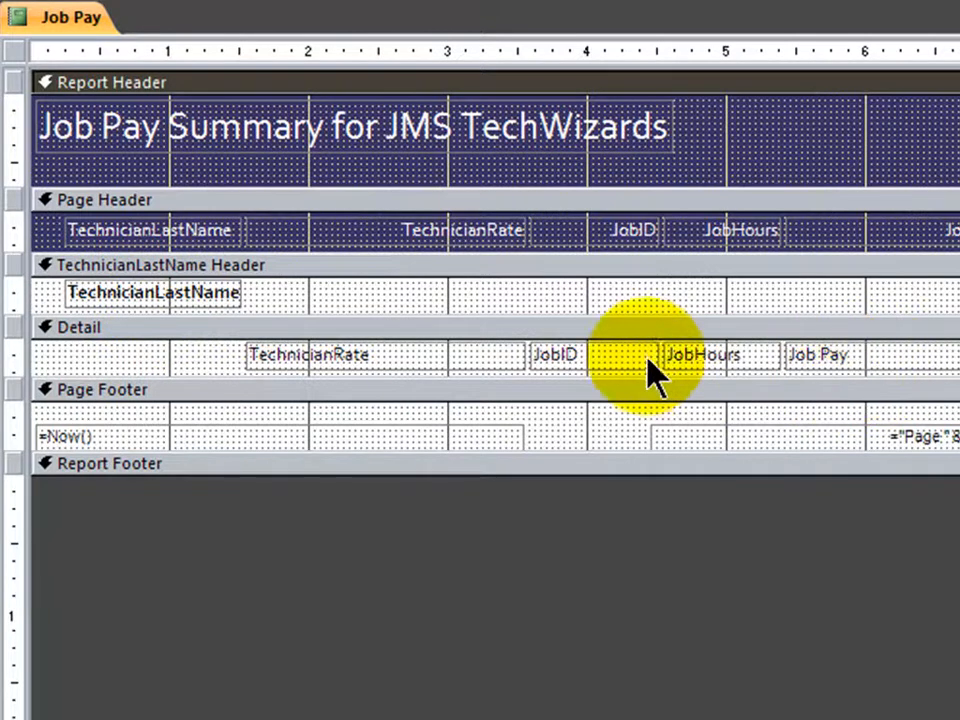
mouse_move(360, 375)
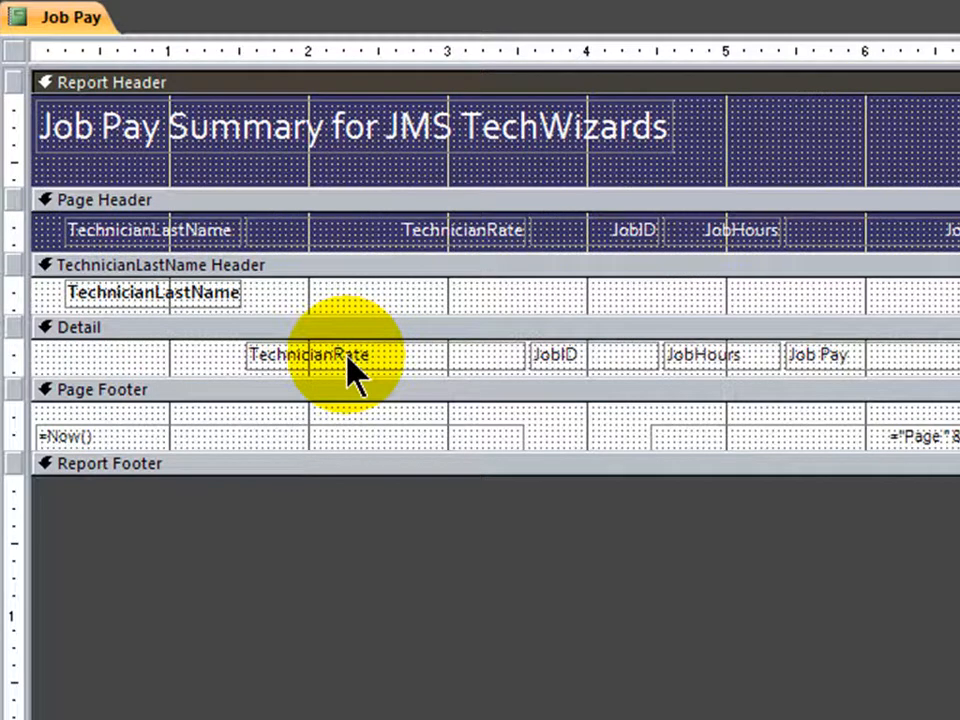
mouse_move(405, 378)
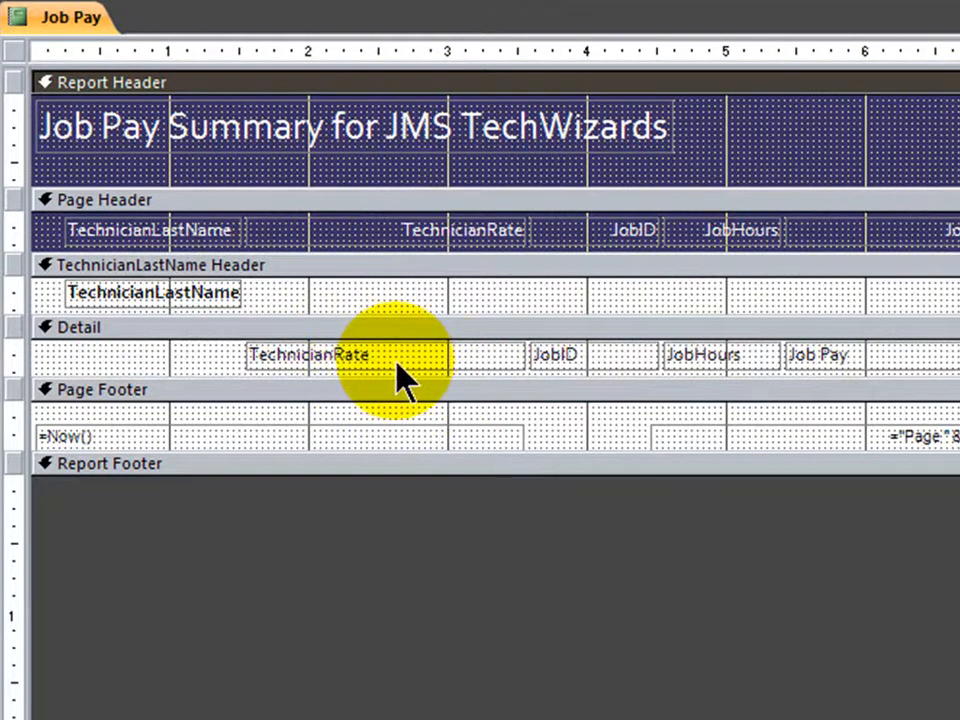
mouse_move(383, 403)
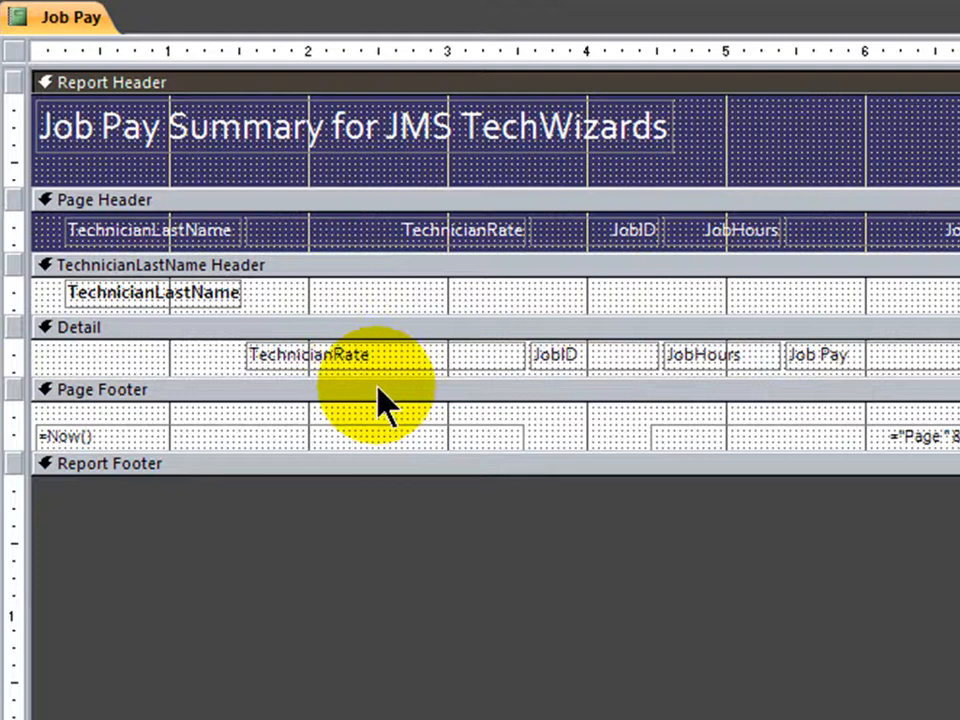
mouse_move(335, 555)
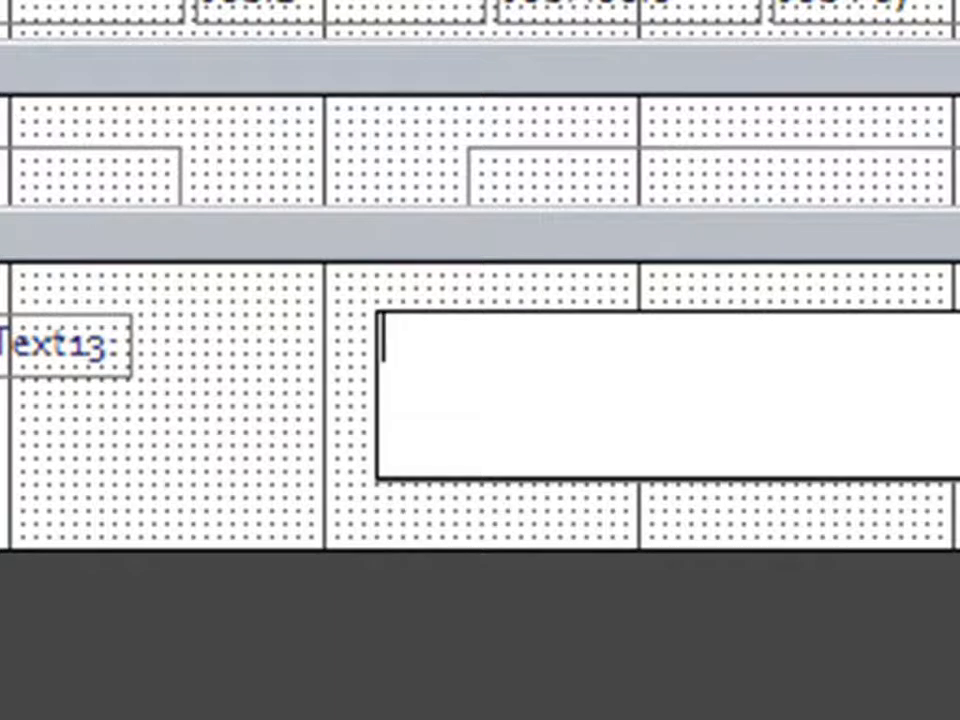
mouse_move(705, 365)
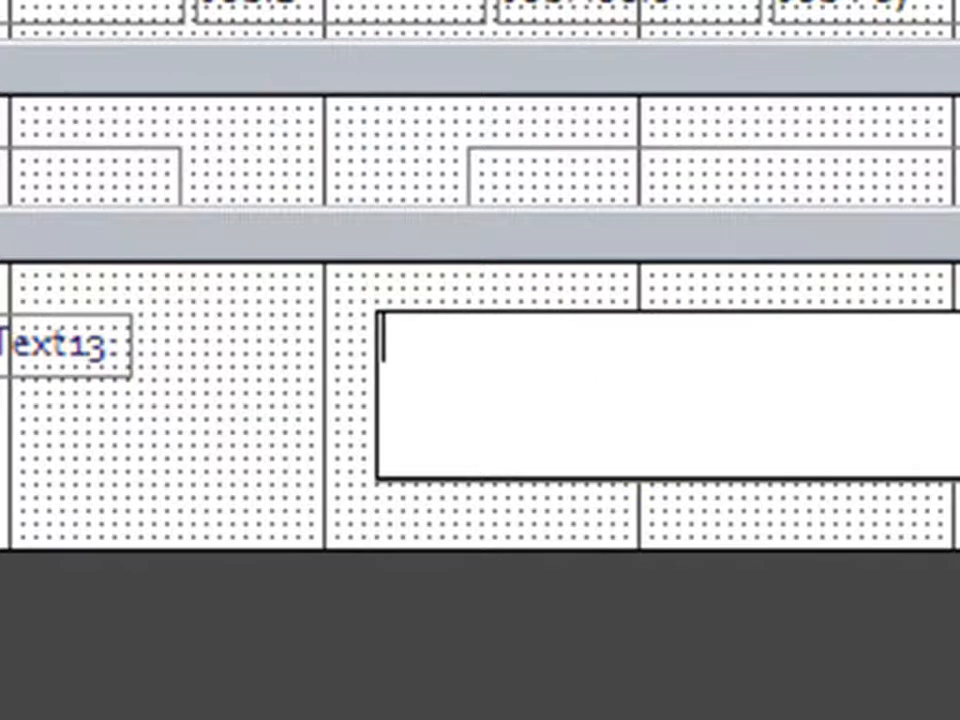
- Type =Sum([Job Pay]) as the Report Footer text box's control source
type("=")
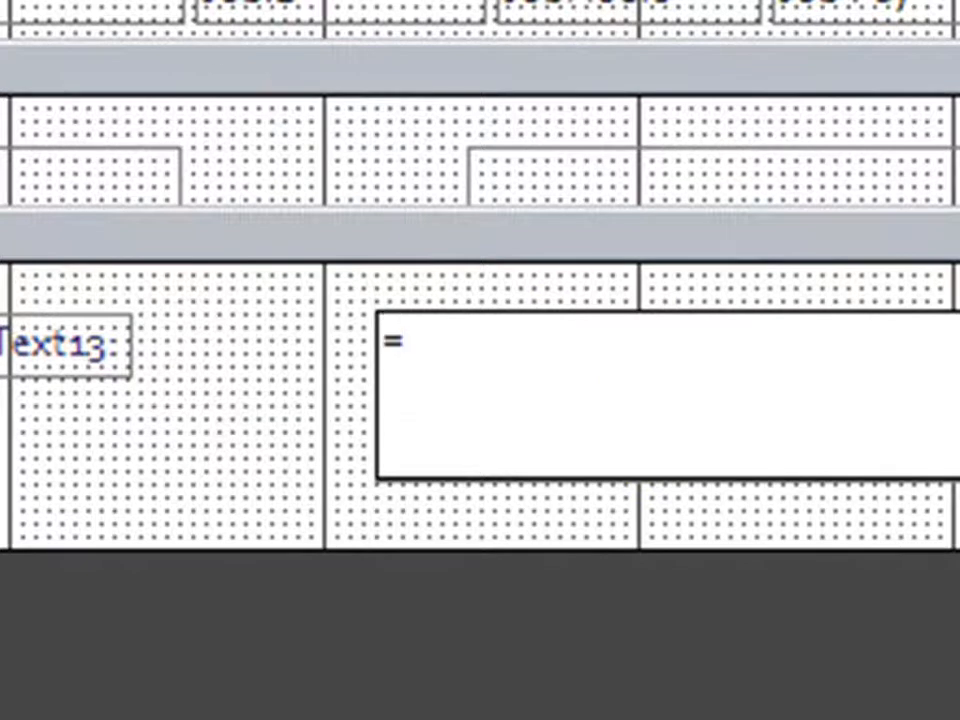
type("sum(")
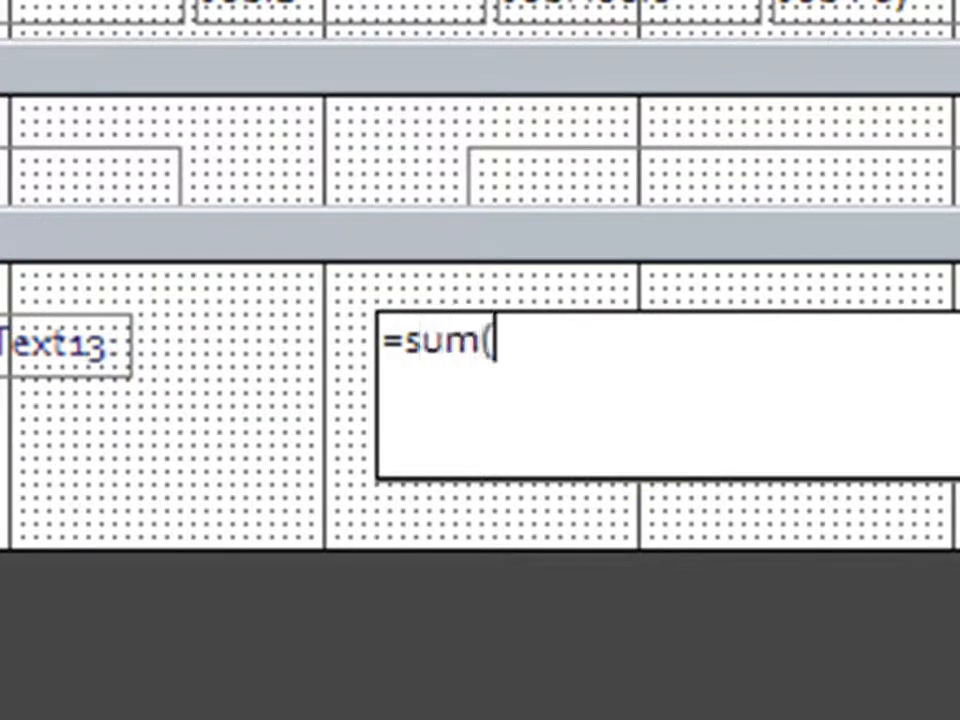
type(")")
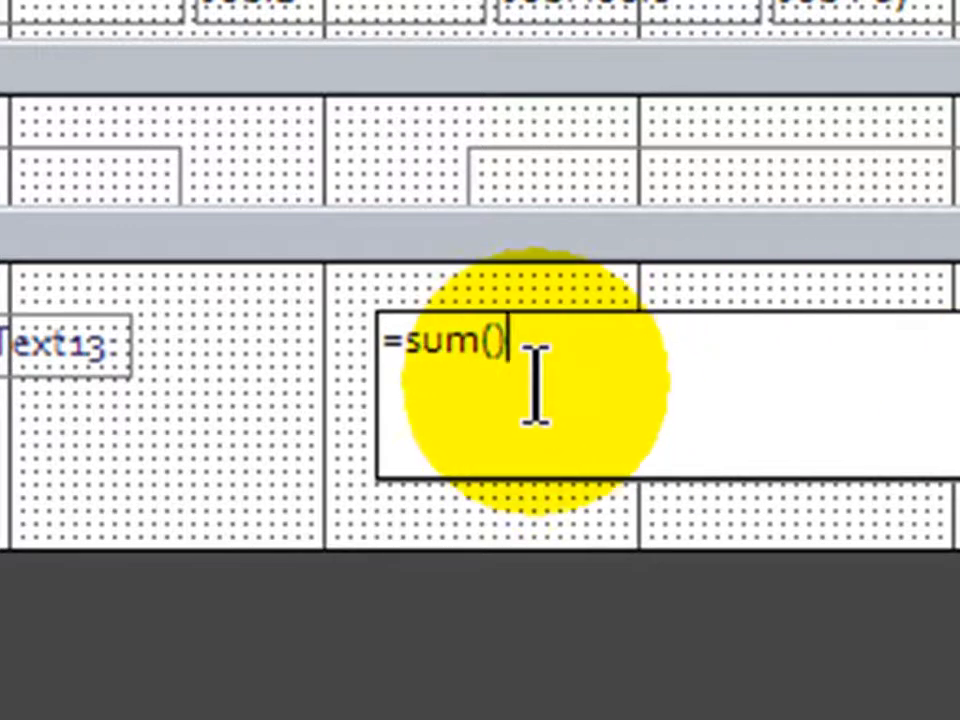
mouse_move(735, 405)
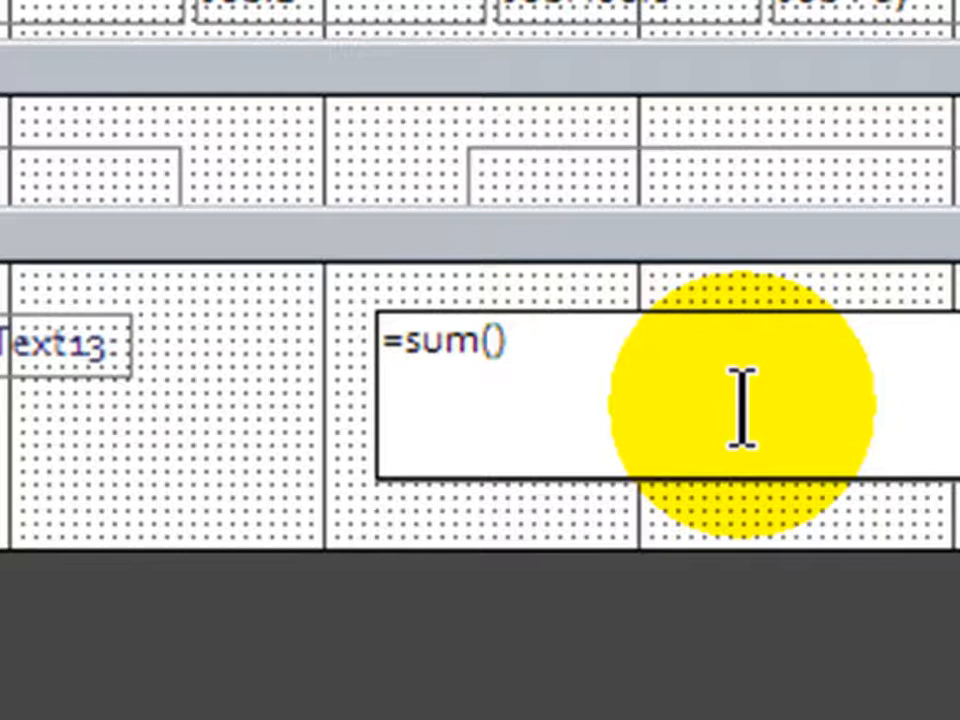
type("J")
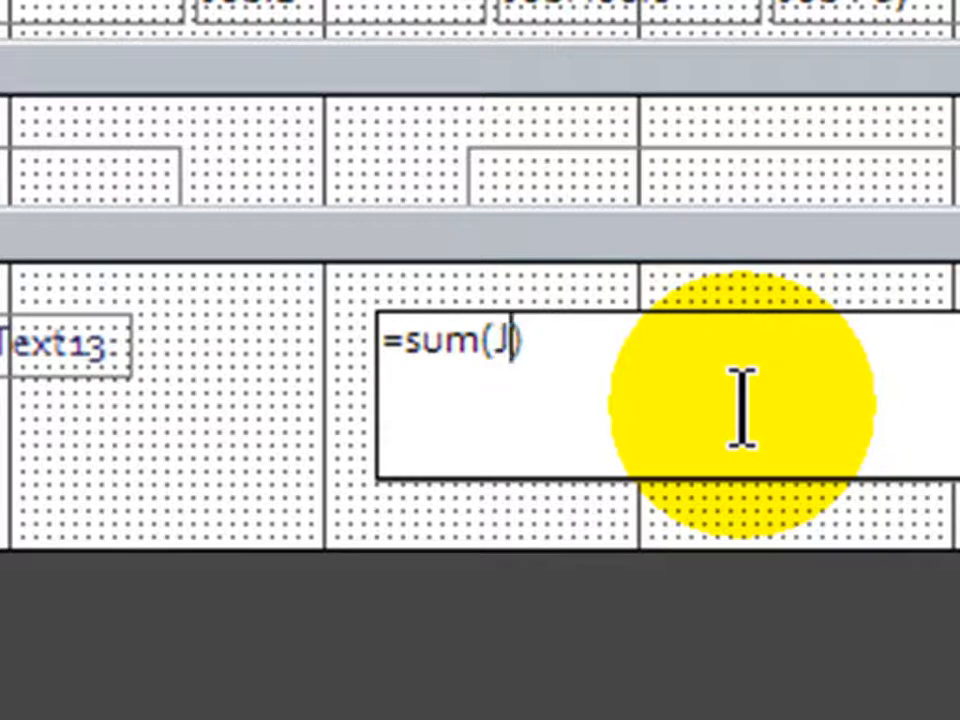
type("ob")
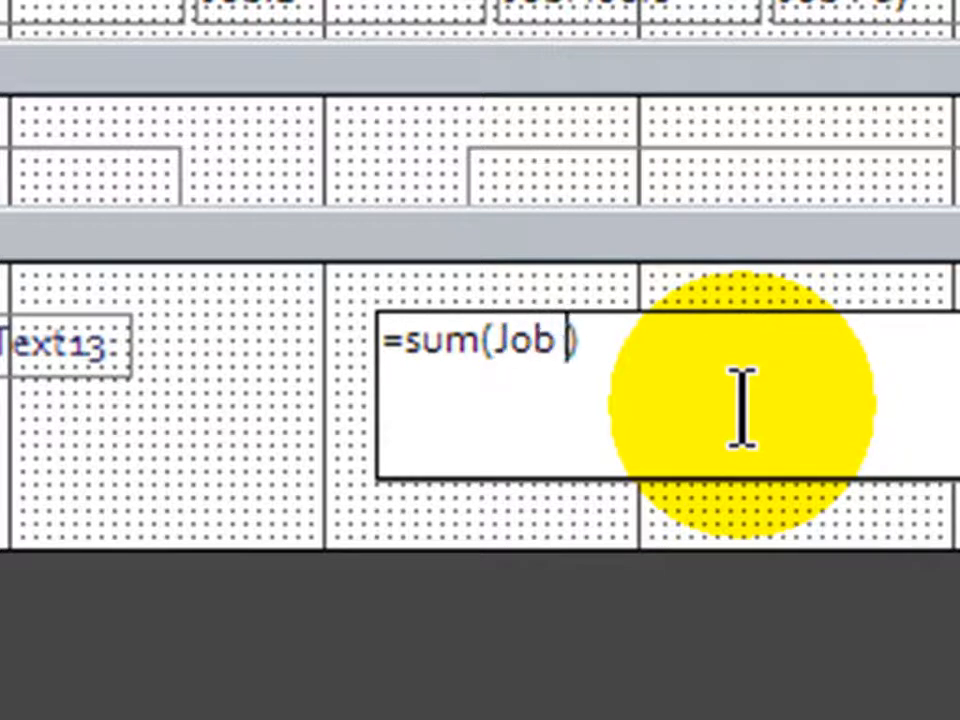
type("Pay)")
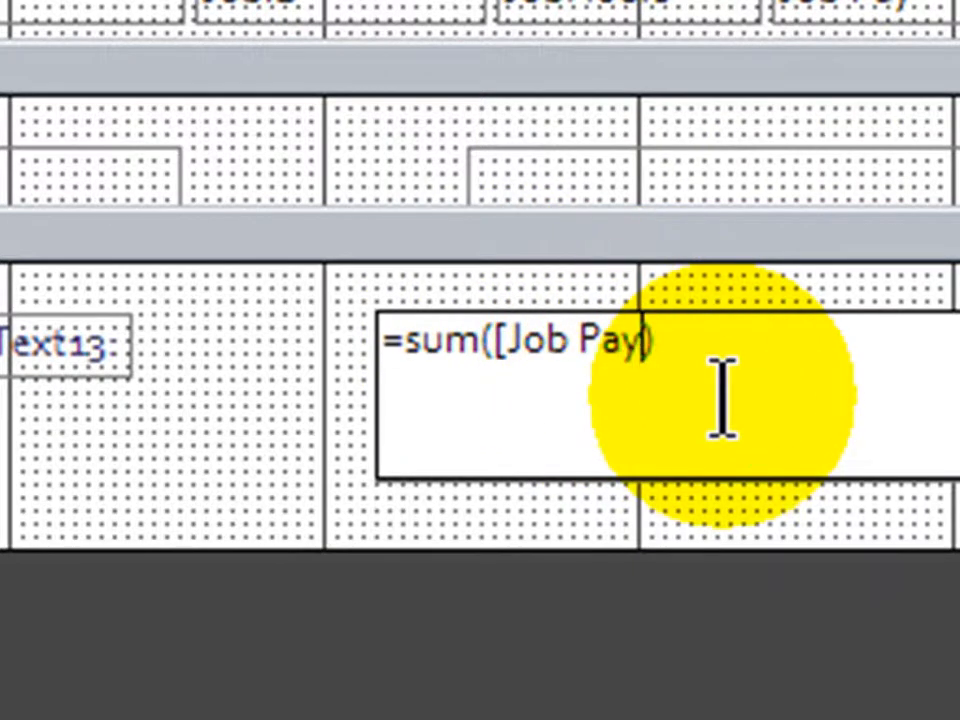
type("]")
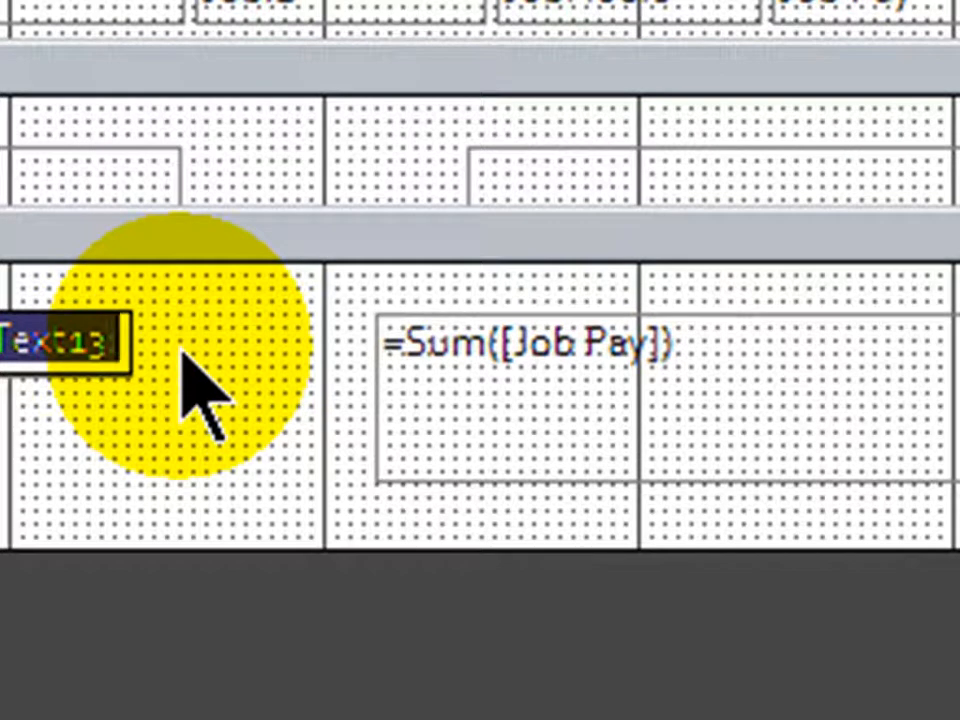
- Retype the grand total label as 'Total Paid:' and finish editing
type("Total Pai")
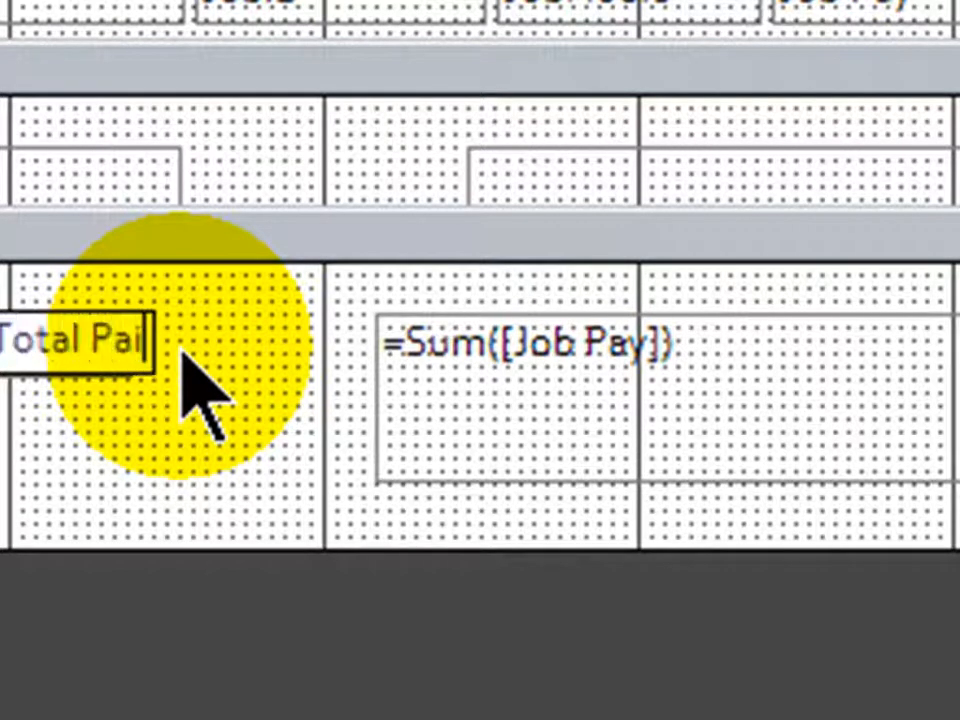
left_click(48, 120)
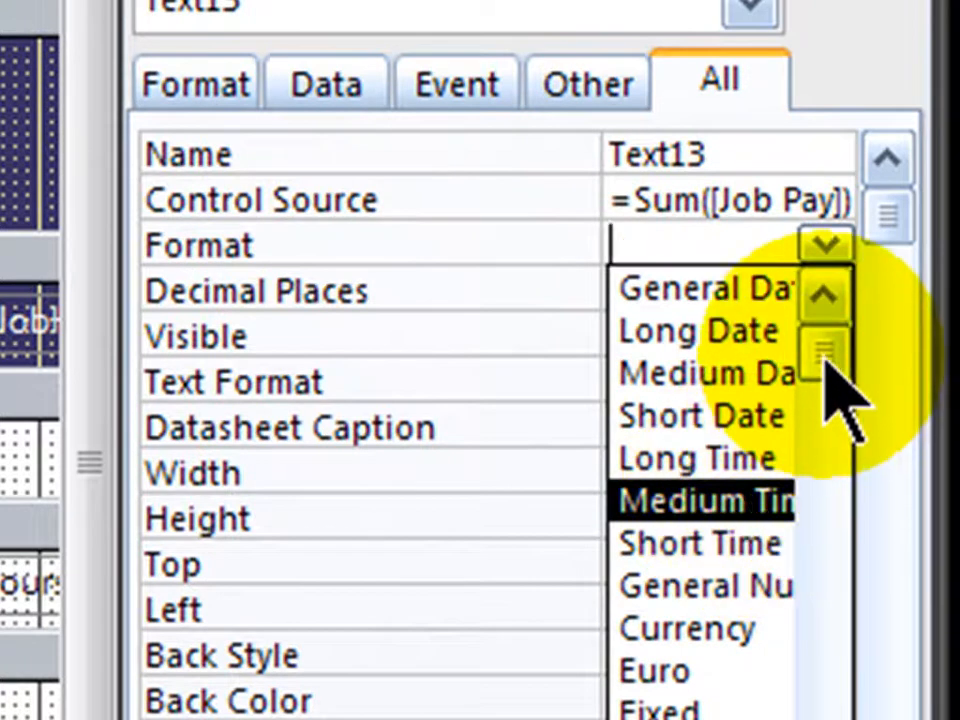
- Set the =Sum([Job Pay]) box's Format property to Currency
left_click(687, 628)
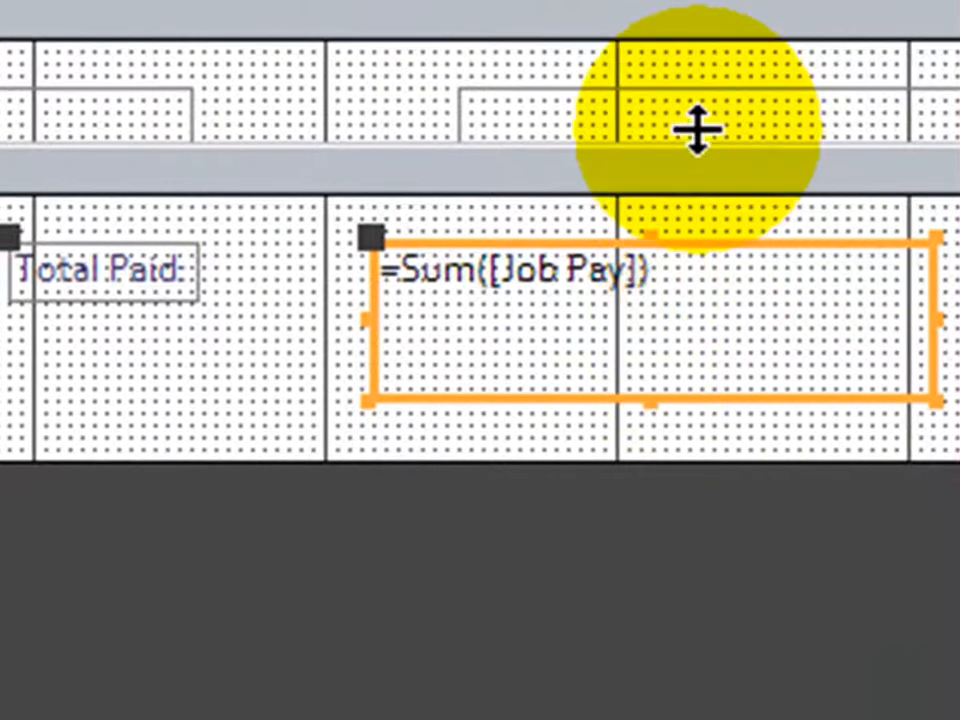
mouse_move(425, 275)
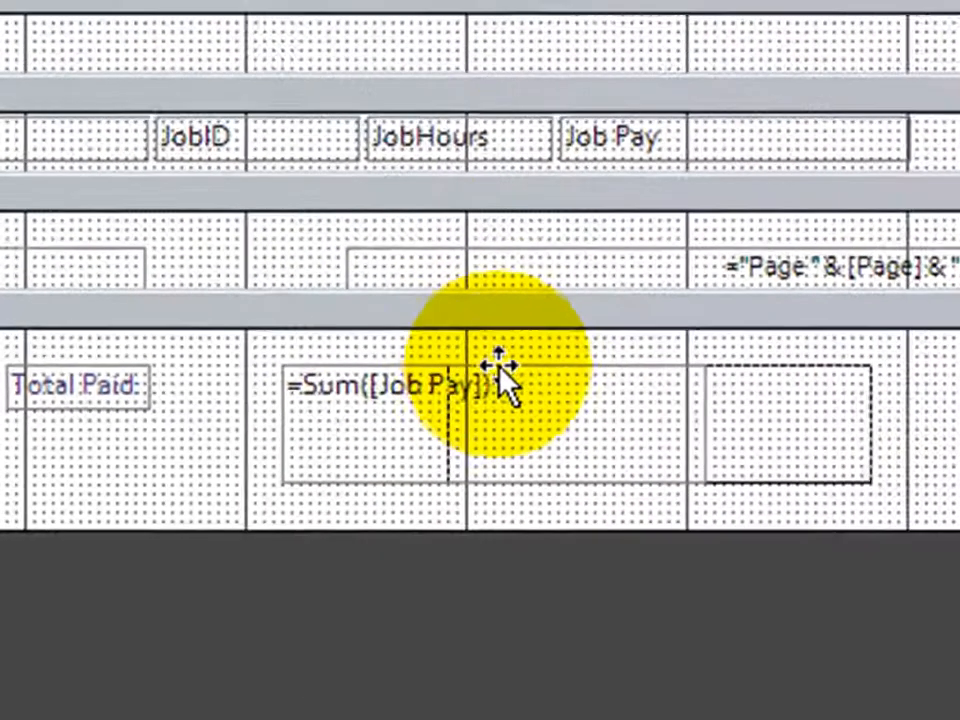
- Position the Total Paid label and sum box beneath the Job Pay column
left_click(490, 385)
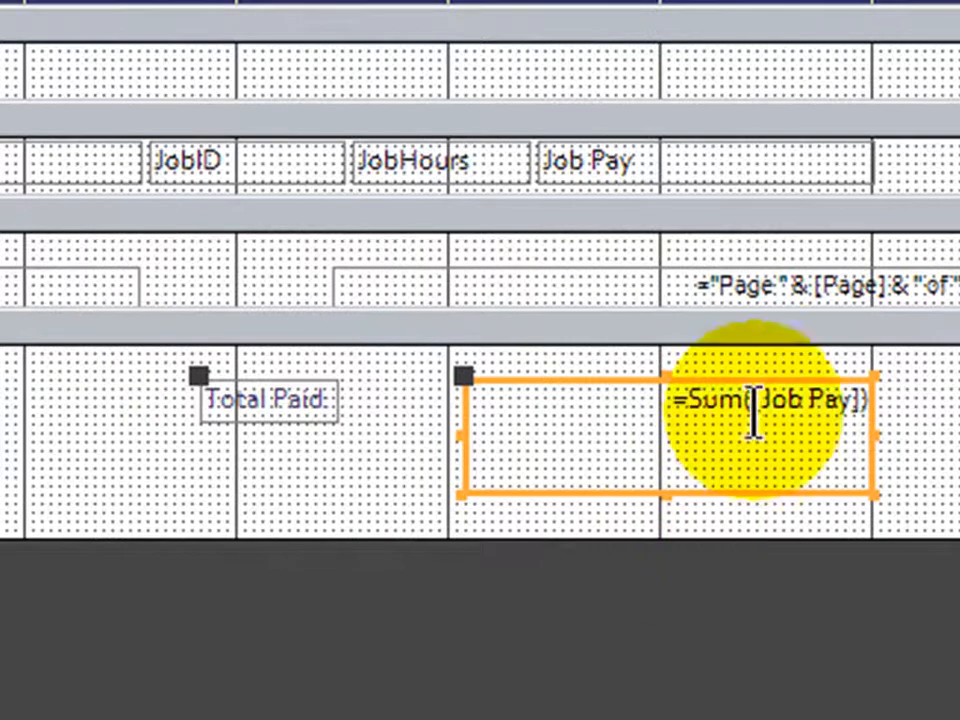
mouse_move(765, 470)
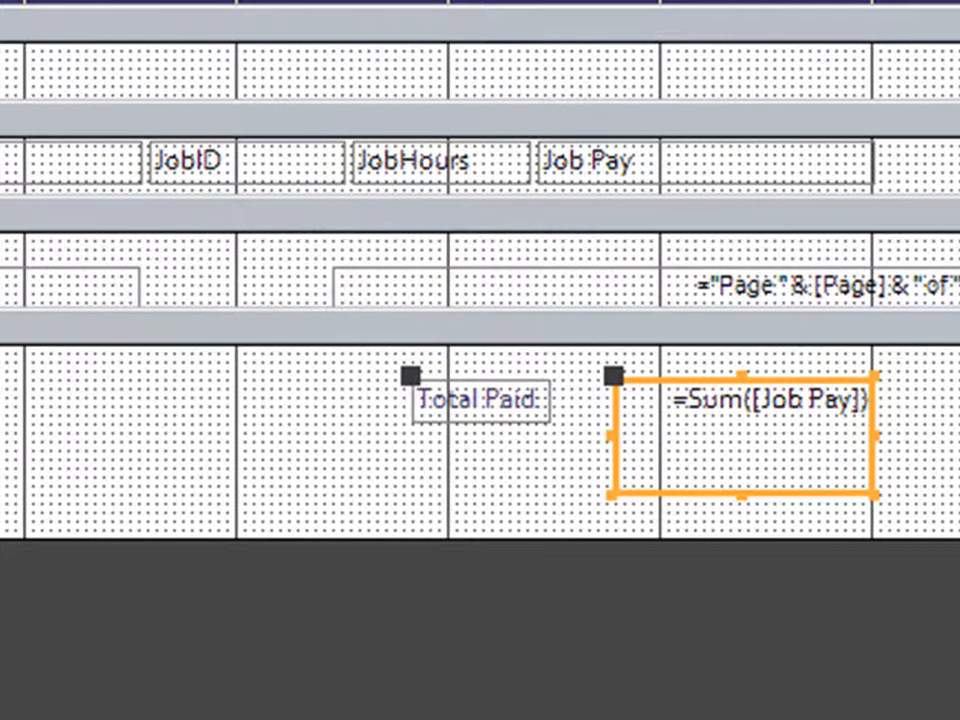
left_click(480, 400)
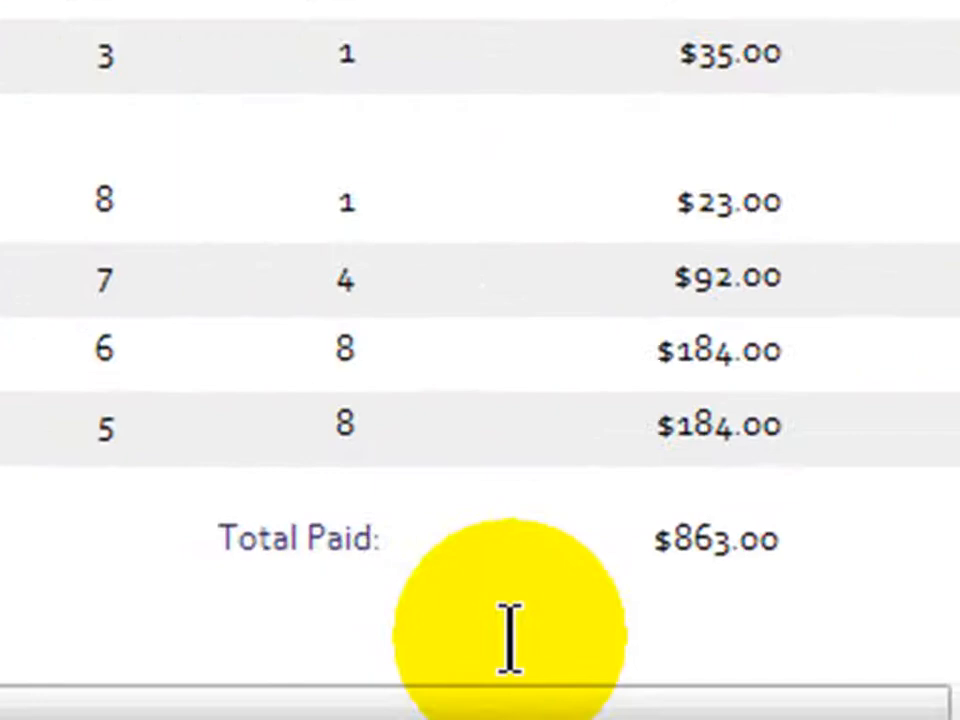
mouse_move(650, 530)
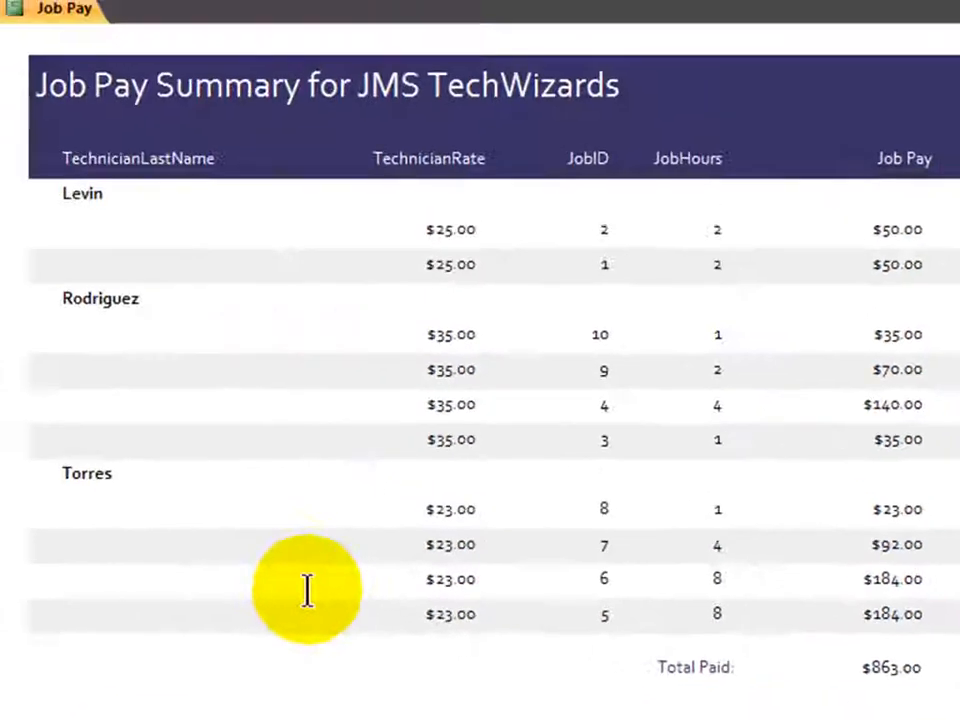
mouse_move(350, 545)
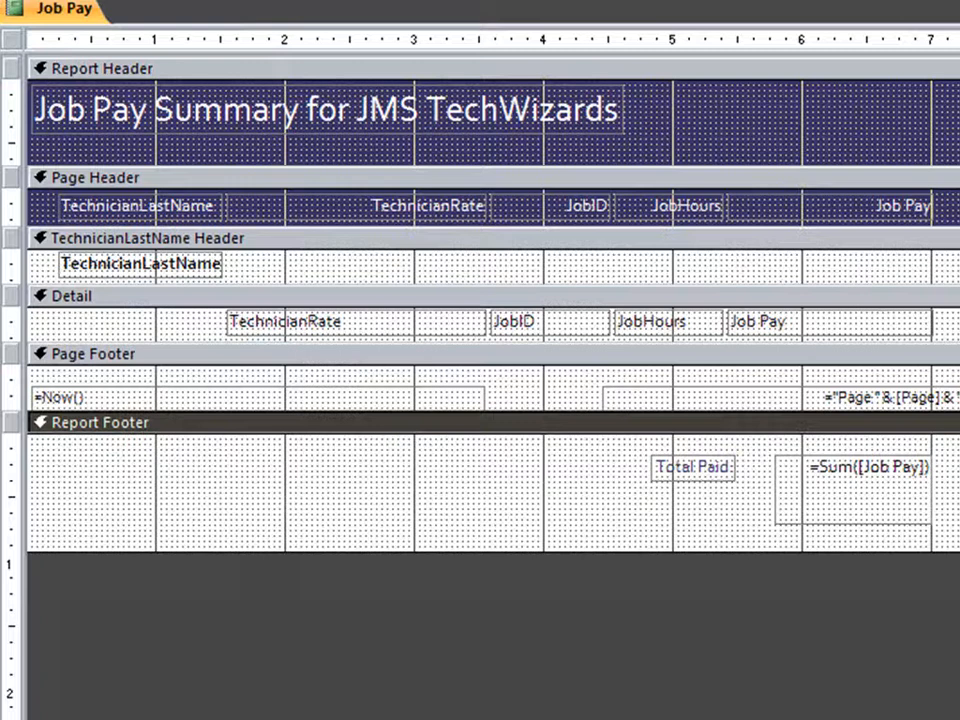
mouse_move(365, 555)
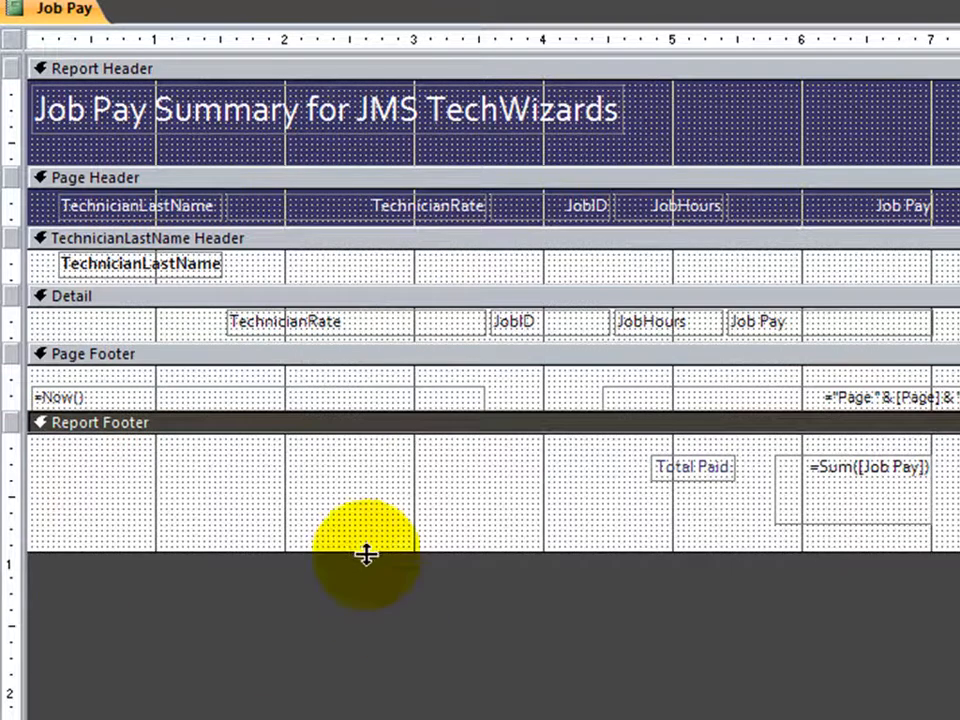
mouse_move(165, 330)
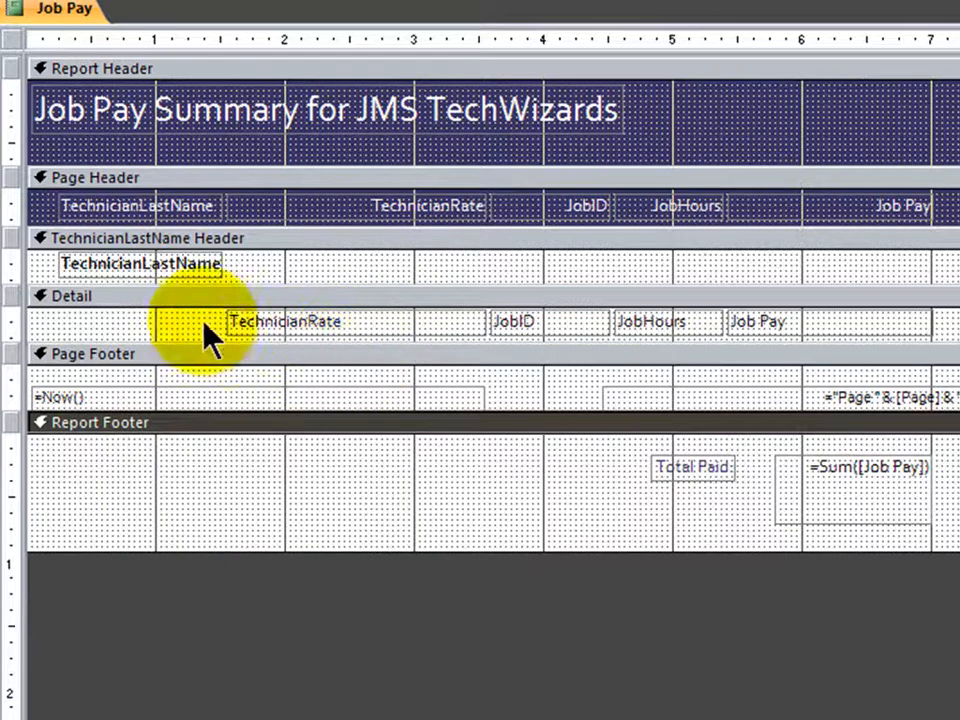
mouse_move(215, 275)
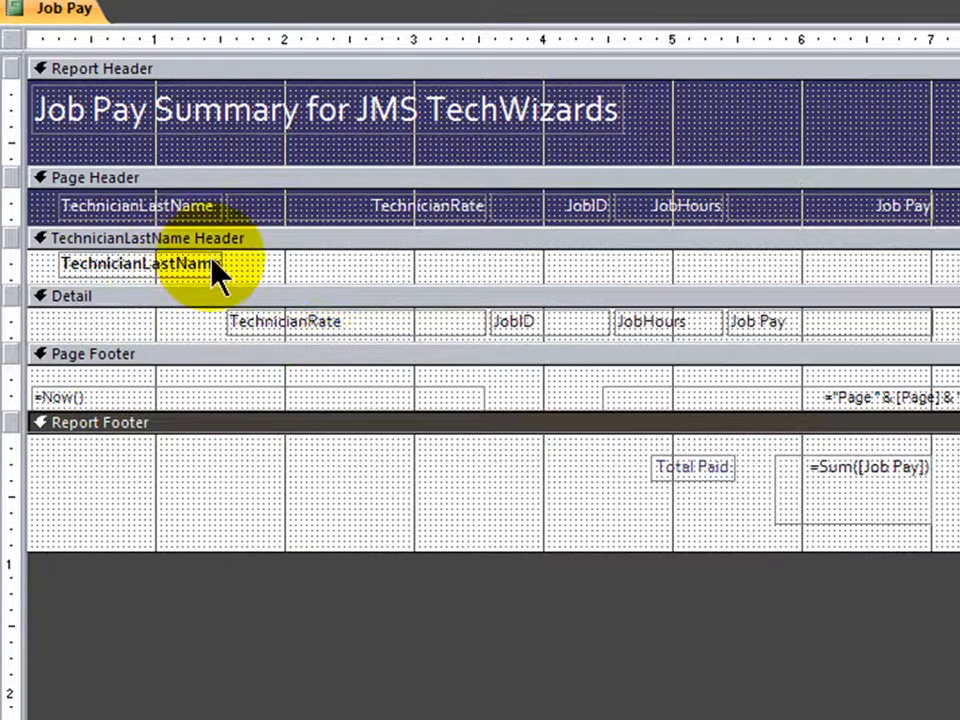
mouse_move(200, 245)
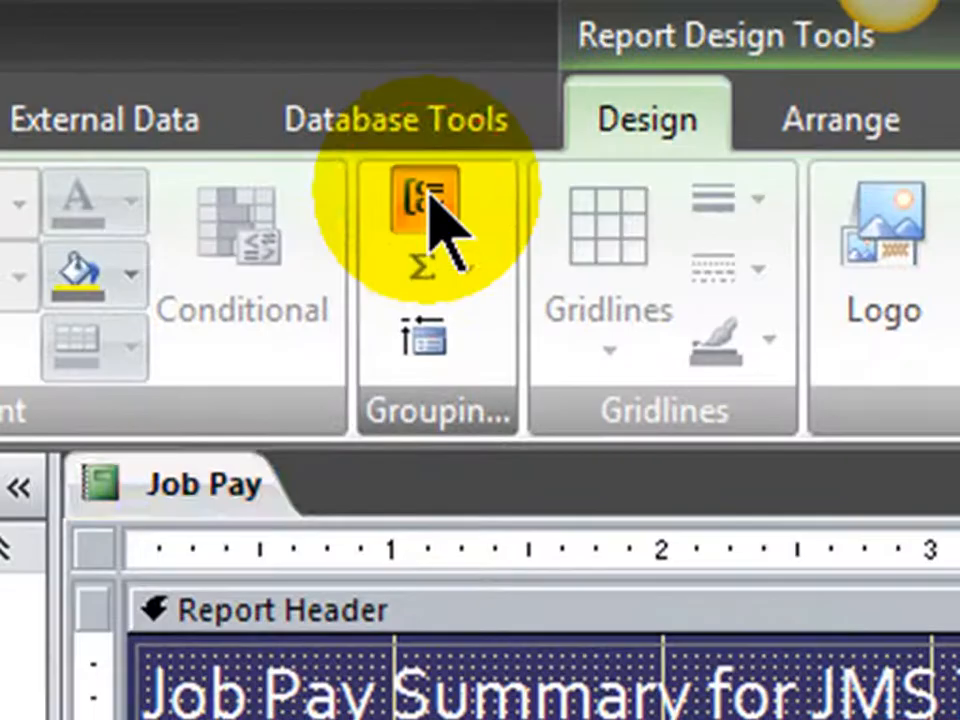
- Switch the TechnicianLastName group to 'with a footer section' in Group & Sort
left_click(422, 200)
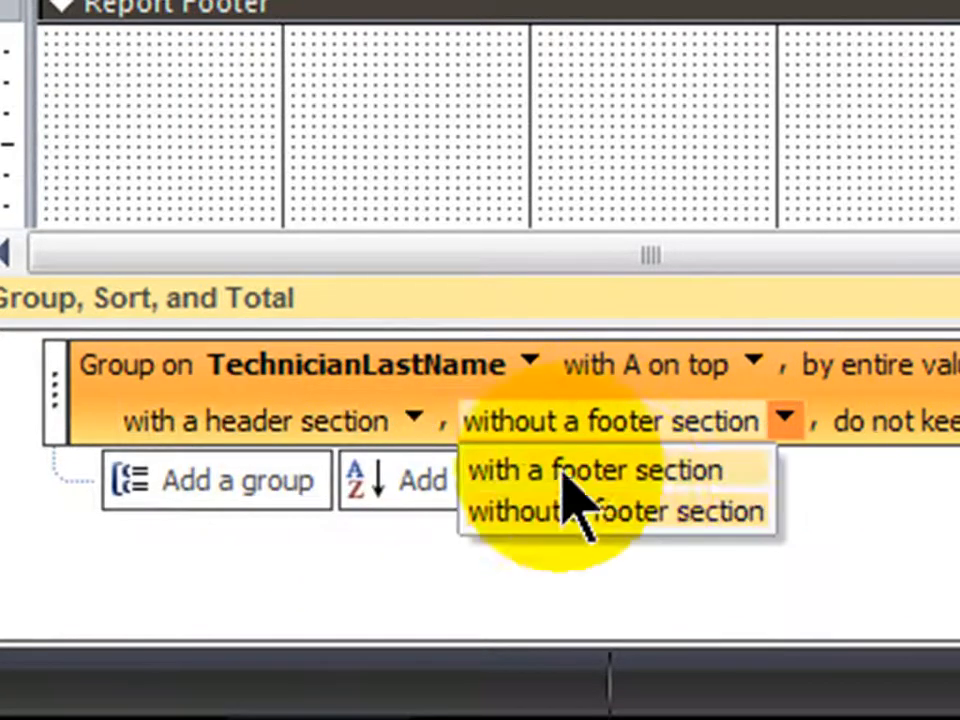
left_click(594, 470)
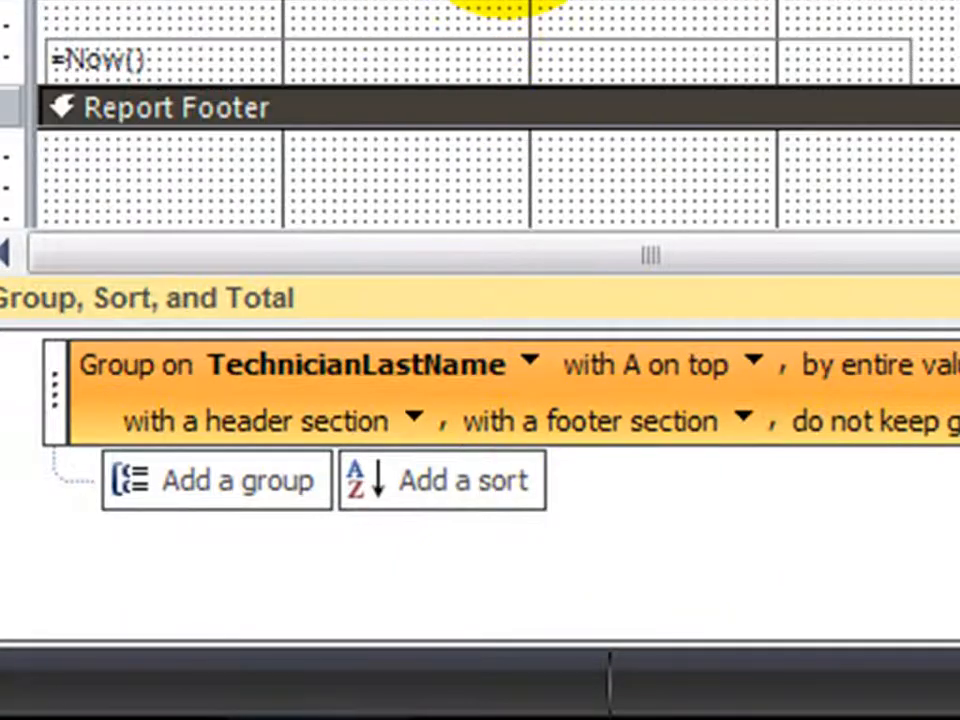
scroll("up", 3)
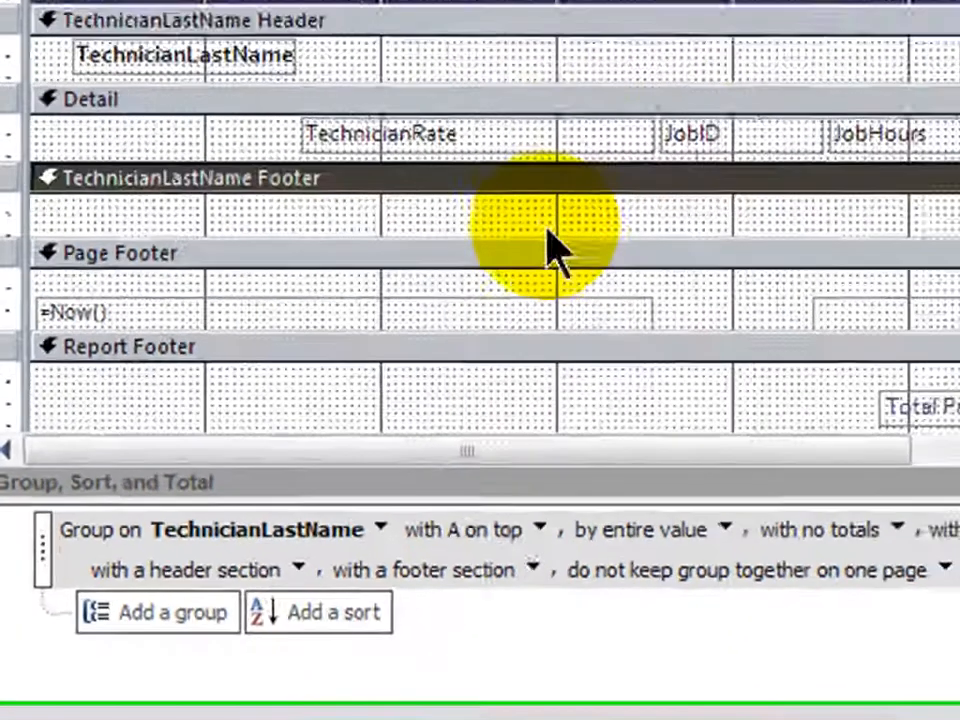
scroll("up", 3)
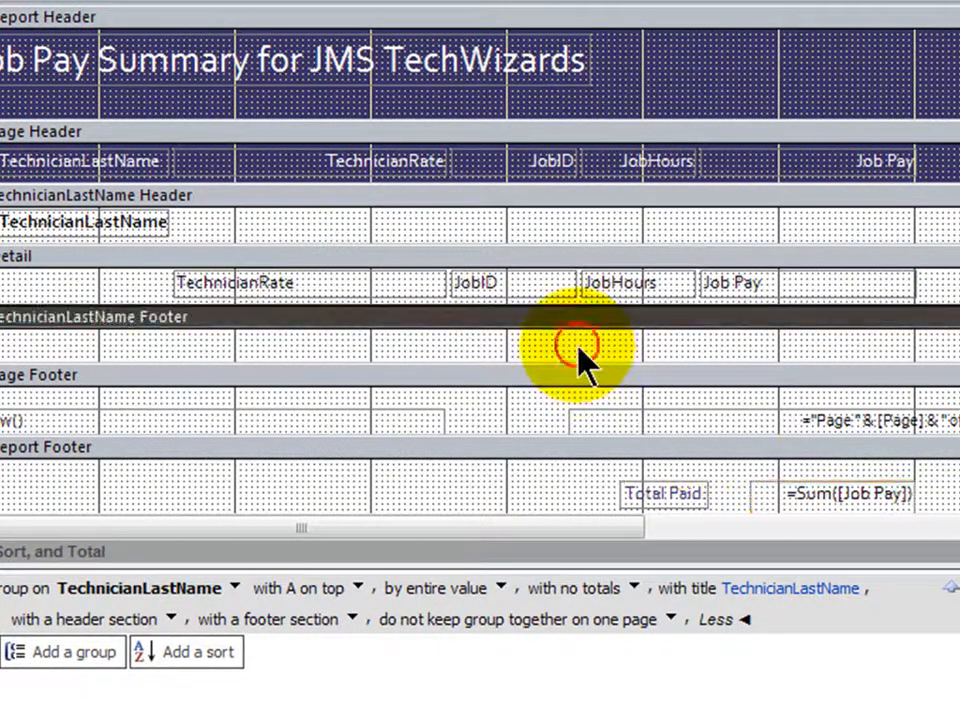
mouse_move(443, 358)
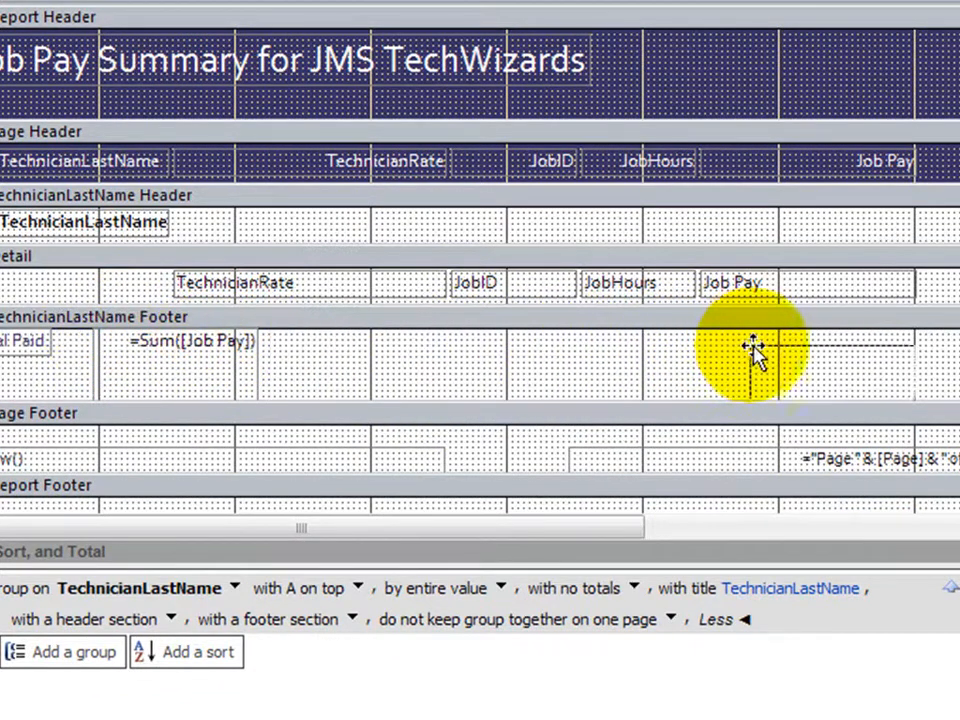
- Drag the copied label and =Sum([Job Pay]) box under the Job Pay column
left_click_drag(210, 340, 850, 355)
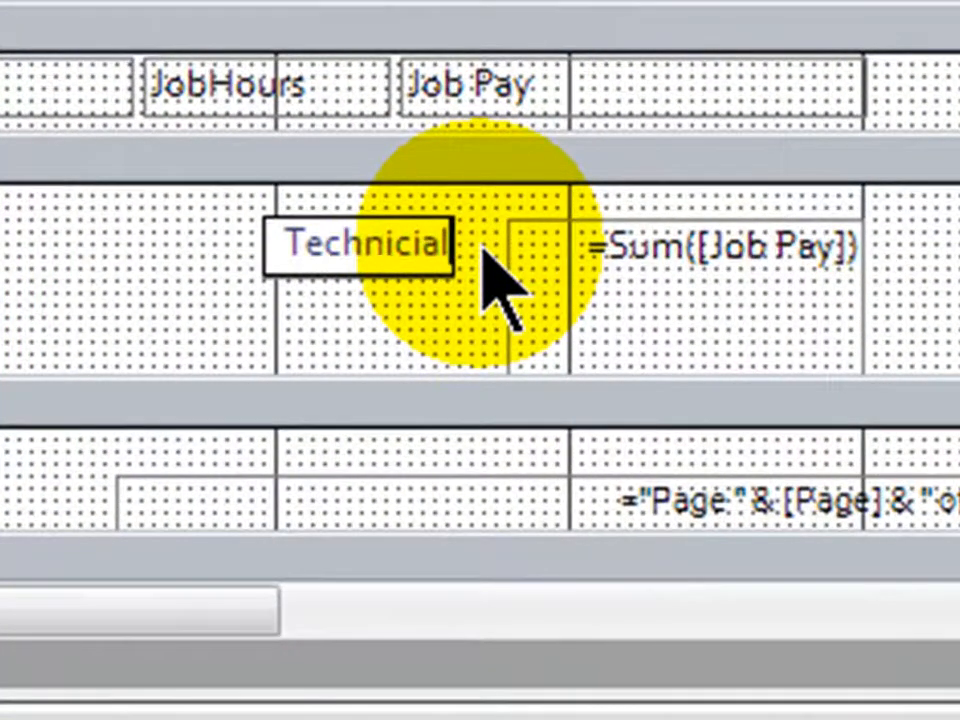
- Change the copied footer label's text to 'Technician Total Pay:'
type("Technician Toit")
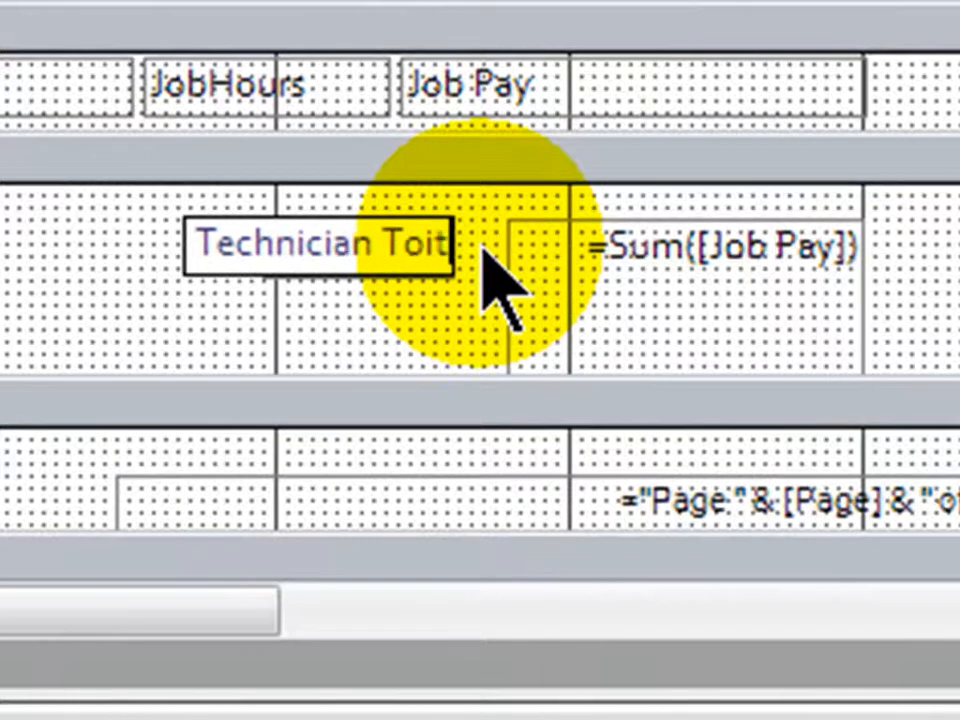
type("Total Pay:")
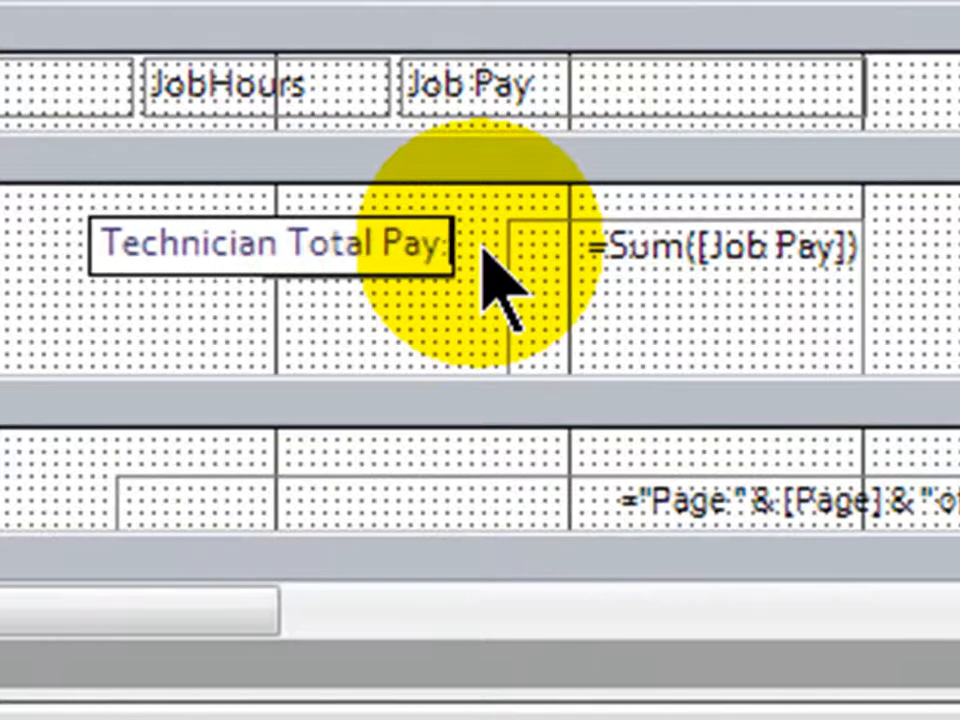
mouse_move(690, 370)
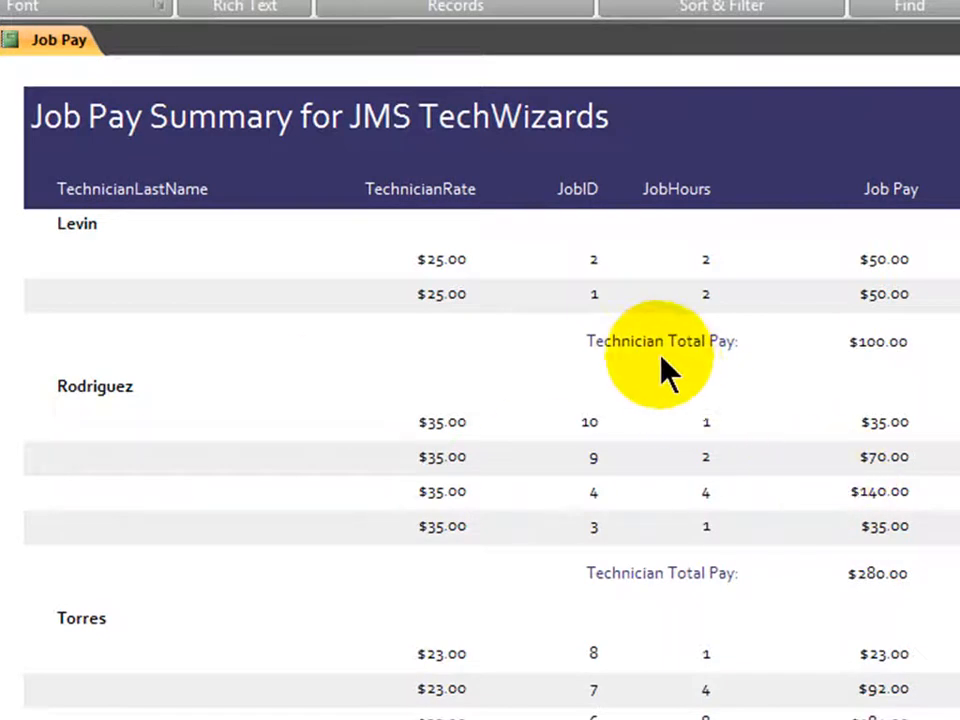
- Scroll the report to check subtotals $100.00, $280.00, $483.00 and Total Paid $863.00
scroll("down", 3)
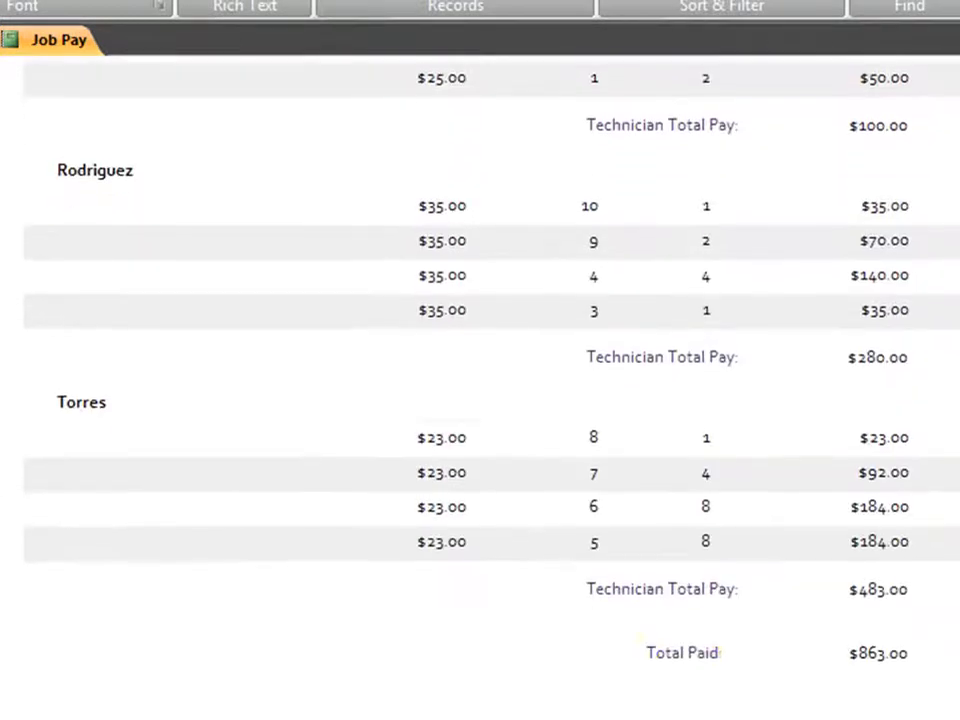
scroll("up", 3)
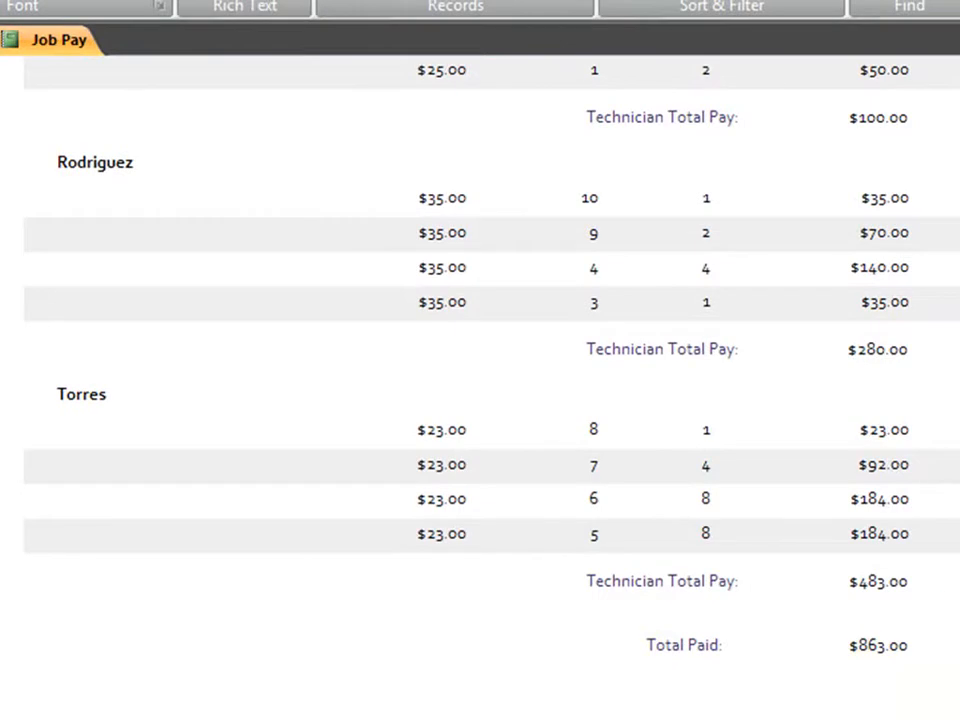